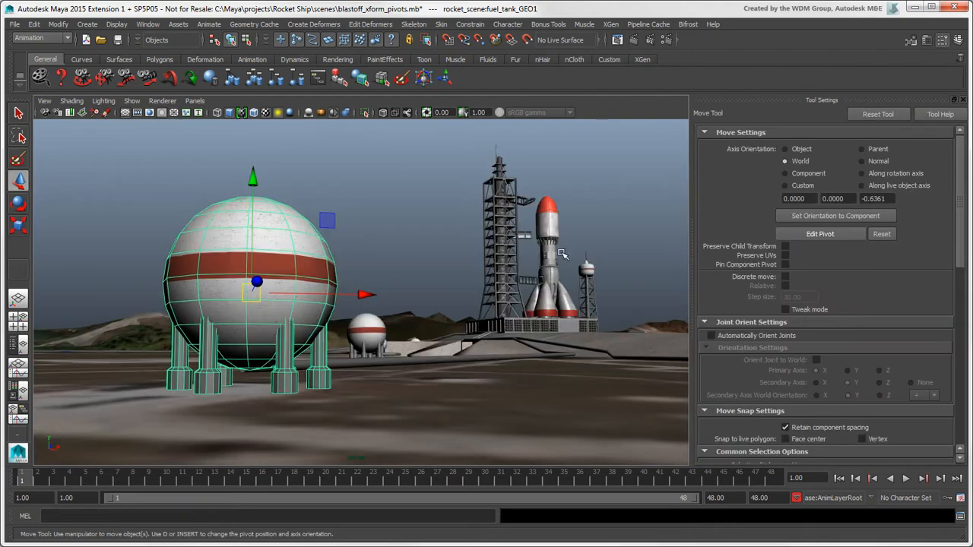
# - Rotate the fuel tank around its pivot with the Rotate tool
pyautogui.click(820, 234)
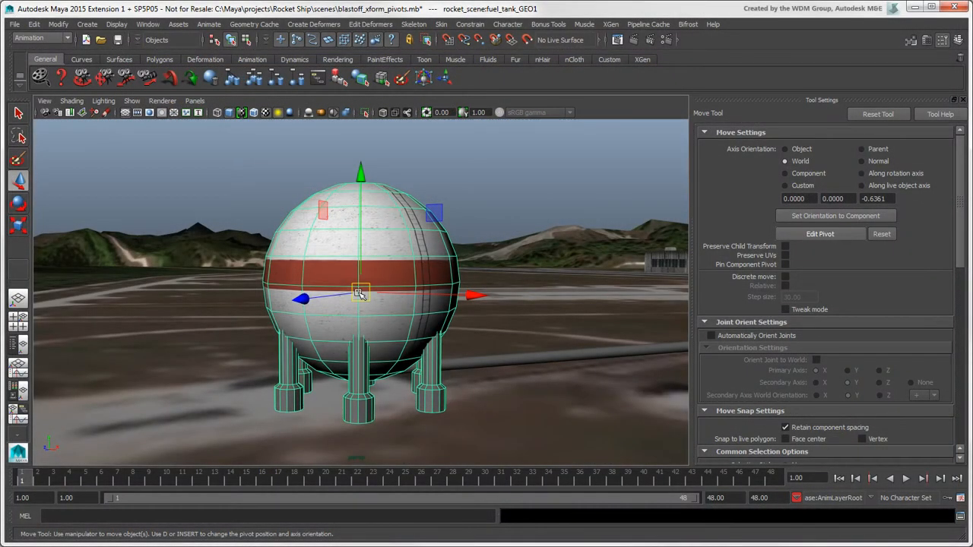
pyautogui.click(359, 294)
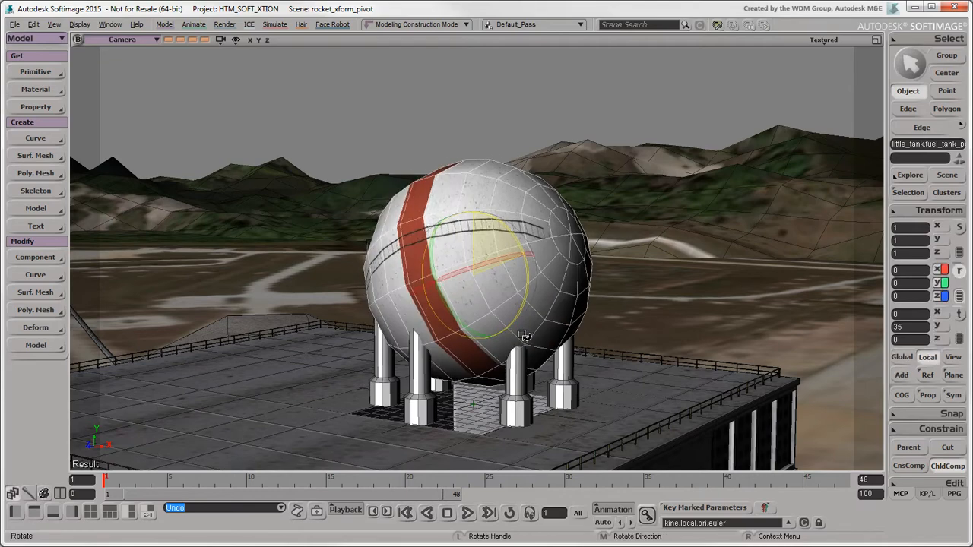
pyautogui.moveTo(525, 334); pyautogui.dragTo(498, 258)
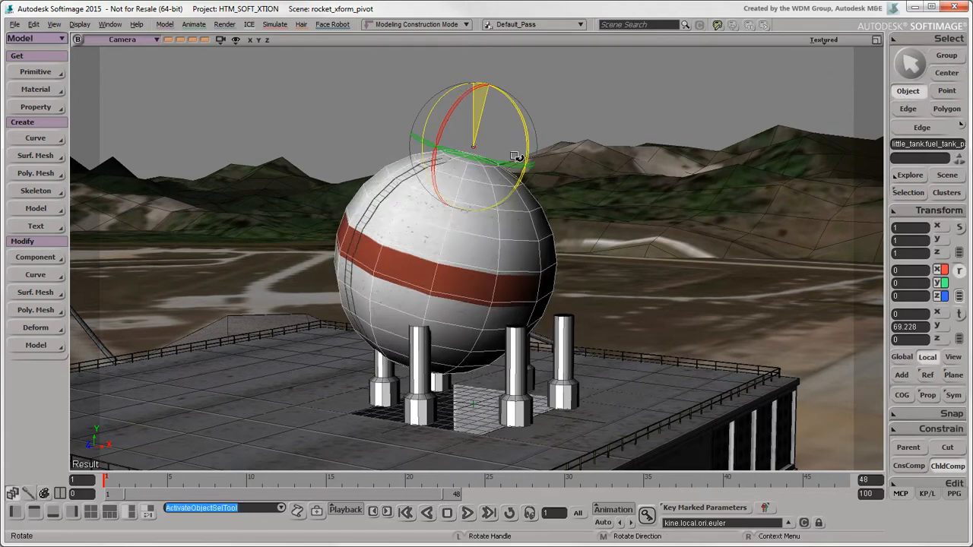
# - In Center mode, move the tank's center down from above into the sphere's middle
pyautogui.press('ctrl+z')
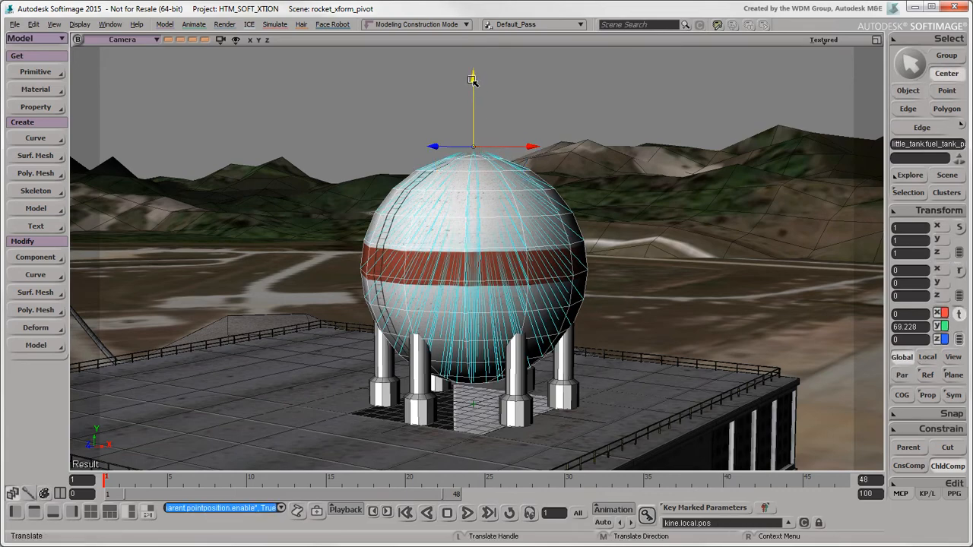
pyautogui.moveTo(472, 84); pyautogui.dragTo(463, 270)
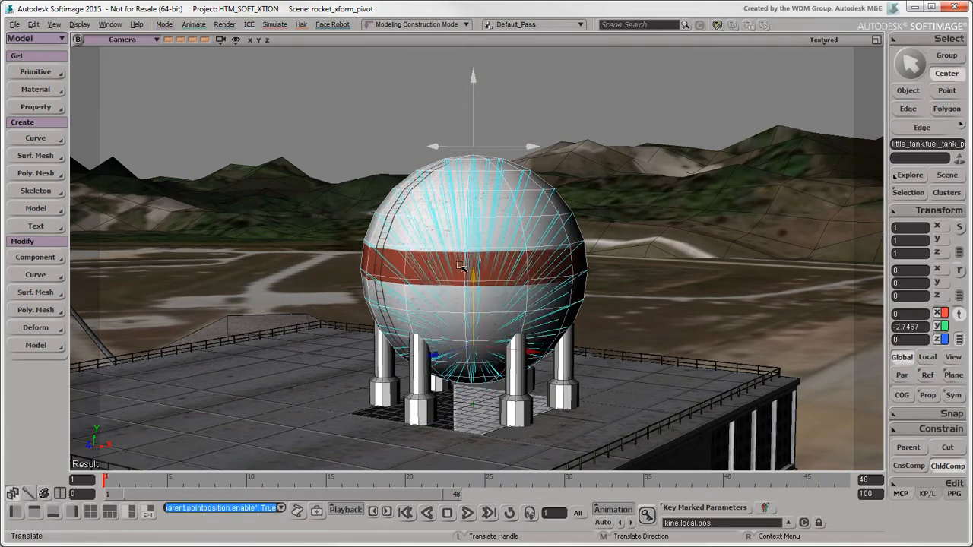
pyautogui.moveTo(473, 270); pyautogui.dragTo(472, 201)
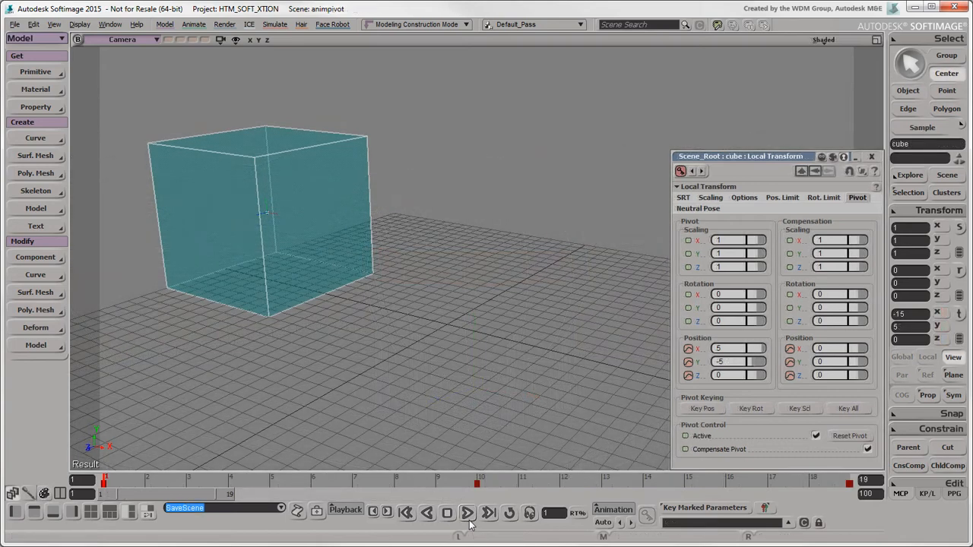
# - Play the cube's animated-pivot spin from the start a few times
pyautogui.click(467, 512)
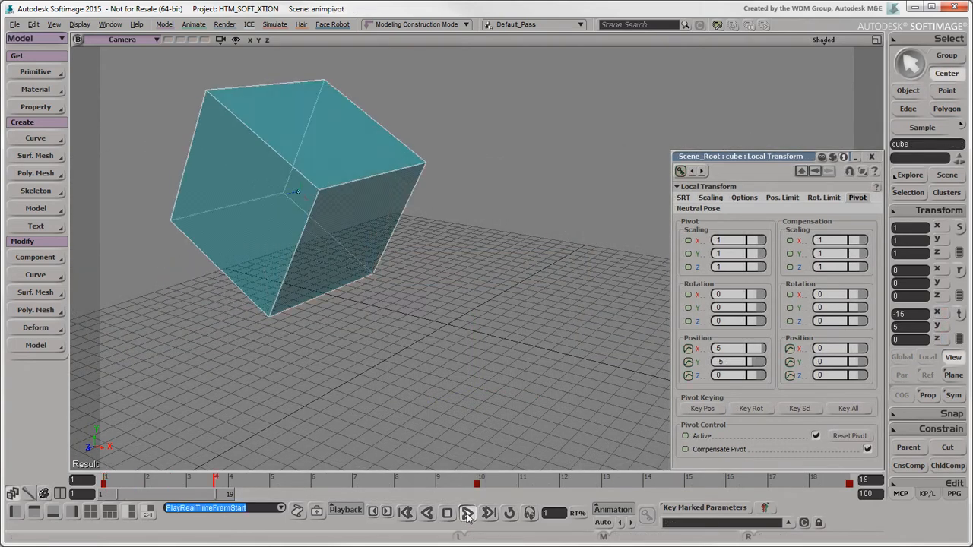
pyautogui.click(468, 512)
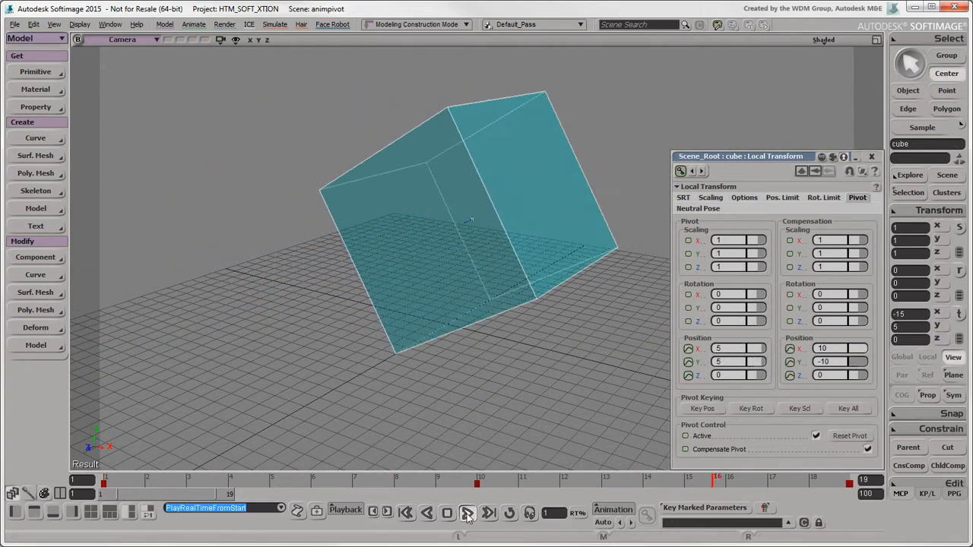
pyautogui.click(468, 511)
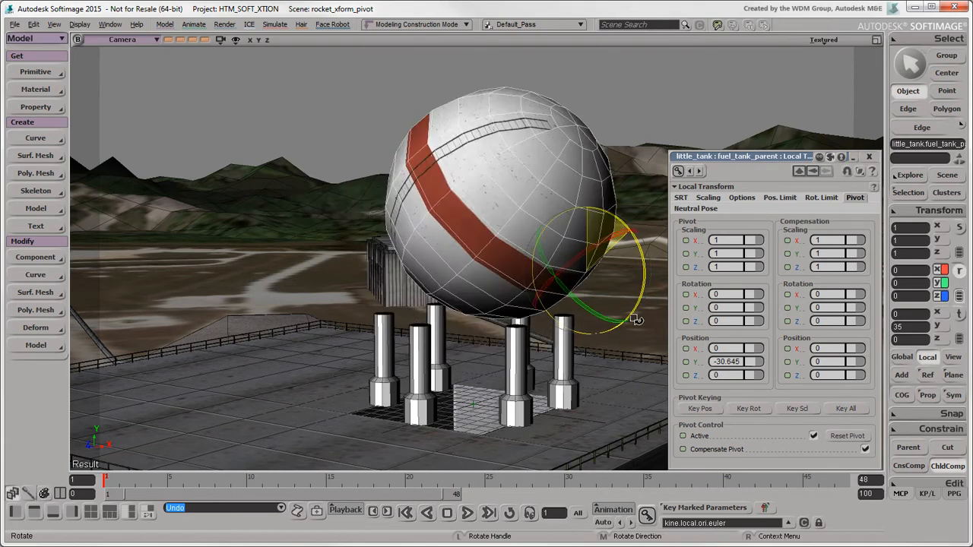
# - Rotate the fuel tank around its offset pivot, undo it, and reset via the Transform menu
pyautogui.moveTo(634, 319); pyautogui.dragTo(557, 266)
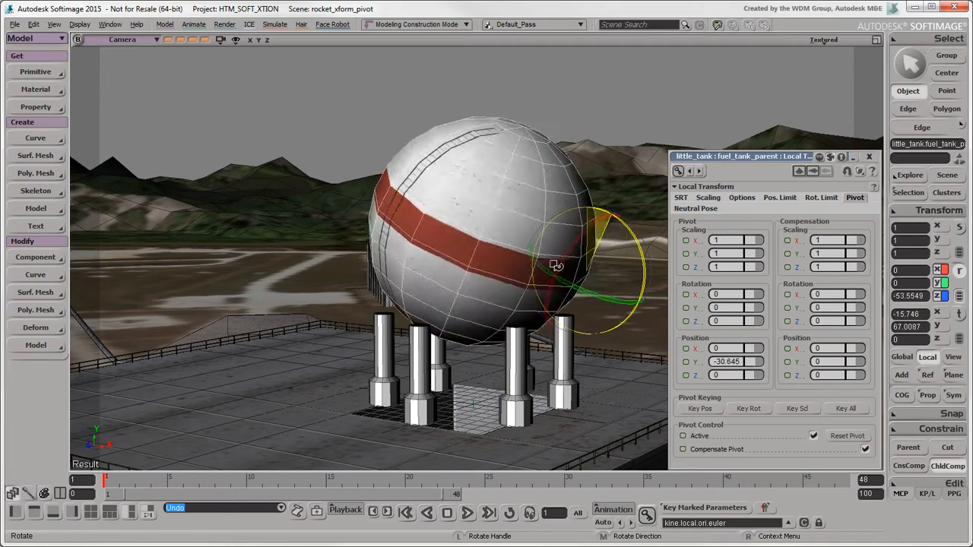
pyautogui.press('ctrl+z')
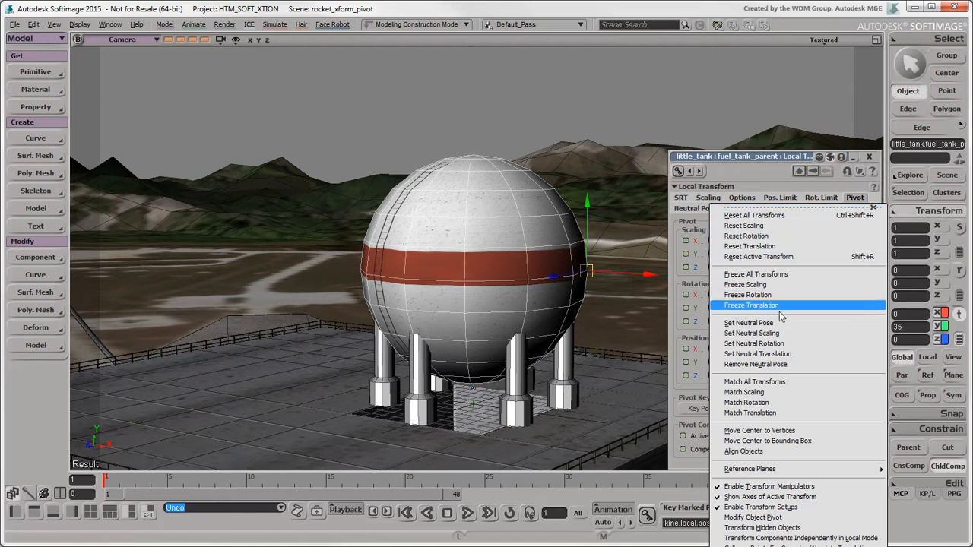
pyautogui.click(751, 305)
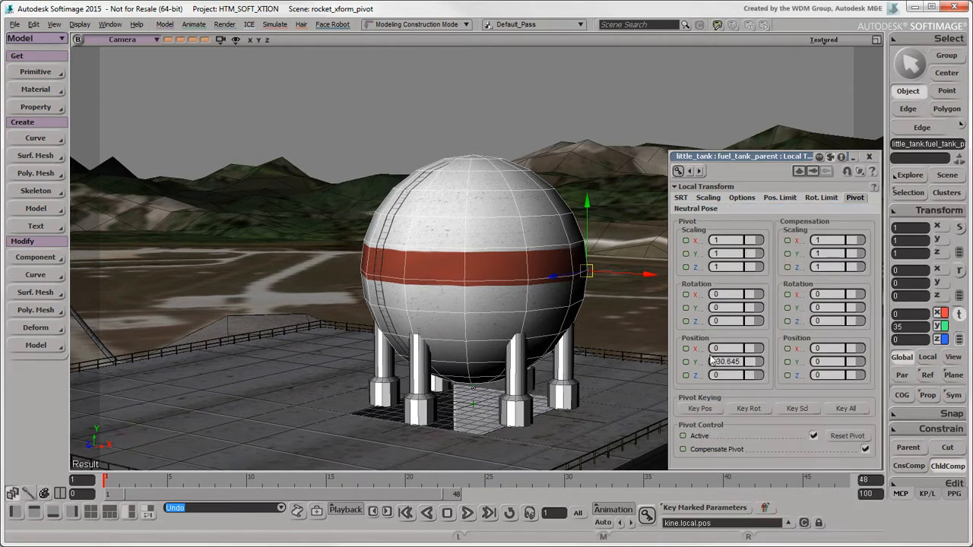
pyautogui.moveTo(585, 274); pyautogui.dragTo(358, 262)
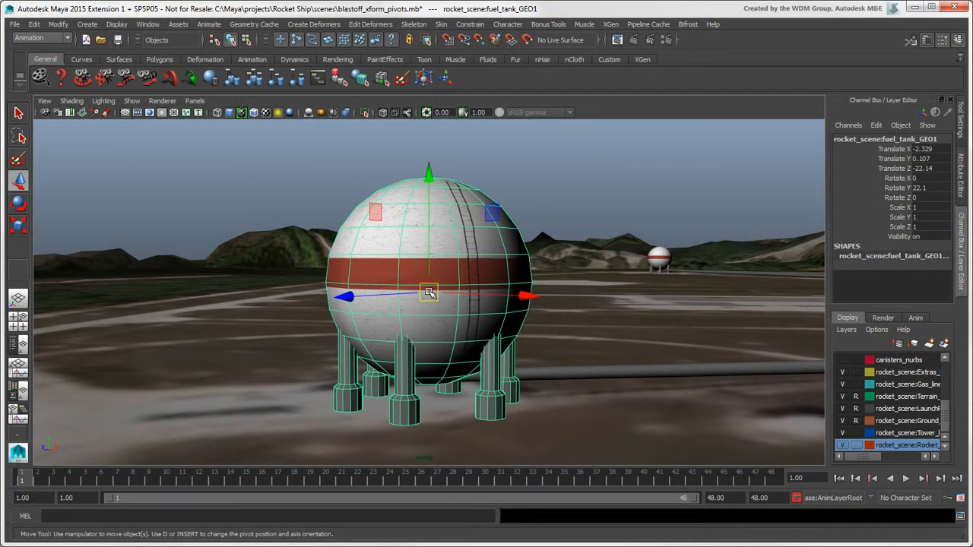
# - Tilt fuel_tank_GEO1 about its centre with the Rotate Tool, then undo the tilt
pyautogui.moveTo(428, 295); pyautogui.dragTo(532, 296)
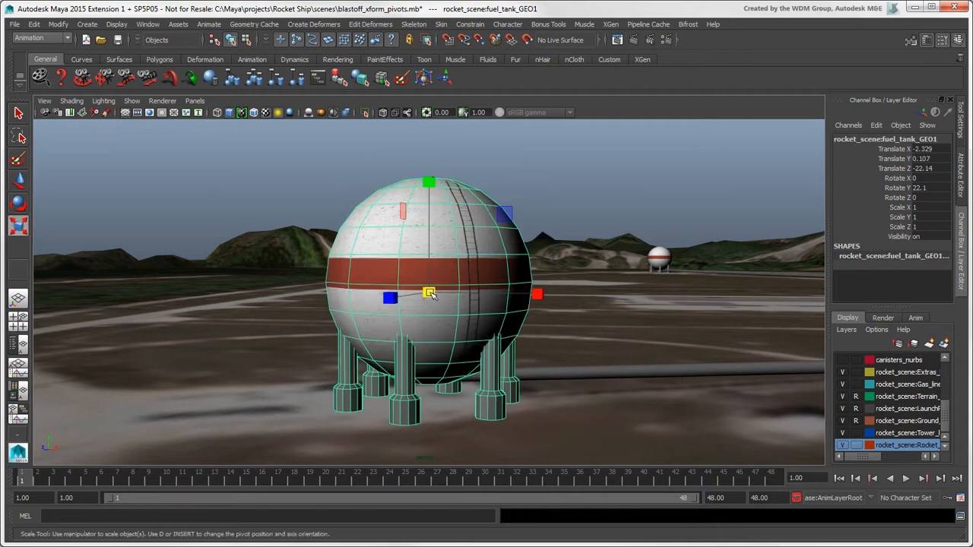
pyautogui.moveTo(428, 293); pyautogui.dragTo(523, 347)
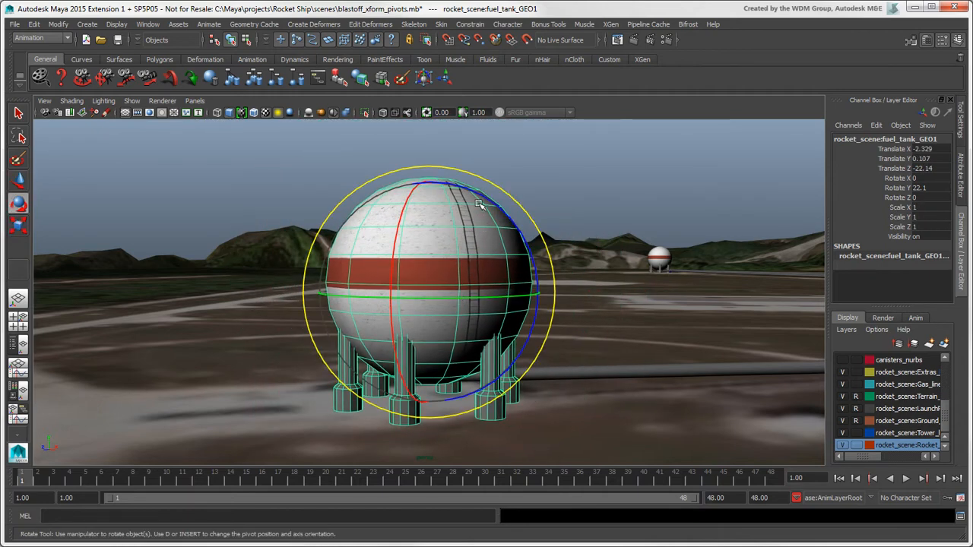
pyautogui.moveTo(479, 206); pyautogui.dragTo(463, 244)
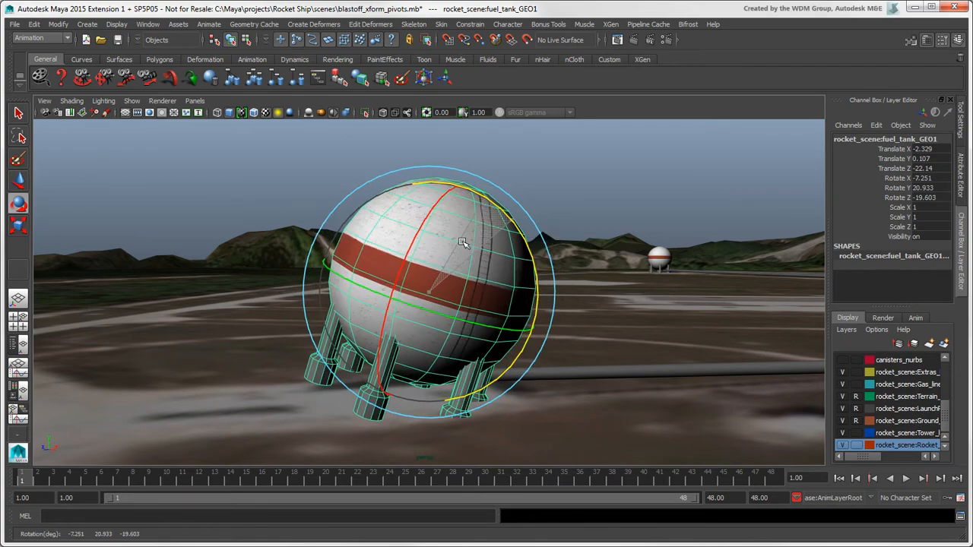
pyautogui.moveTo(463, 244); pyautogui.dragTo(430, 230)
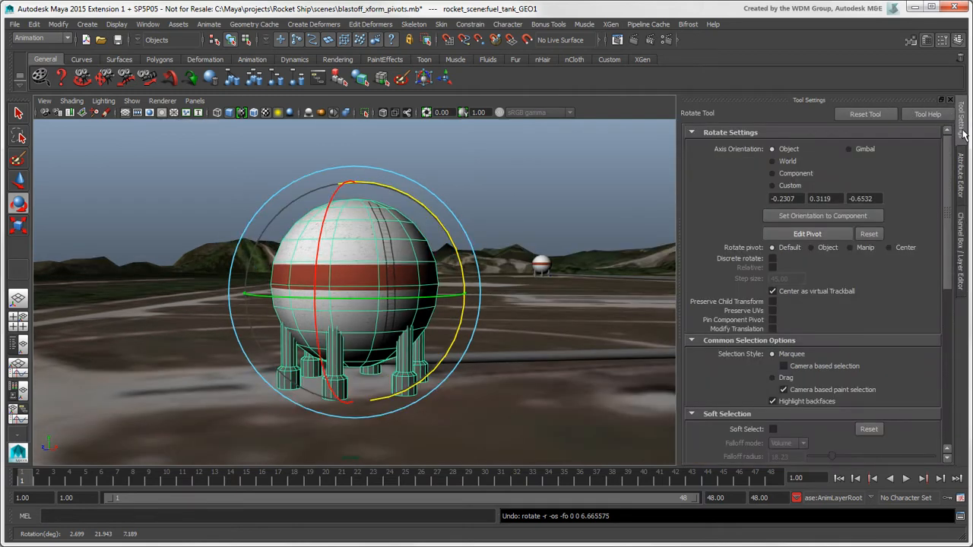
# - Show the Rotate Tool settings and start Edit Pivot on the tank
pyautogui.click(807, 233)
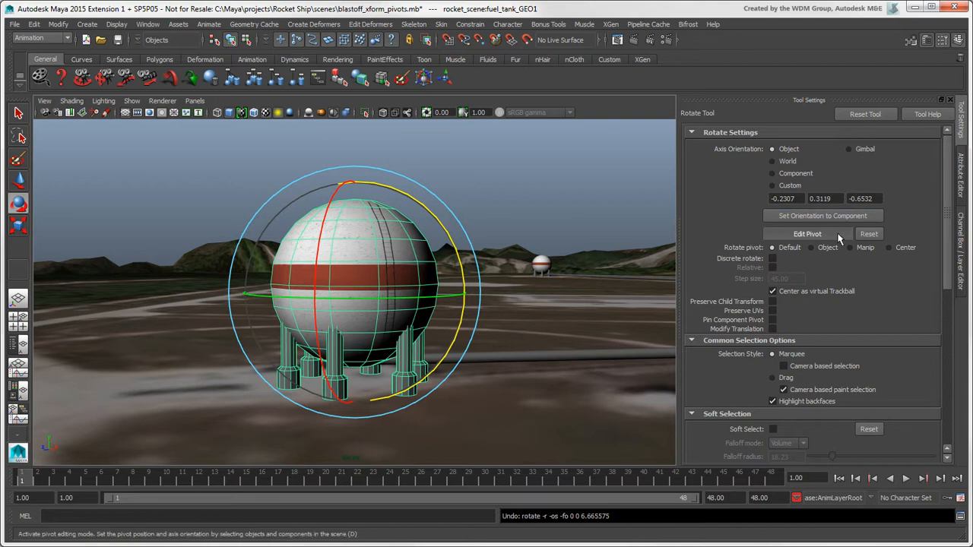
pyautogui.click(807, 233)
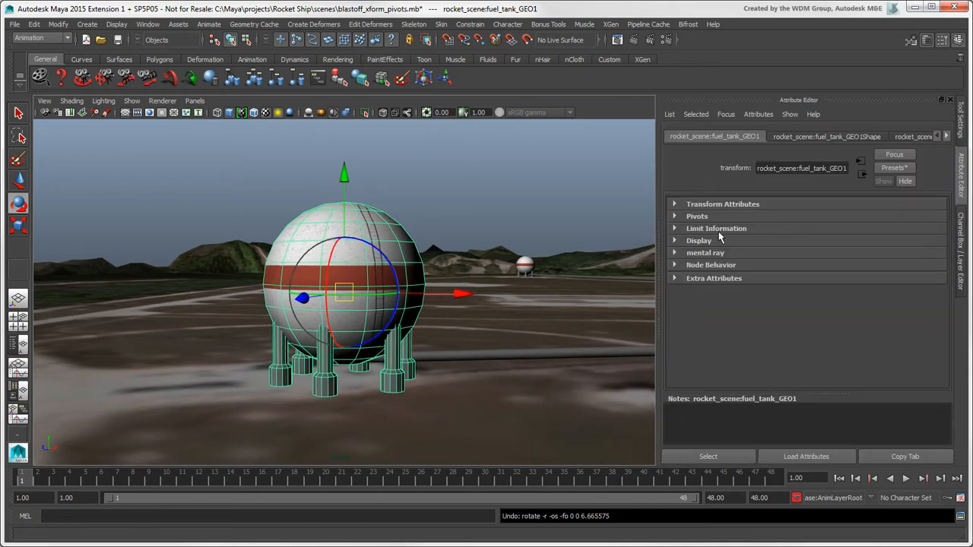
# - Expand the Pivots attributes and display both the rotate and scale pivots
pyautogui.click(674, 215)
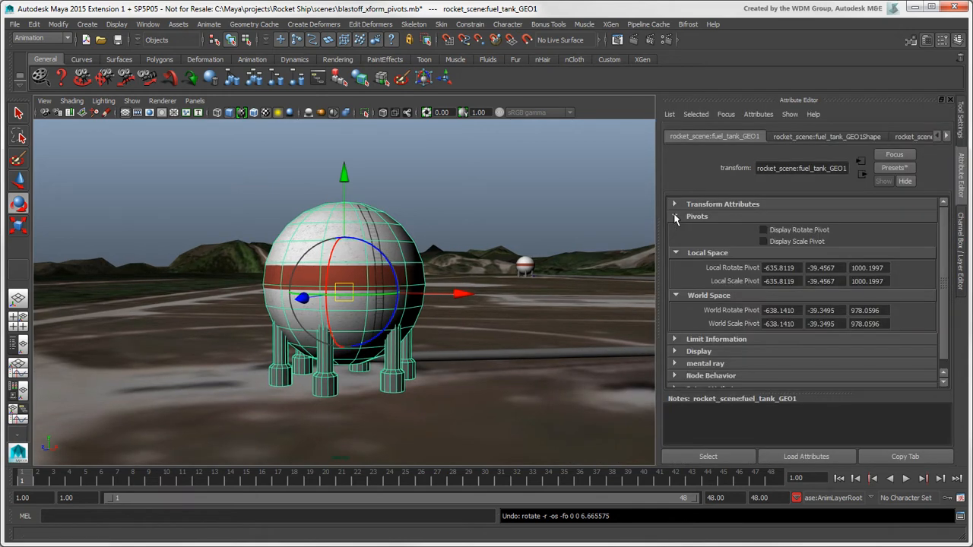
pyautogui.click(674, 216)
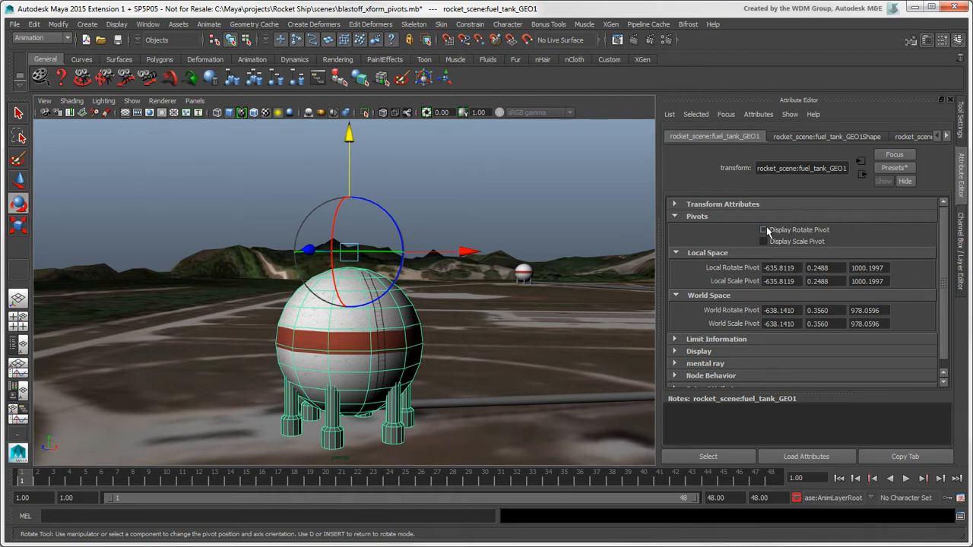
pyautogui.click(764, 230)
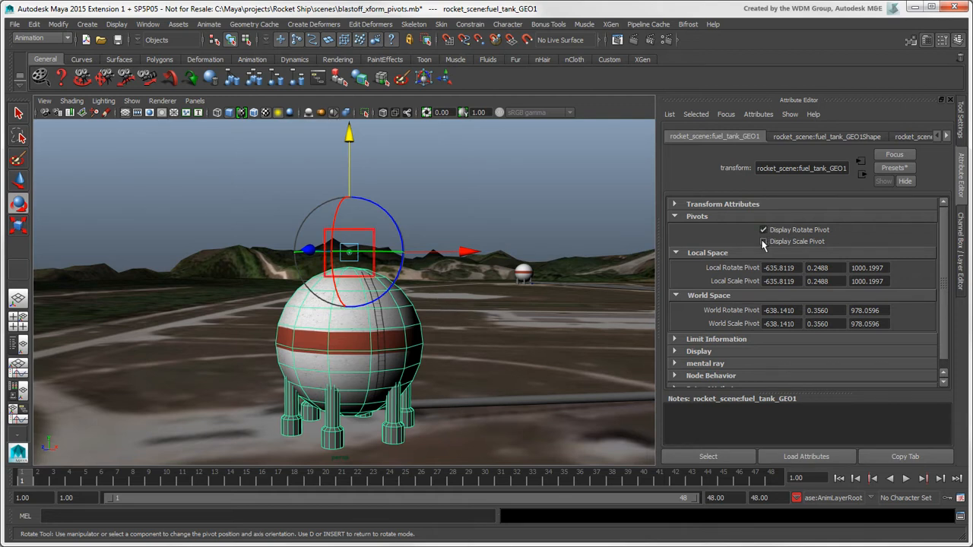
pyautogui.click(763, 241)
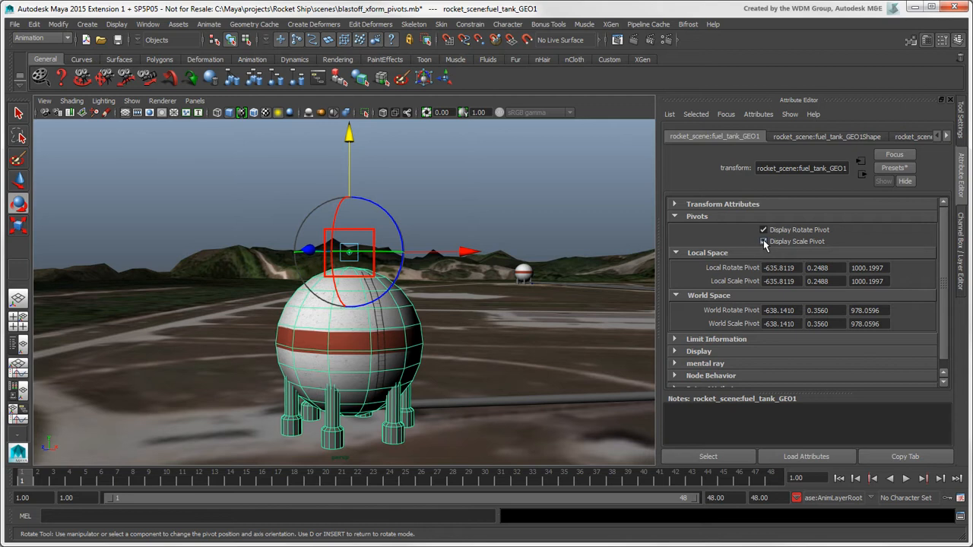
# - Set Local Rotate Pivot X to -635 to raise the pivot above the tank
pyautogui.click(763, 241)
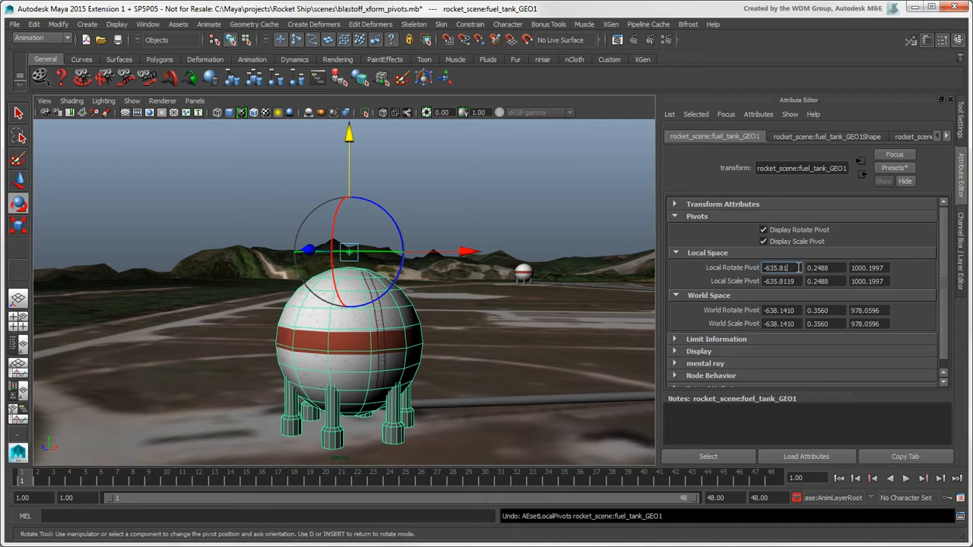
pyautogui.write('-635.0000')
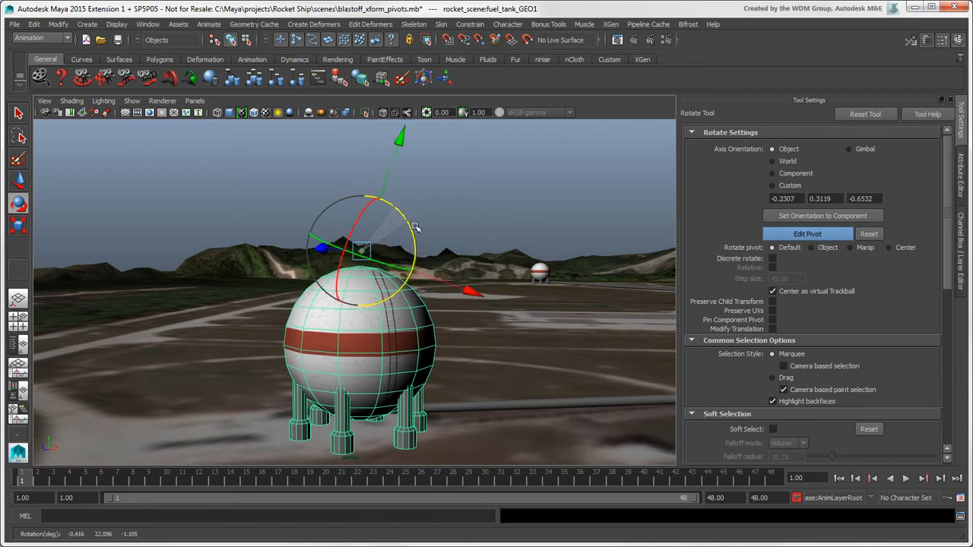
# - Rotate the pivot manipulator to give the tank a custom axis orientation of 0, 0, 2
pyautogui.moveTo(414, 228); pyautogui.dragTo(388, 292)
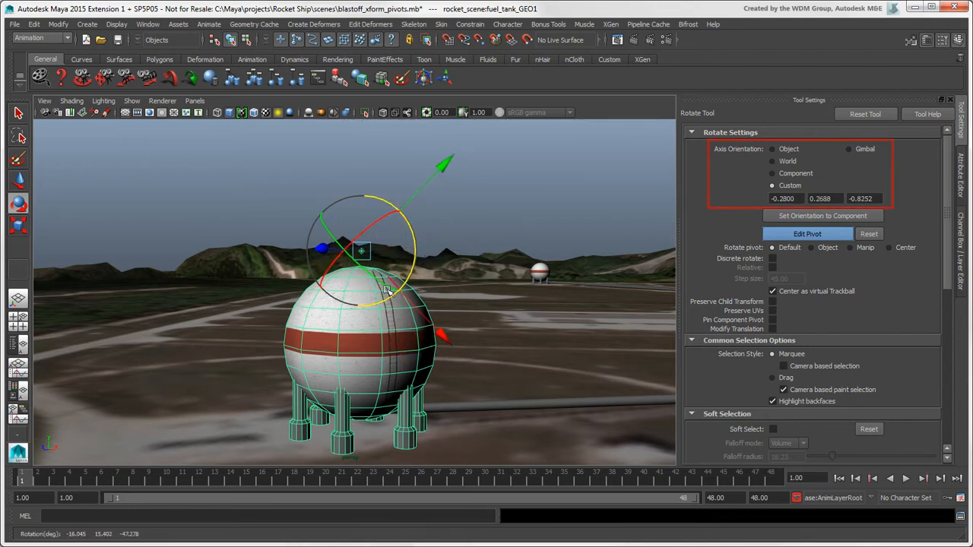
pyautogui.moveTo(388, 293); pyautogui.dragTo(353, 265)
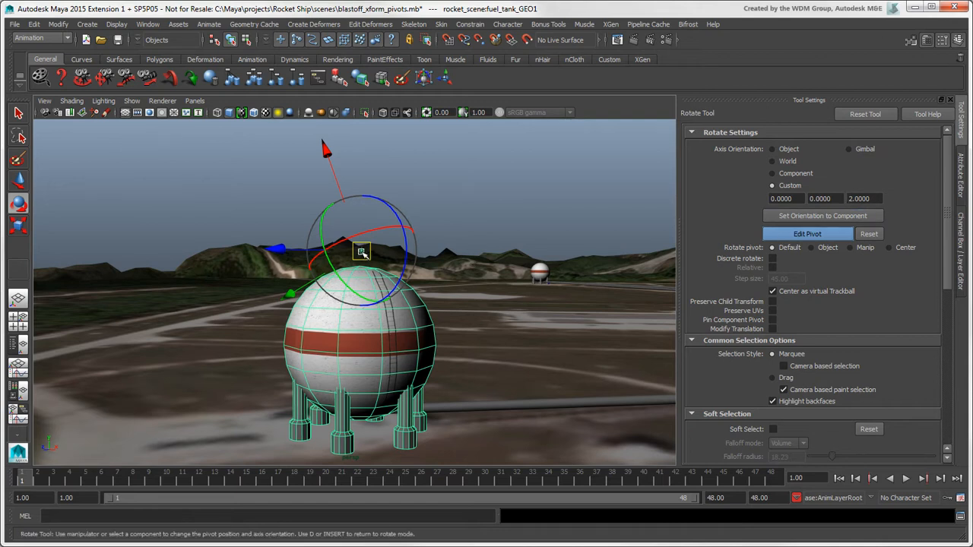
# - Reset the tank's pivot position, then drag the pivot out to its right side
pyautogui.rightClick(362, 251)
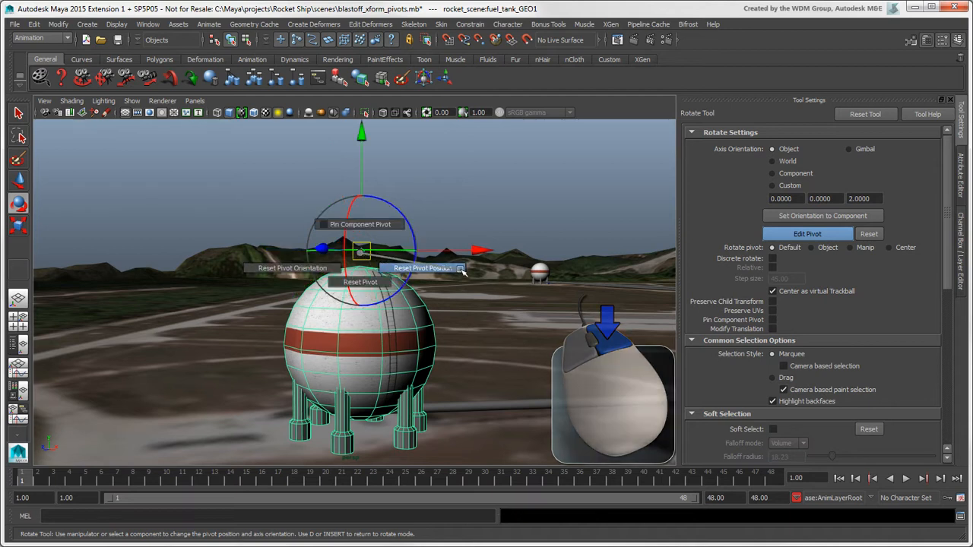
pyautogui.click(422, 267)
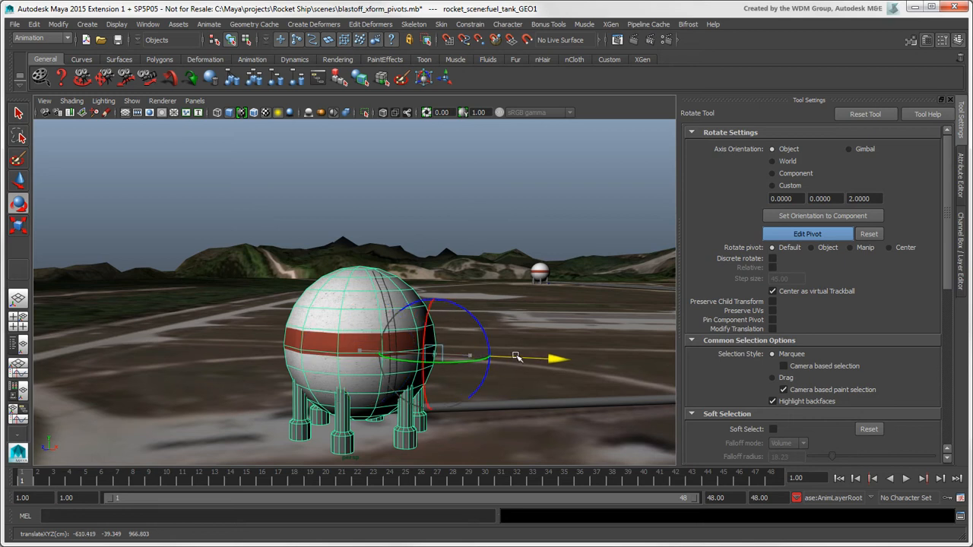
pyautogui.moveTo(516, 358); pyautogui.dragTo(479, 323)
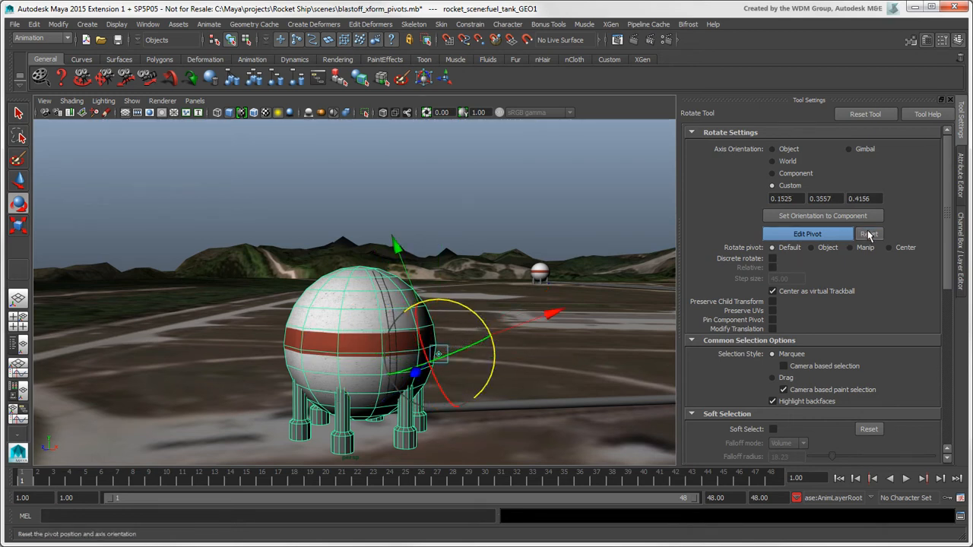
# - Rotate the fuel tank around the offset pivot and undo the trial rotation
pyautogui.click(869, 233)
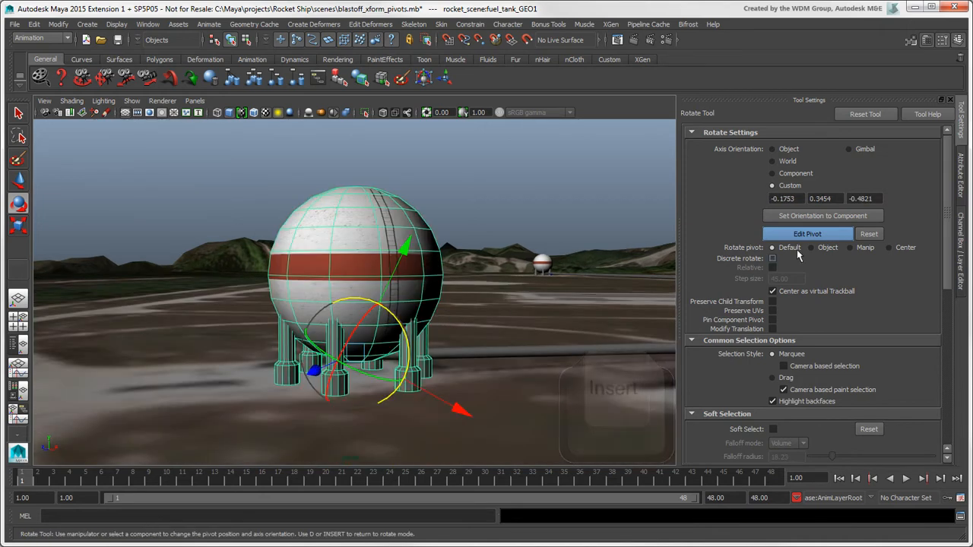
pyautogui.click(807, 233)
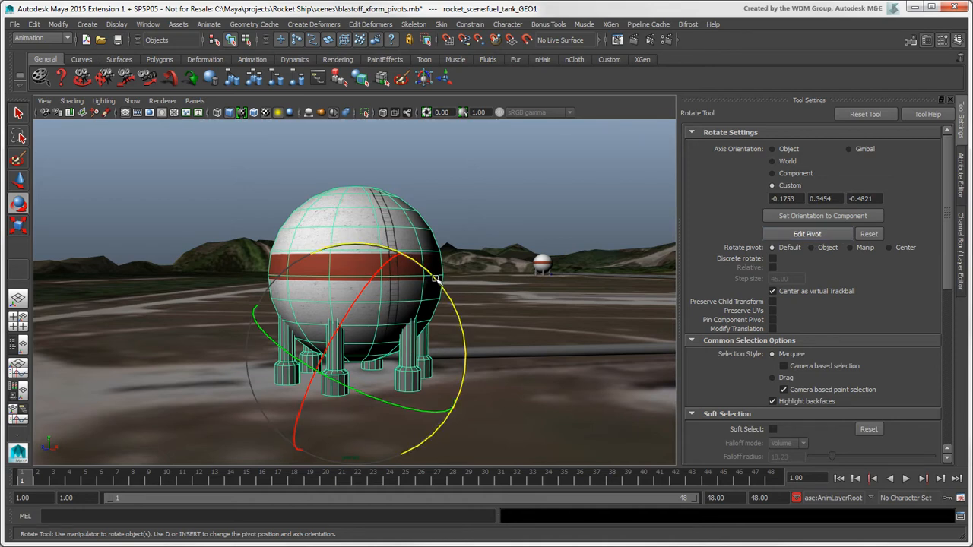
pyautogui.moveTo(437, 278); pyautogui.dragTo(395, 302)
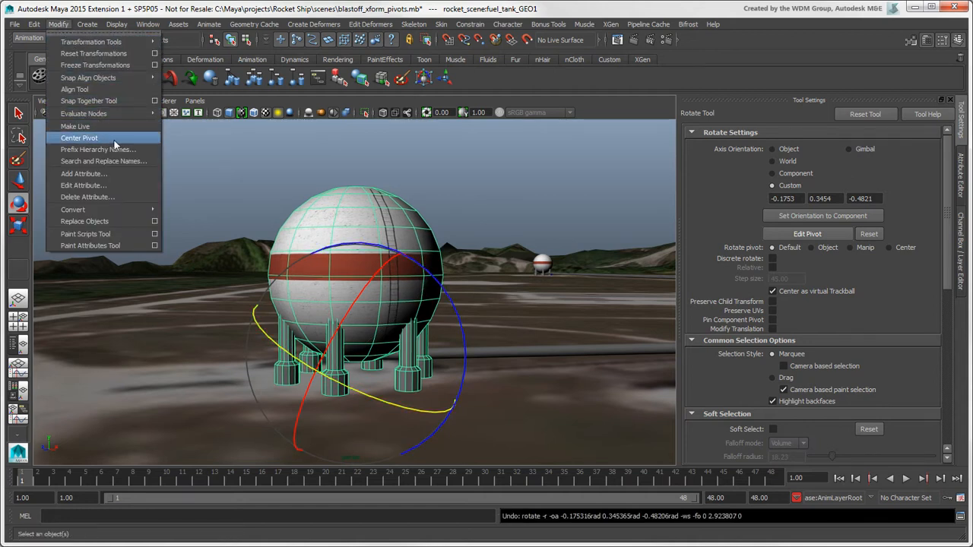
# - Centre the fuel tank's pivot and reset its position and orientation
pyautogui.click(79, 137)
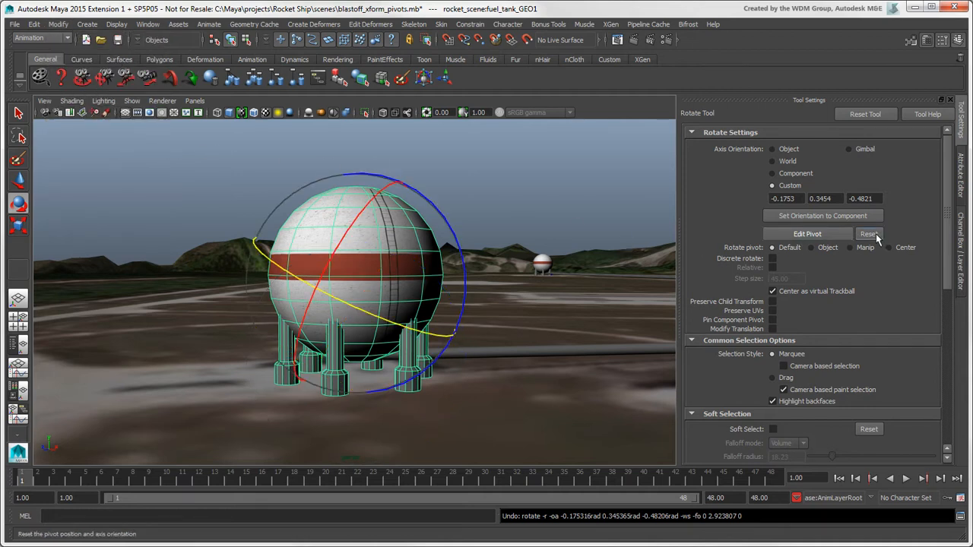
pyautogui.click(869, 233)
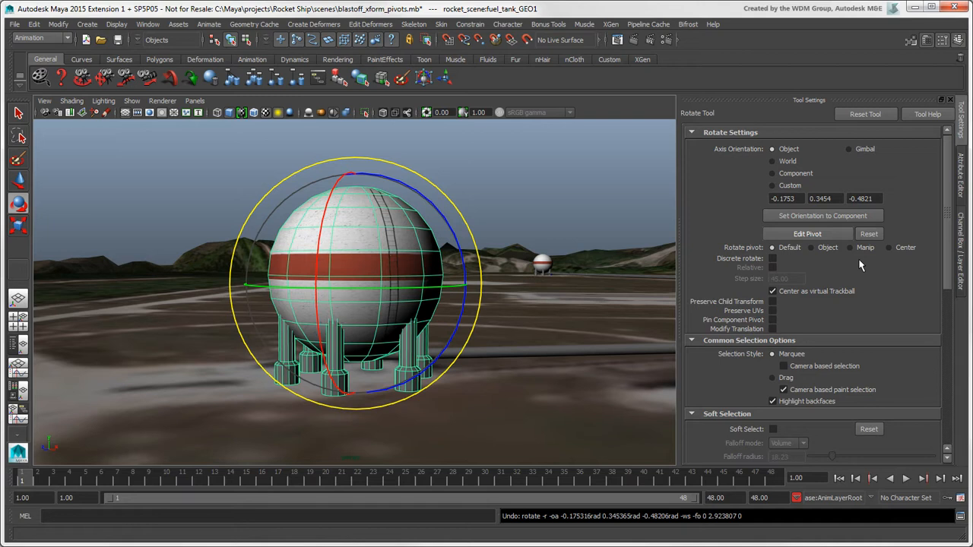
pyautogui.moveTo(352, 292)
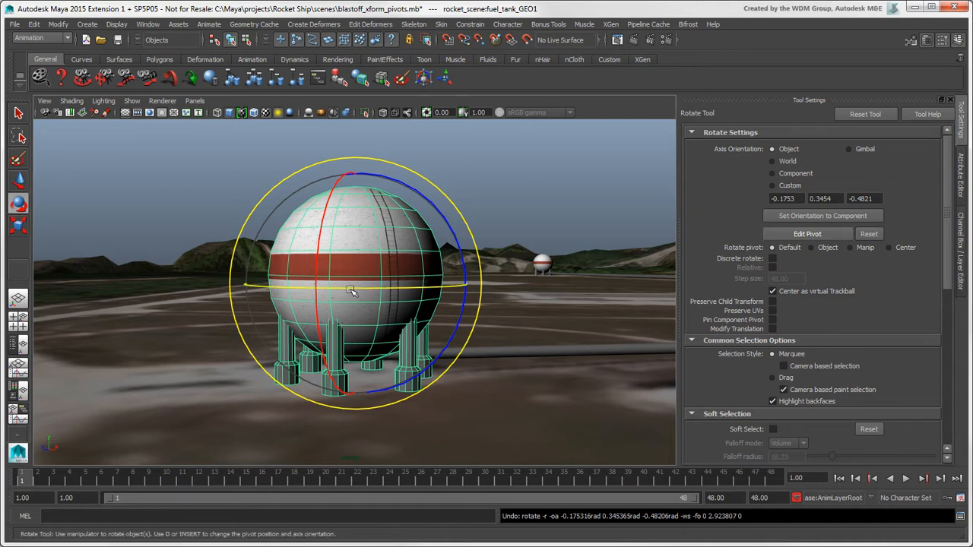
pyautogui.click(806, 233)
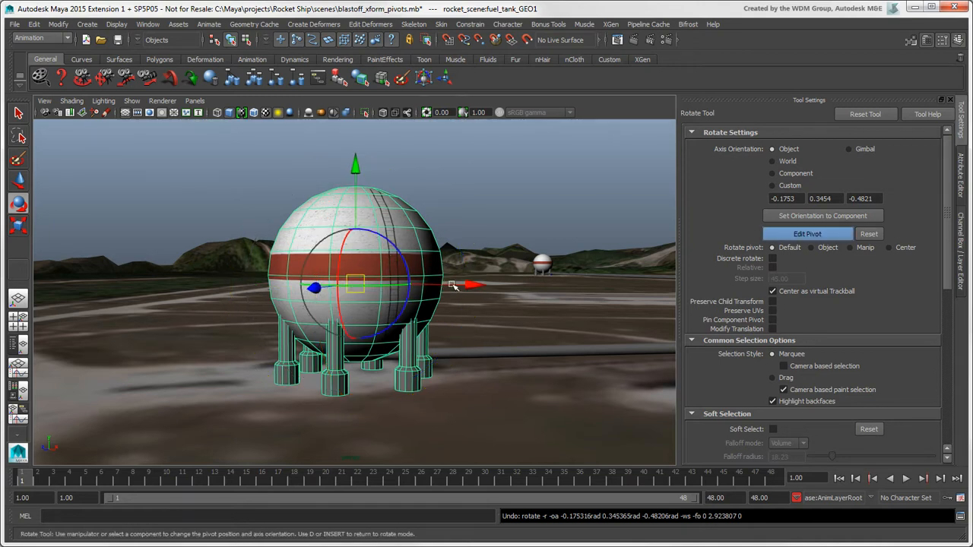
# - Move the pivot to the tank's right edge with D and tip the tank over around it
pyautogui.press('d')
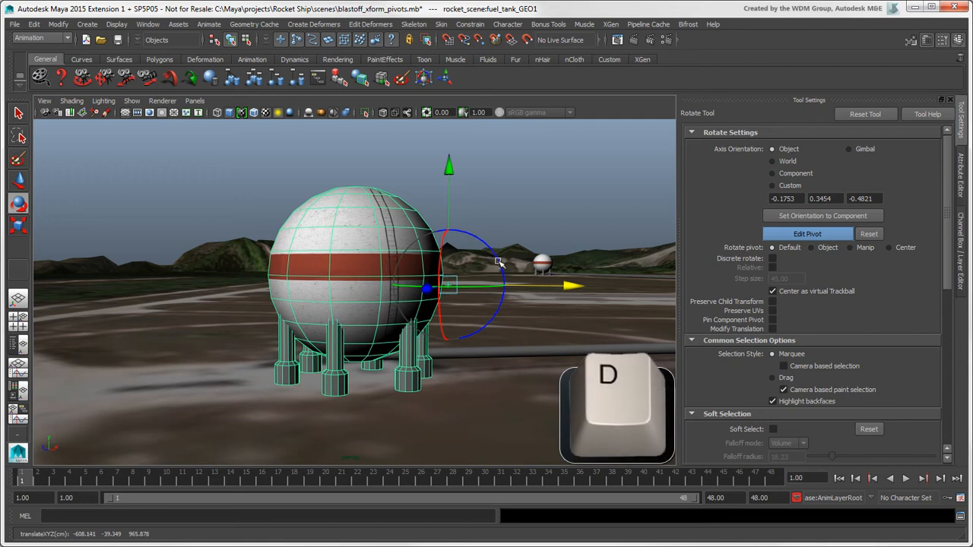
pyautogui.moveTo(498, 263); pyautogui.dragTo(490, 248)
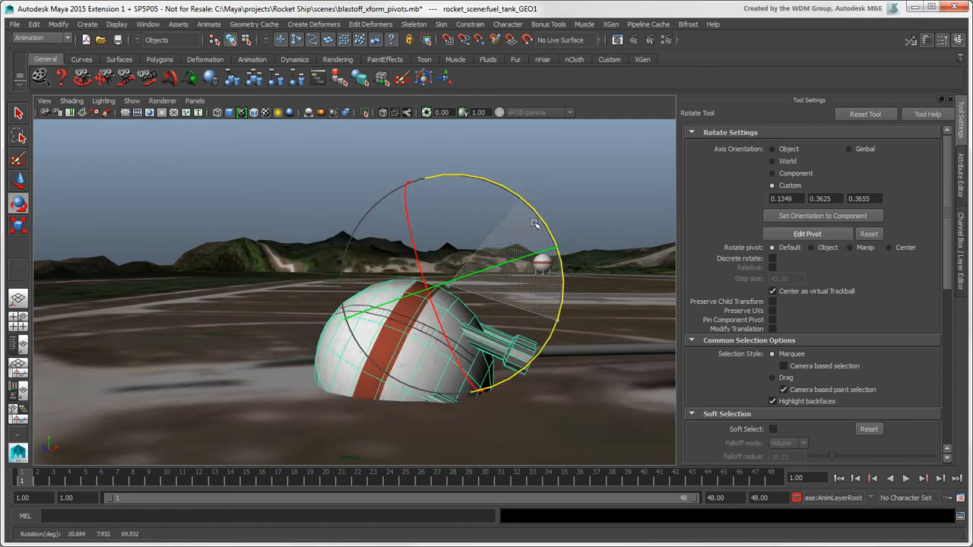
pyautogui.moveTo(535, 224); pyautogui.dragTo(580, 352)
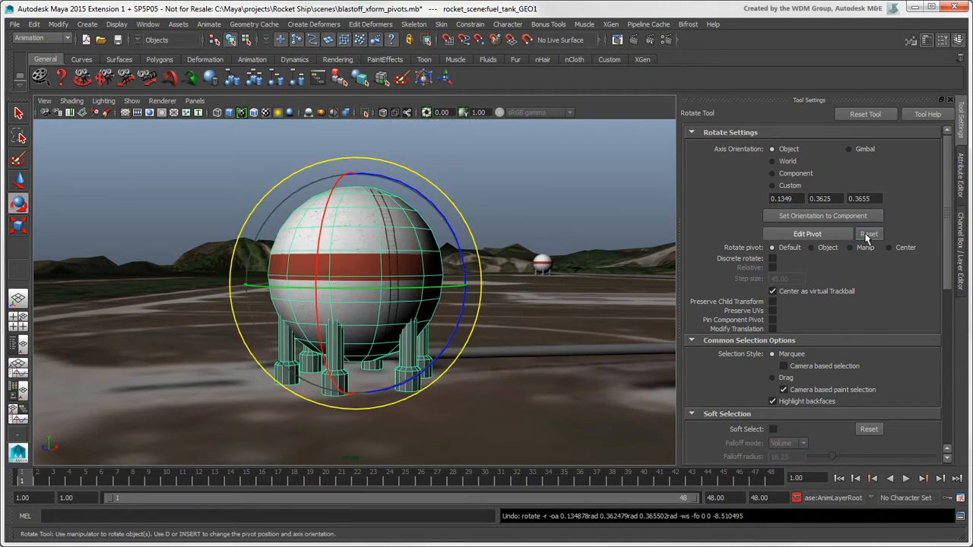
# - Reset the pivot, select the tank's upper faces, relocate their pivot and squash them down
pyautogui.click(19, 113)
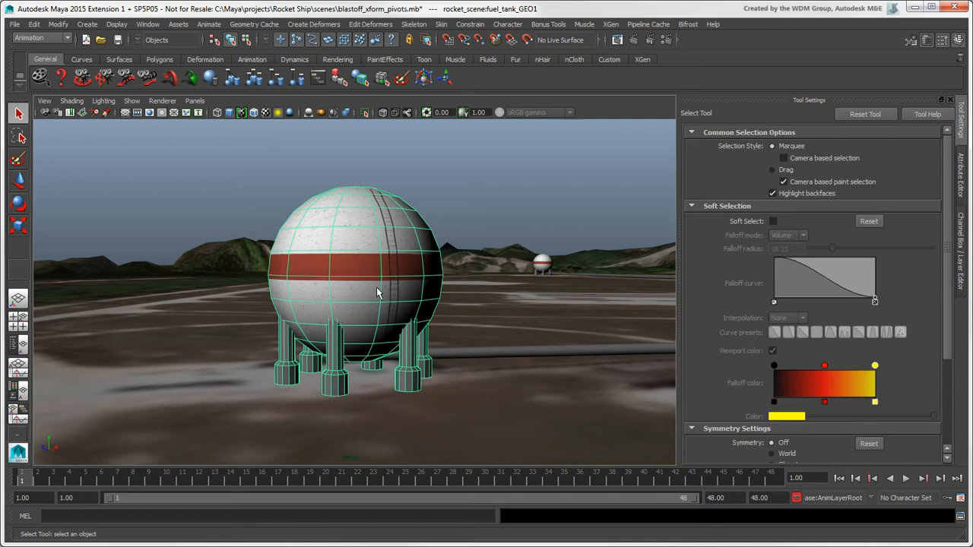
pyautogui.rightClick(378, 292)
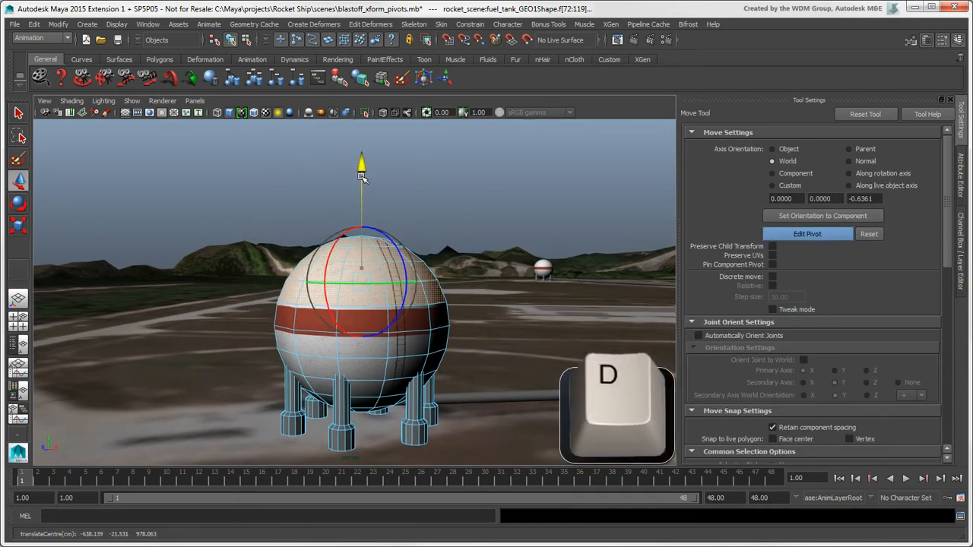
pyautogui.press('r')
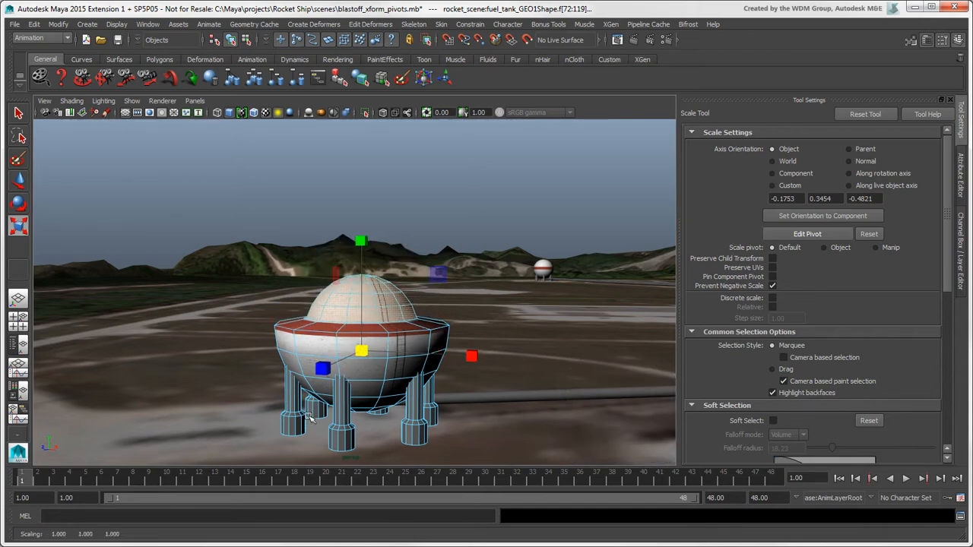
pyautogui.click(946, 115)
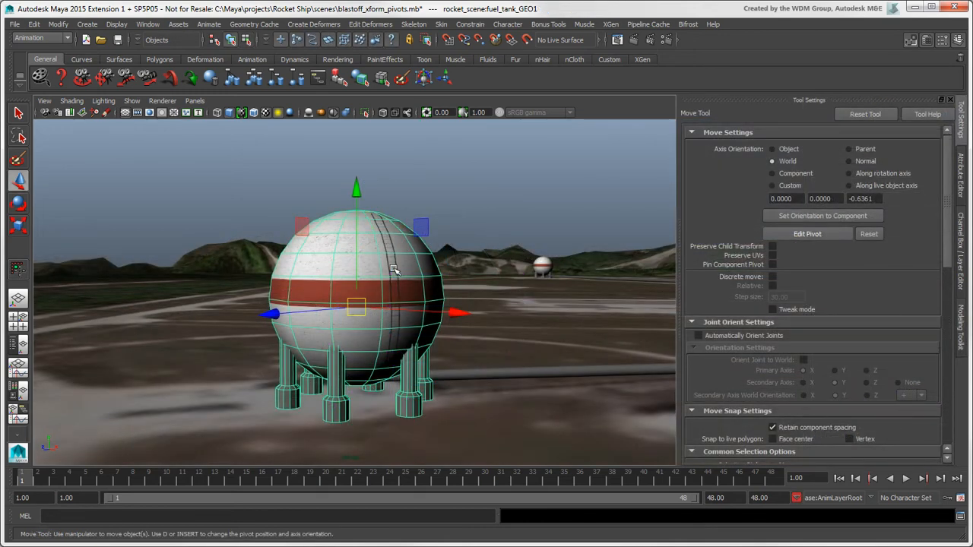
pyautogui.moveTo(405, 261)
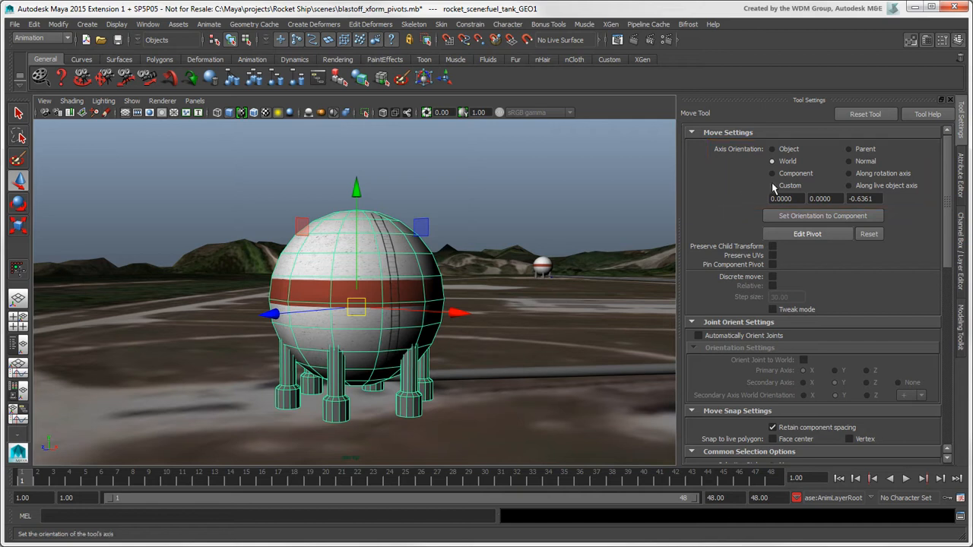
# - Show the Outliner listing fuel_tank_GEO1 with its six support pieces
pyautogui.click(772, 186)
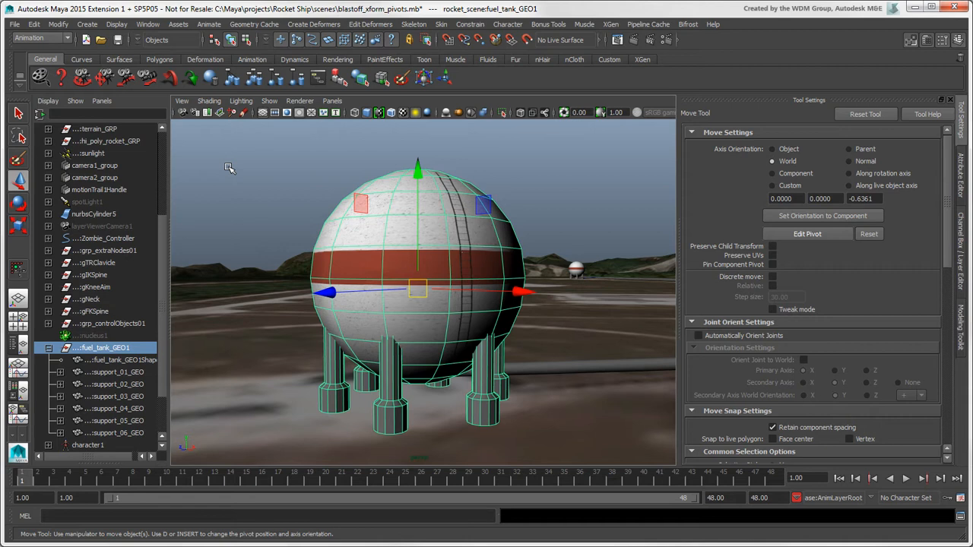
pyautogui.moveTo(228, 165)
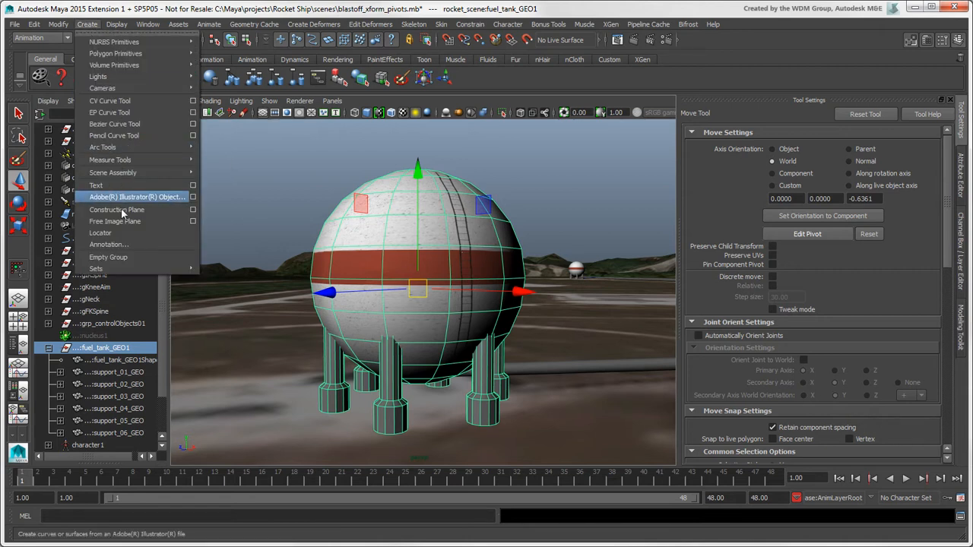
# - Add locator1 and parent support_01_GEO under it in the Outliner
pyautogui.click(100, 232)
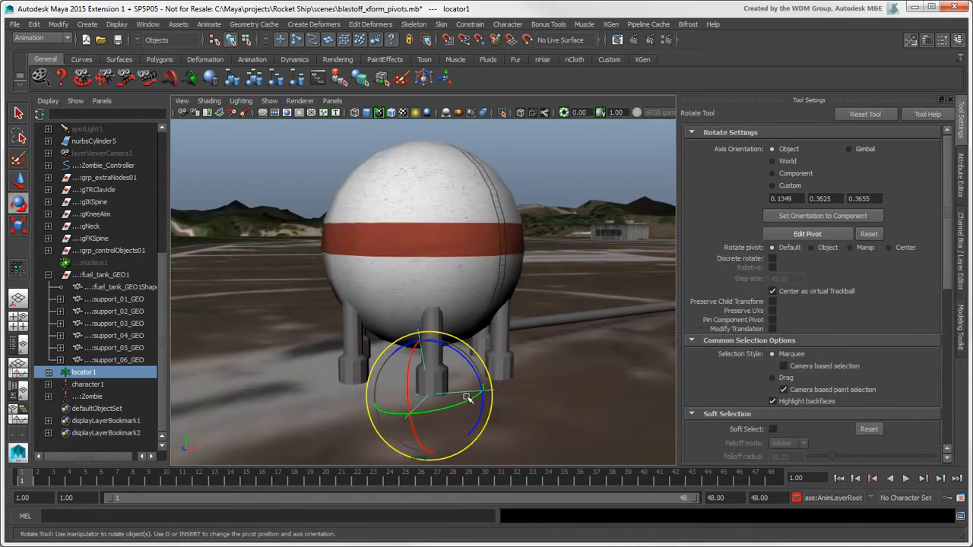
pyautogui.click(84, 371)
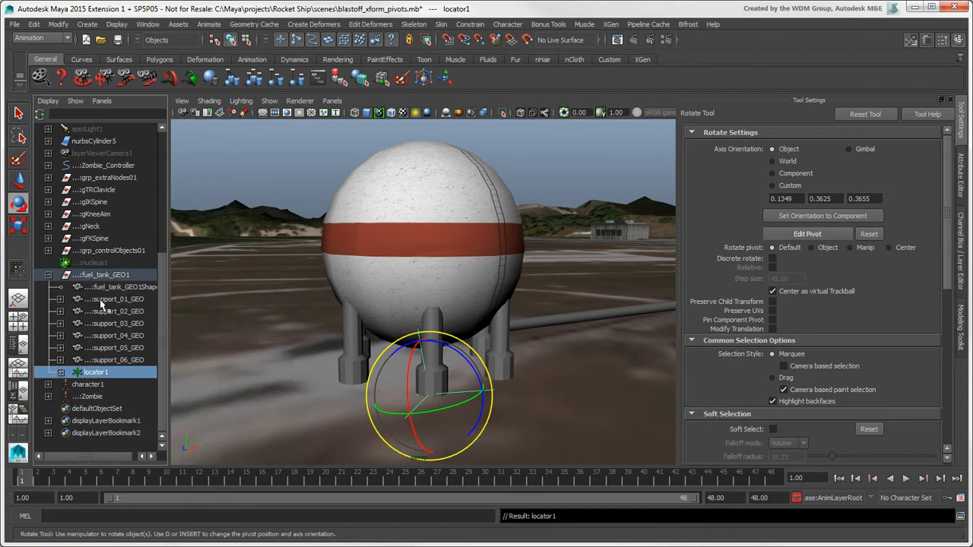
pyautogui.click(114, 299)
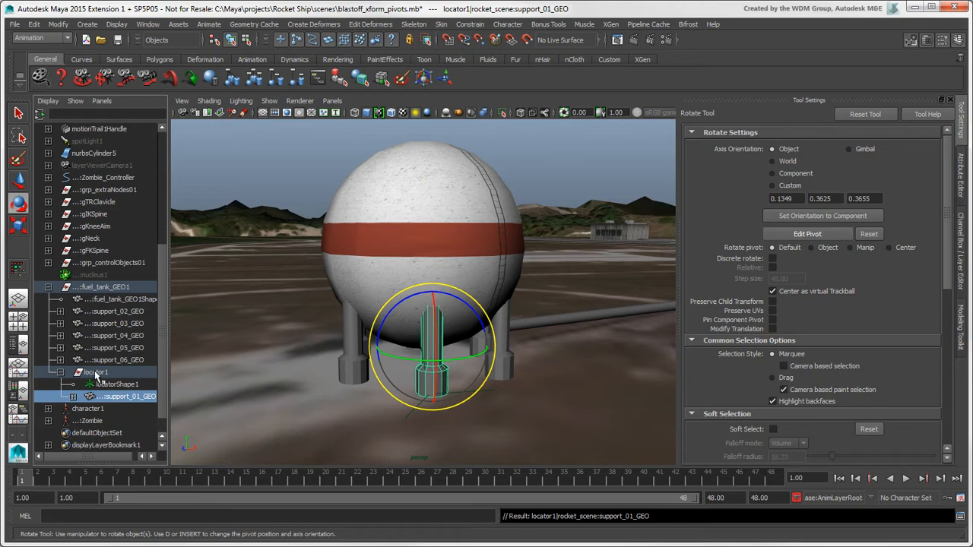
# - Tilt the first support leg about locator1, then select the next leg's locator
pyautogui.click(97, 371)
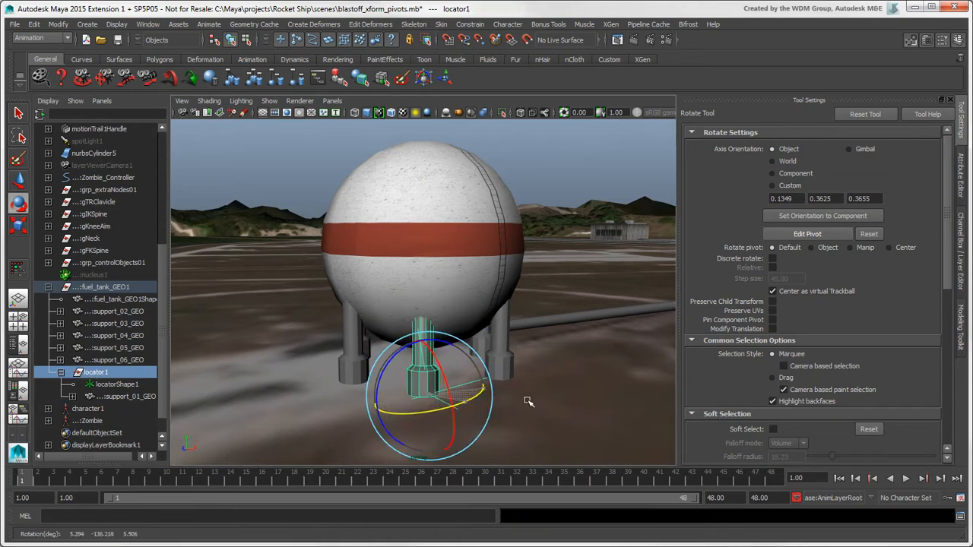
pyautogui.moveTo(528, 401); pyautogui.dragTo(479, 373)
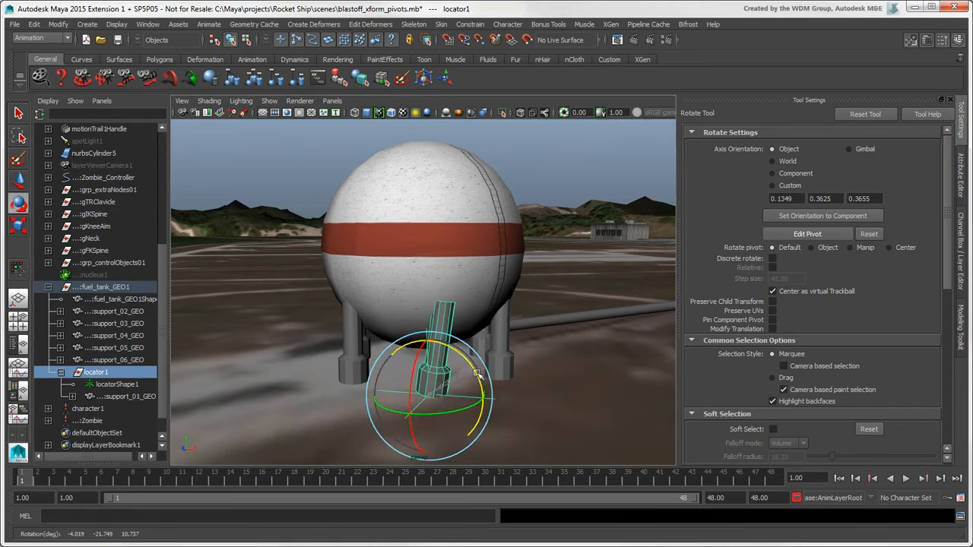
pyautogui.moveTo(479, 372); pyautogui.dragTo(443, 389)
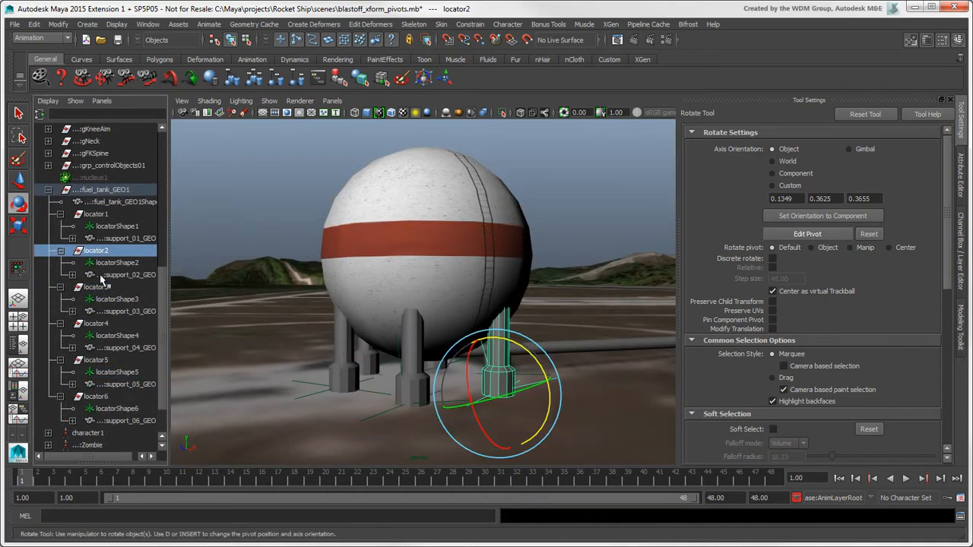
pyautogui.click(96, 359)
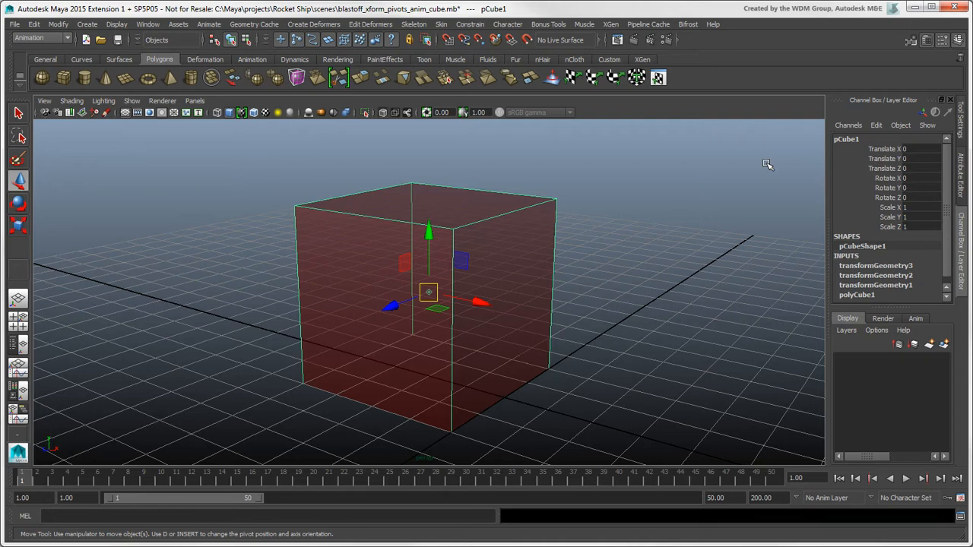
# - In Channel Control, move Rotate Pivot X/Y and Rotate Pivot Translate X/Y to Keyable, then close
pyautogui.click(876, 125)
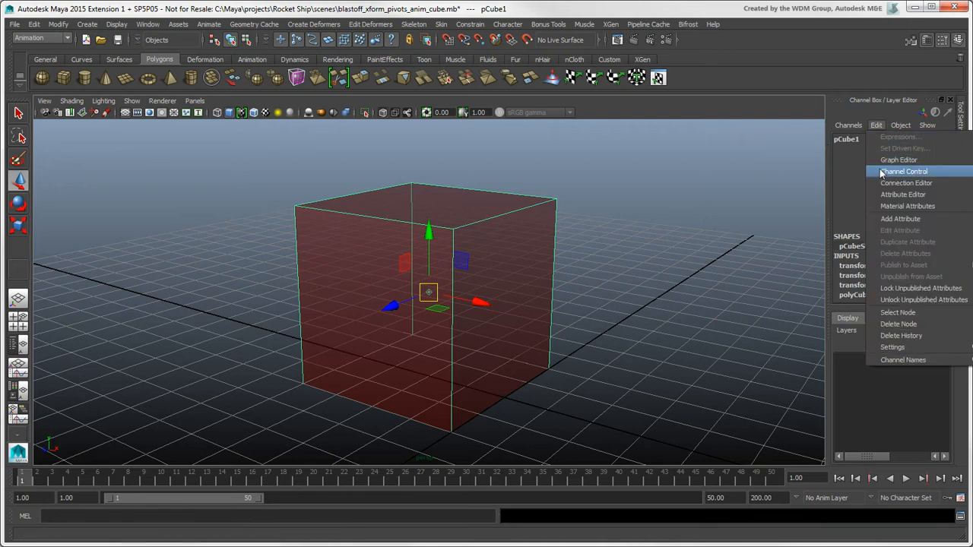
pyautogui.click(903, 171)
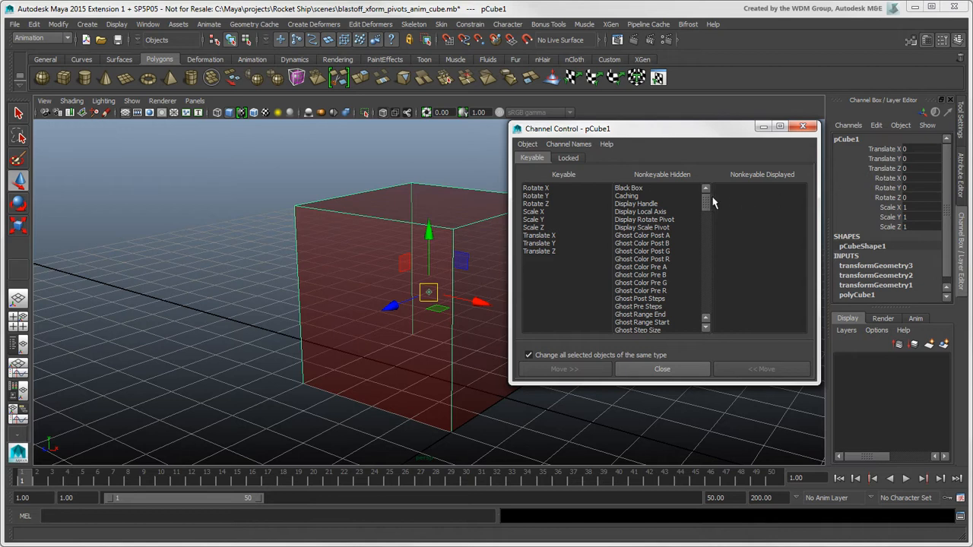
pyautogui.scroll(-3)
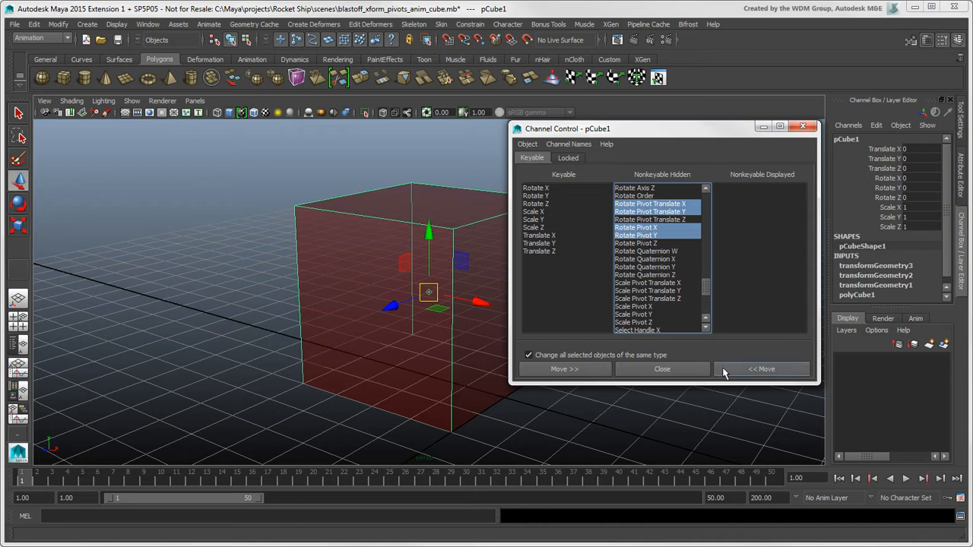
pyautogui.click(761, 368)
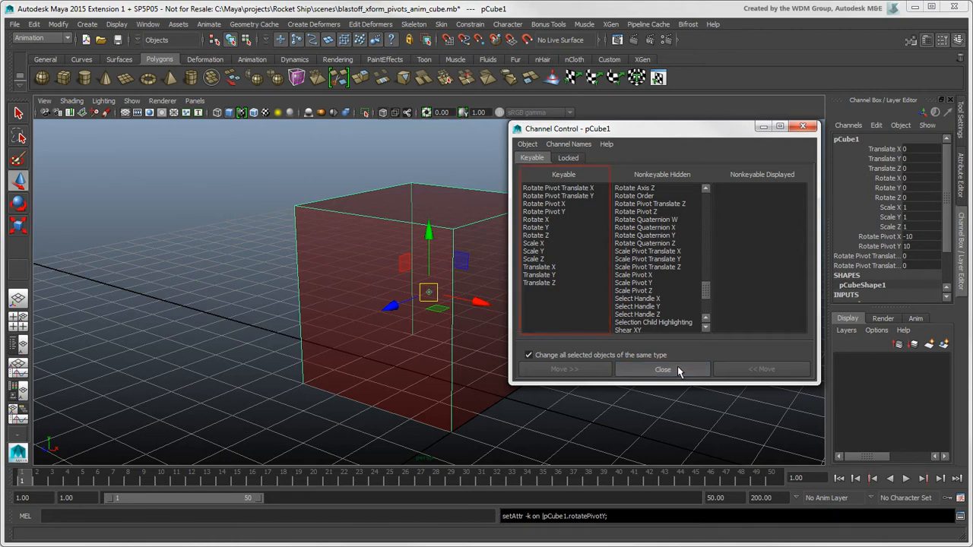
pyautogui.click(663, 369)
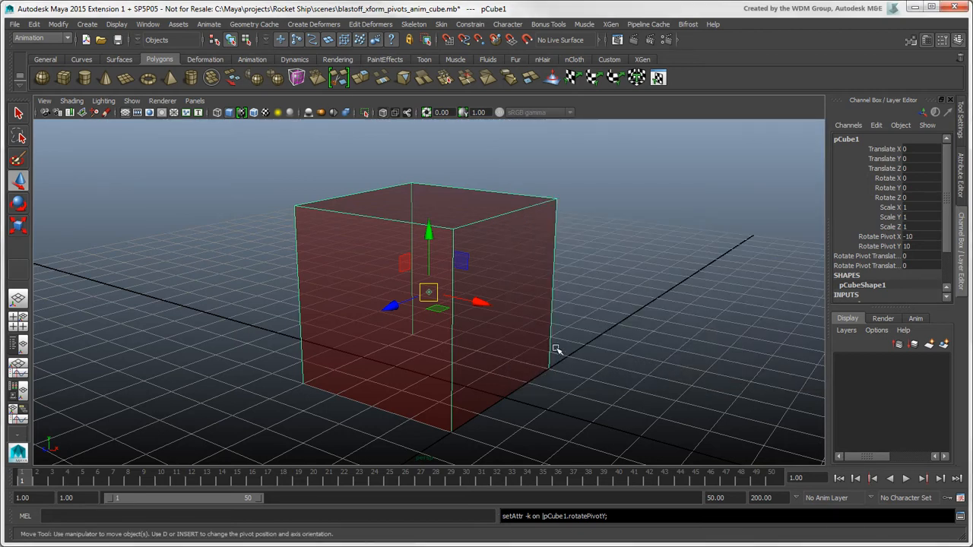
# - Key the selected Rotate Z and pivot channels, then edit the world rotate pivot X value
pyautogui.moveTo(428, 291); pyautogui.dragTo(428, 375)
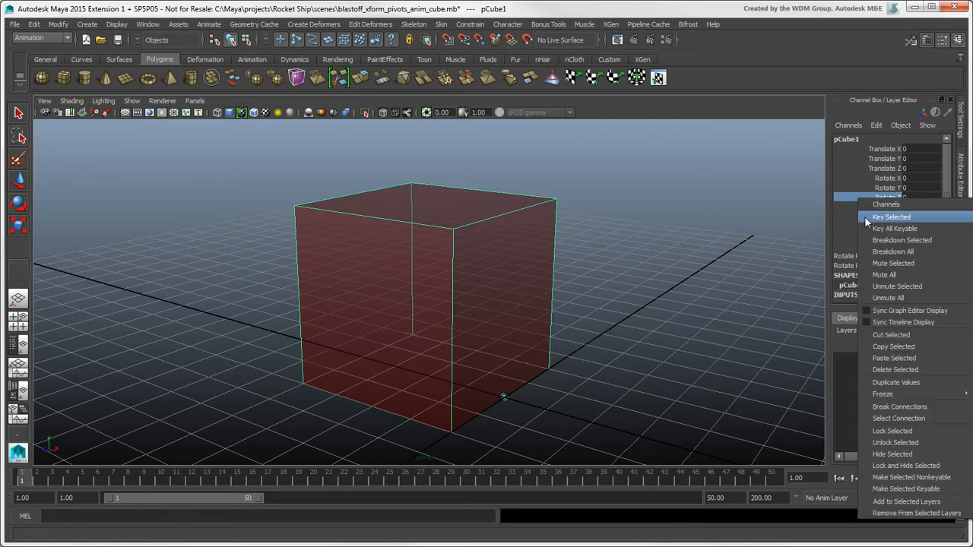
pyautogui.click(891, 217)
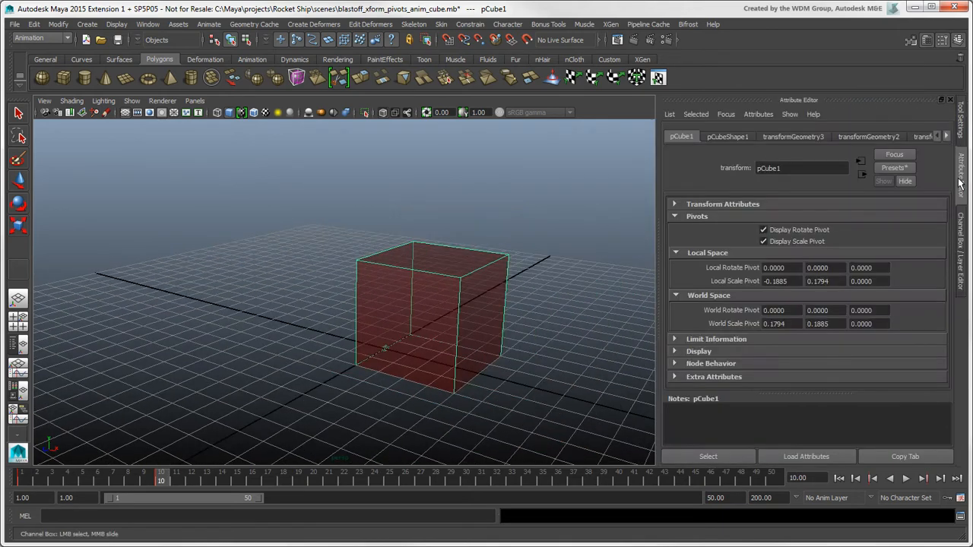
pyautogui.click(781, 311)
pyautogui.write('20')
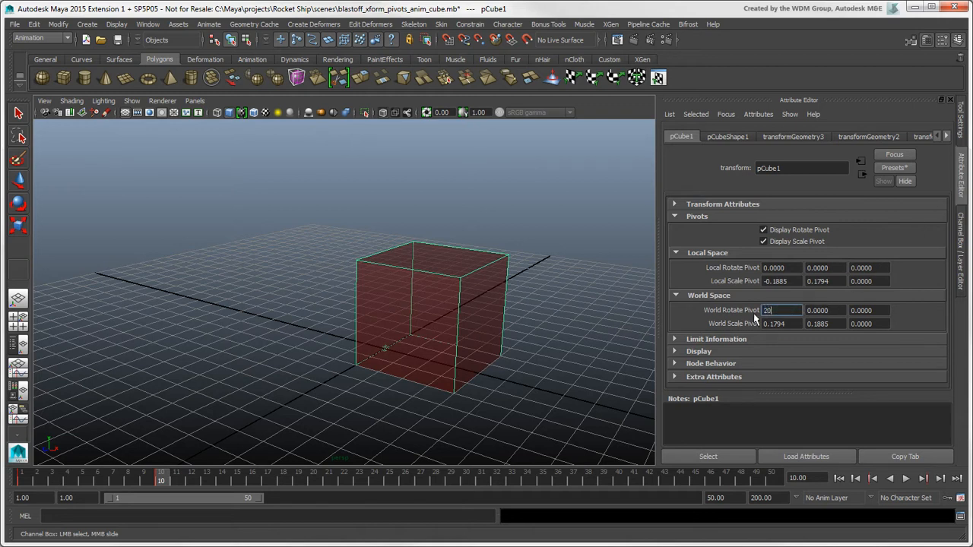
pyautogui.press('Return')
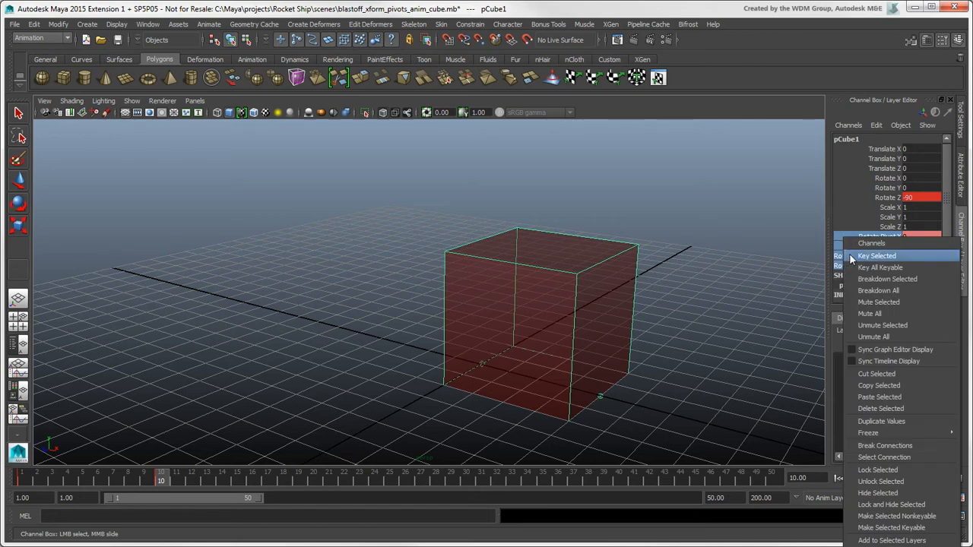
# - Key the channels again with Rotate Z -180 and scrub the timeline forward
pyautogui.click(877, 256)
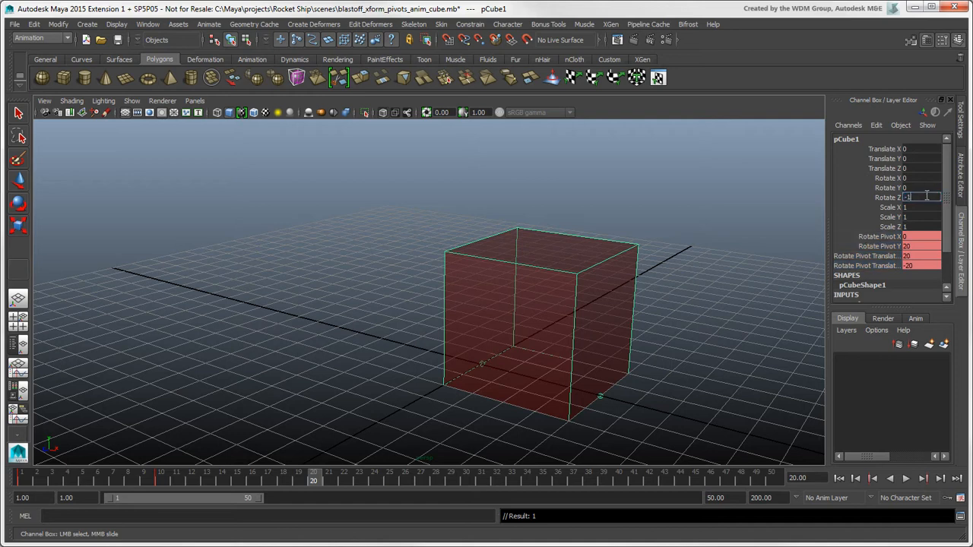
pyautogui.write('-180')
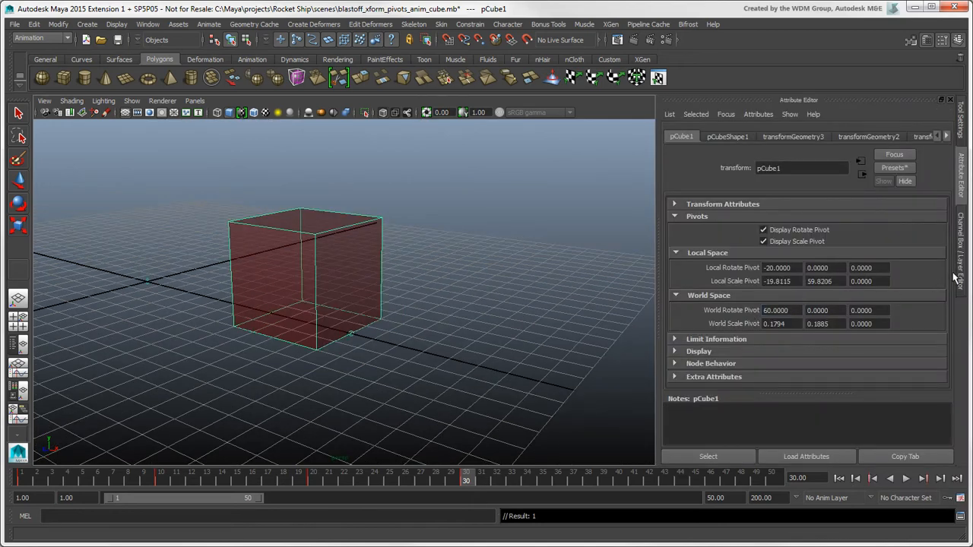
pyautogui.moveTo(466, 480); pyautogui.dragTo(620, 481)
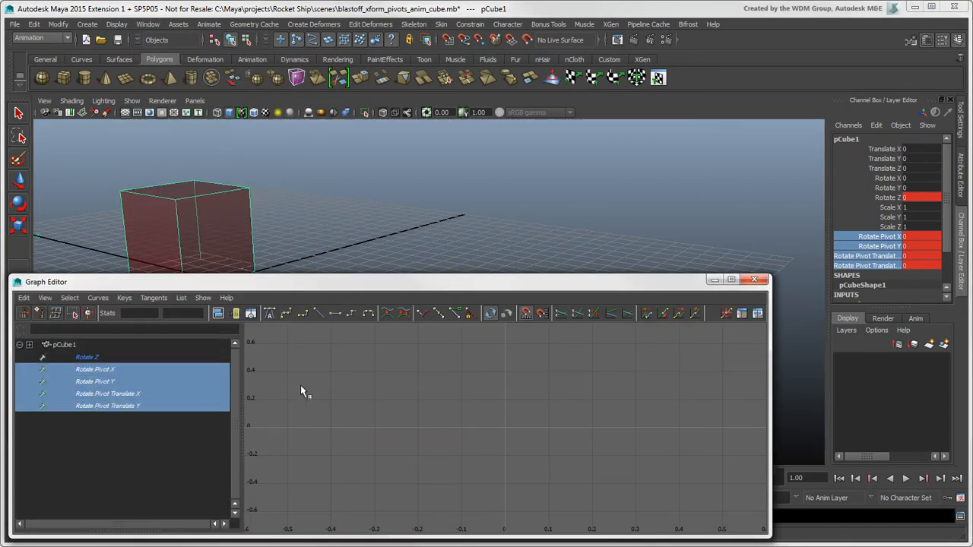
# - Inspect the pivot curves in the Graph Editor, then play back and stop the cube's roll
pyautogui.click(153, 297)
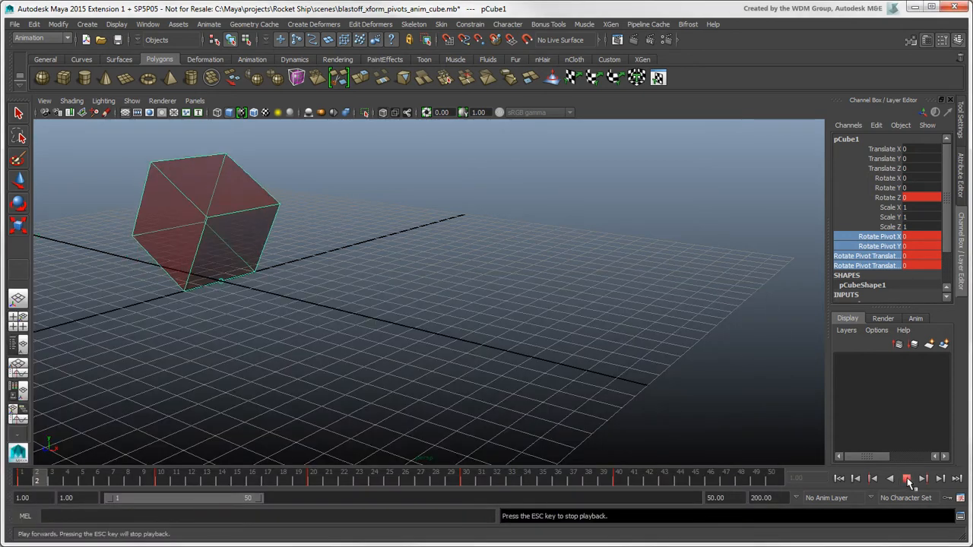
pyautogui.click(906, 478)
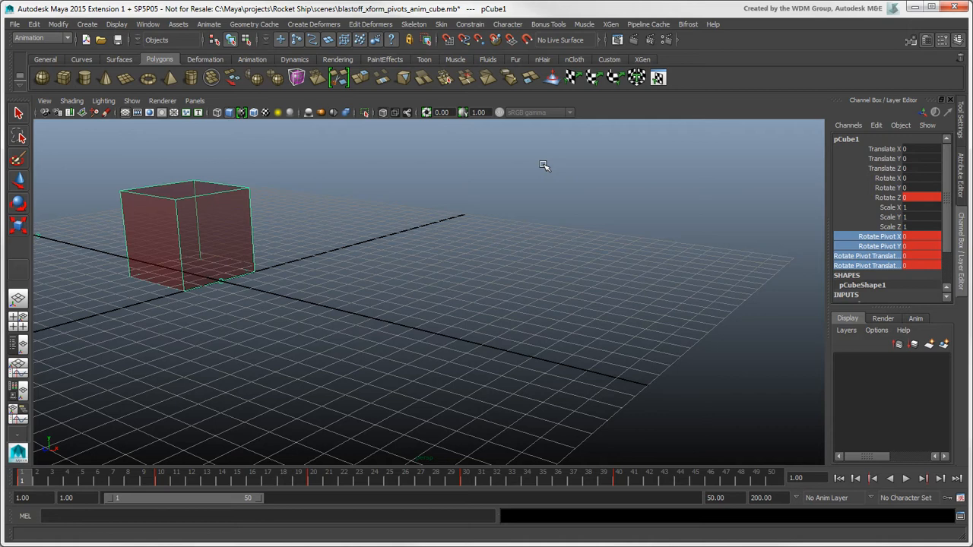
pyautogui.click(549, 24)
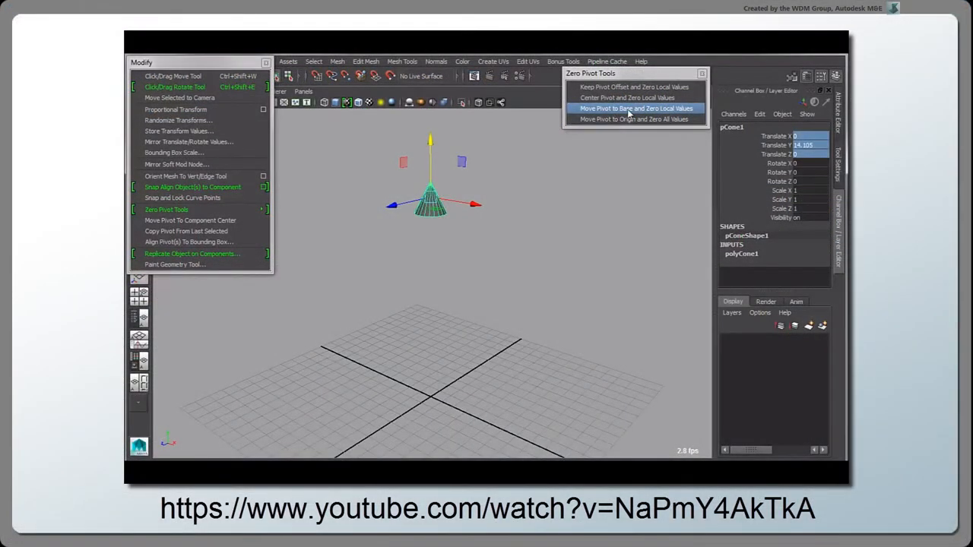
# - Show the YouTube clip of the Zero Pivot Tools script menu
pyautogui.click(635, 108)
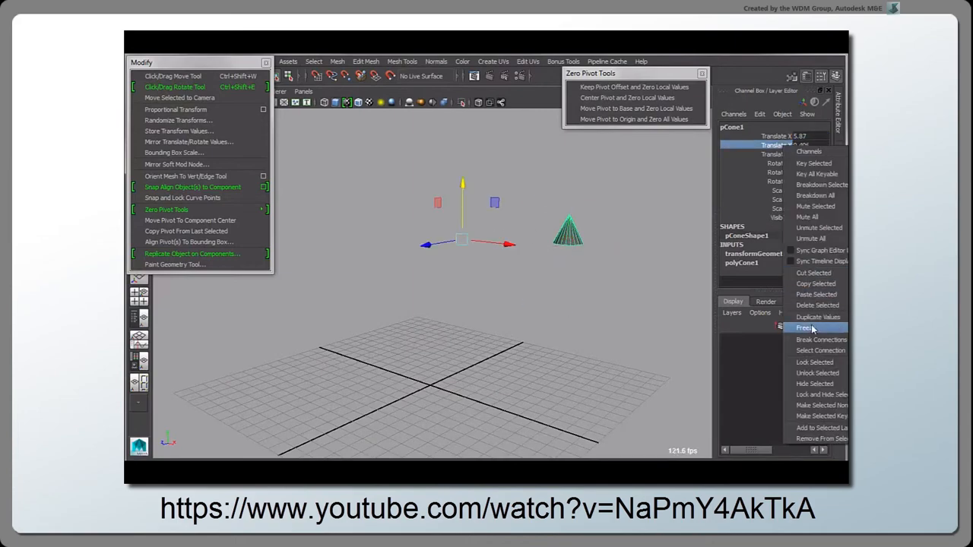
pyautogui.click(803, 327)
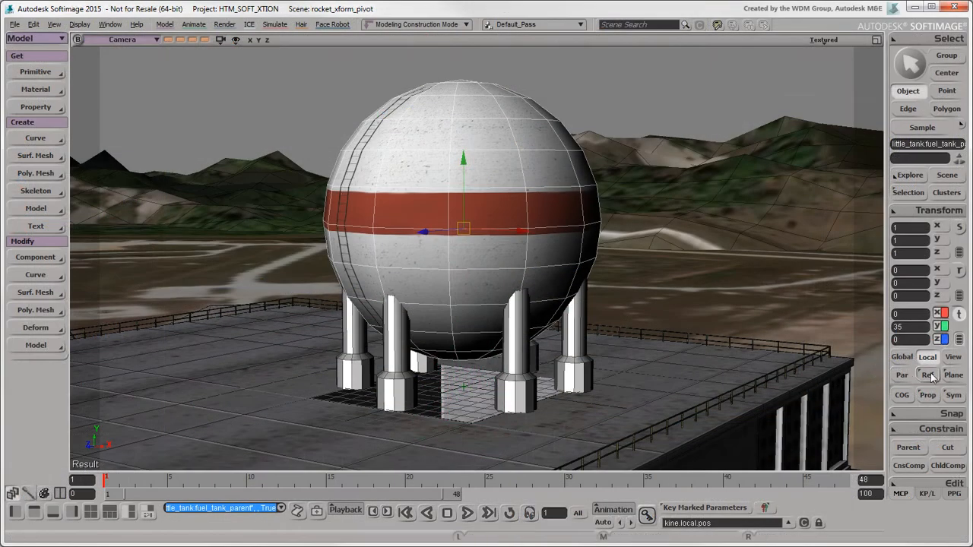
# - Set the fuel tank's transforms to Ref mode in the MCP Transform panel
pyautogui.click(927, 375)
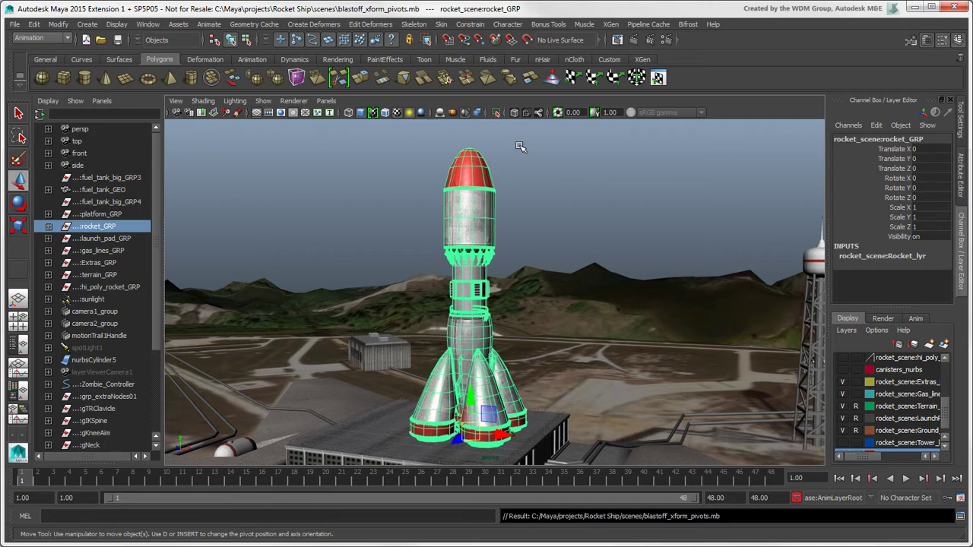
# - Create a construction plane, tilt plane1 beside the rocket and make it the live surface
pyautogui.click(87, 23)
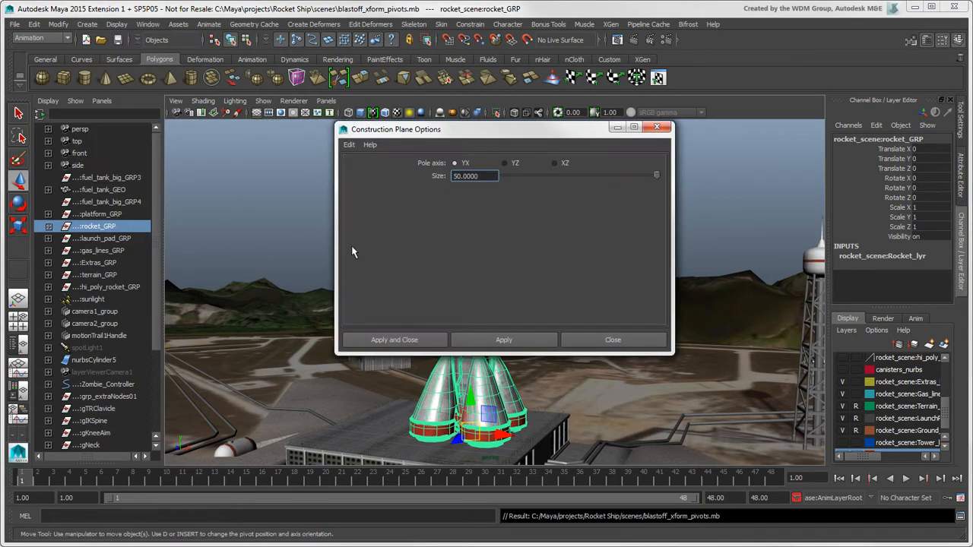
pyautogui.click(394, 339)
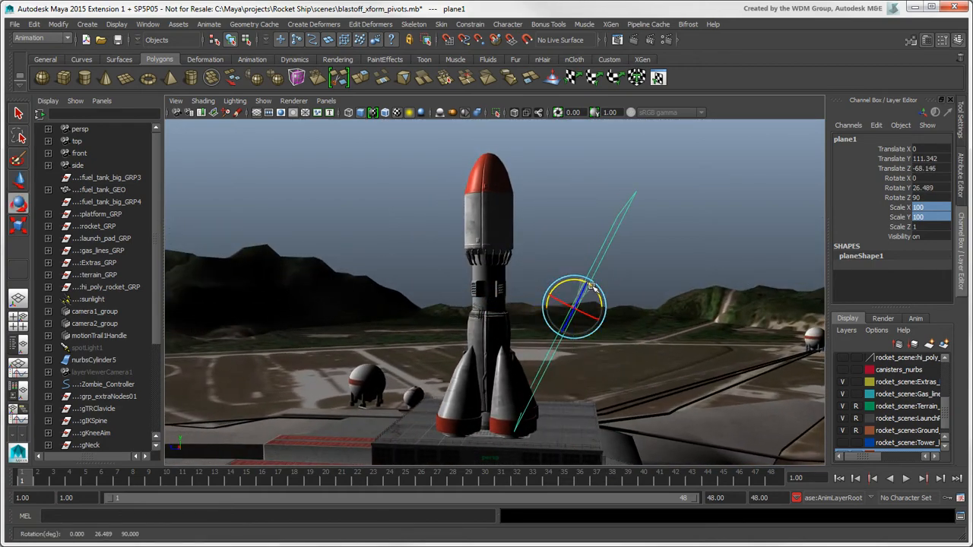
pyautogui.moveTo(578, 304); pyautogui.dragTo(502, 288)
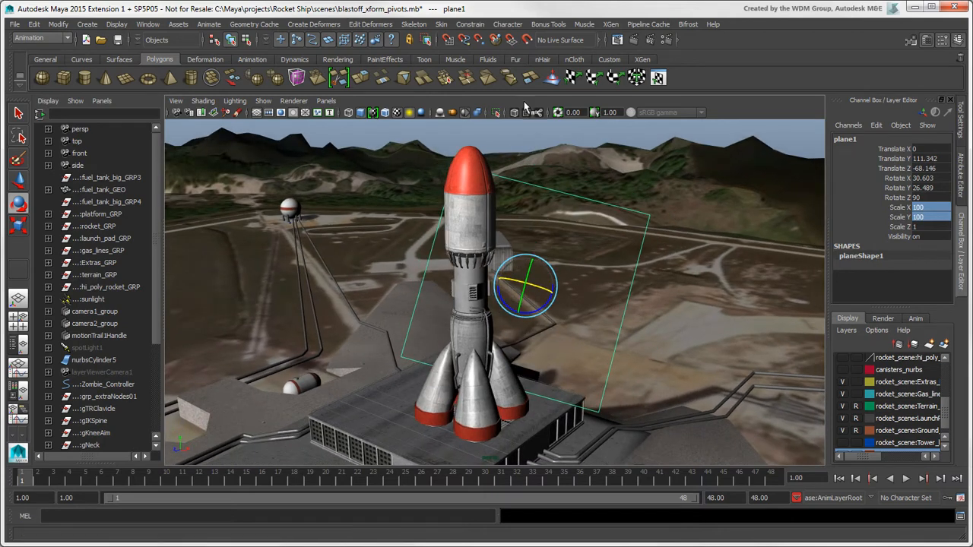
pyautogui.moveTo(527, 40)
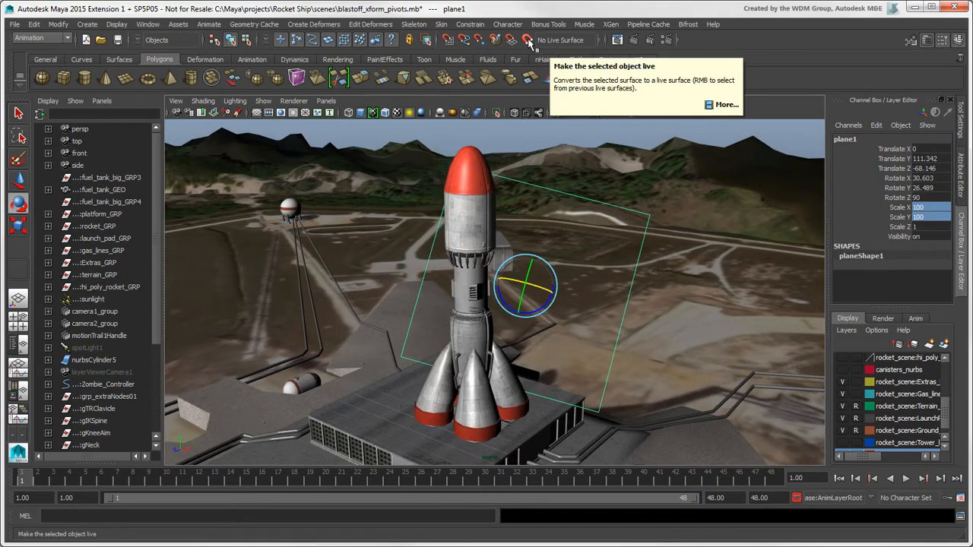
pyautogui.click(526, 39)
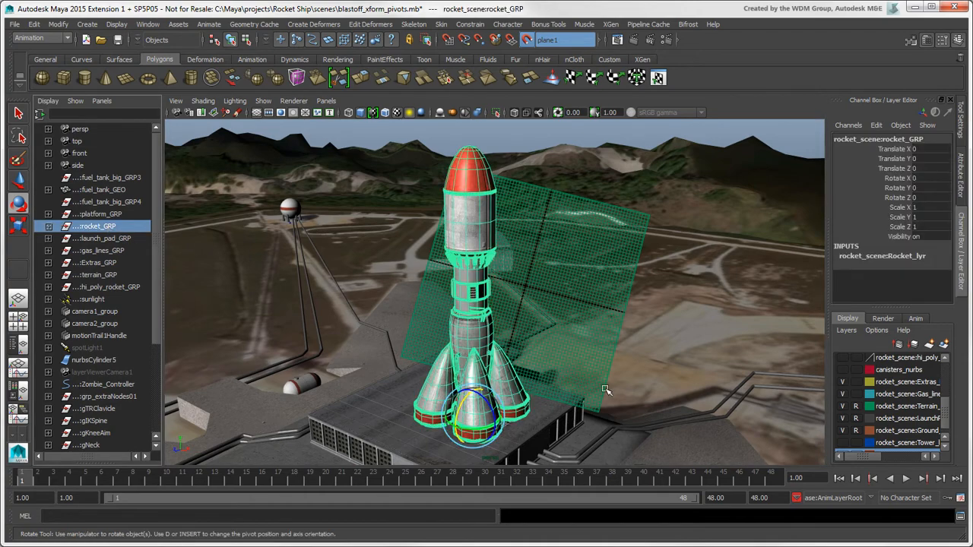
# - Try rotating the rocket against the live plane, then turn off the live surface
pyautogui.moveTo(606, 390); pyautogui.dragTo(546, 371)
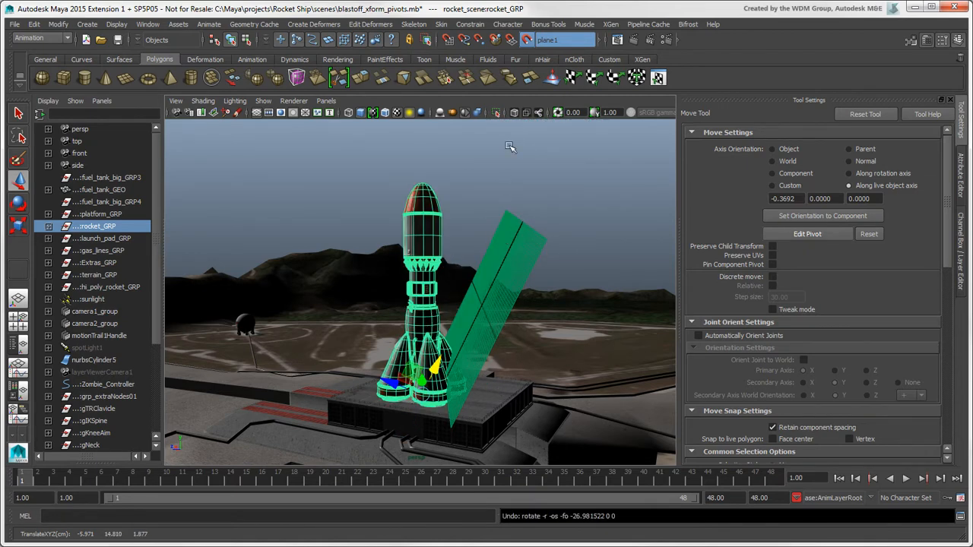
pyautogui.click(530, 39)
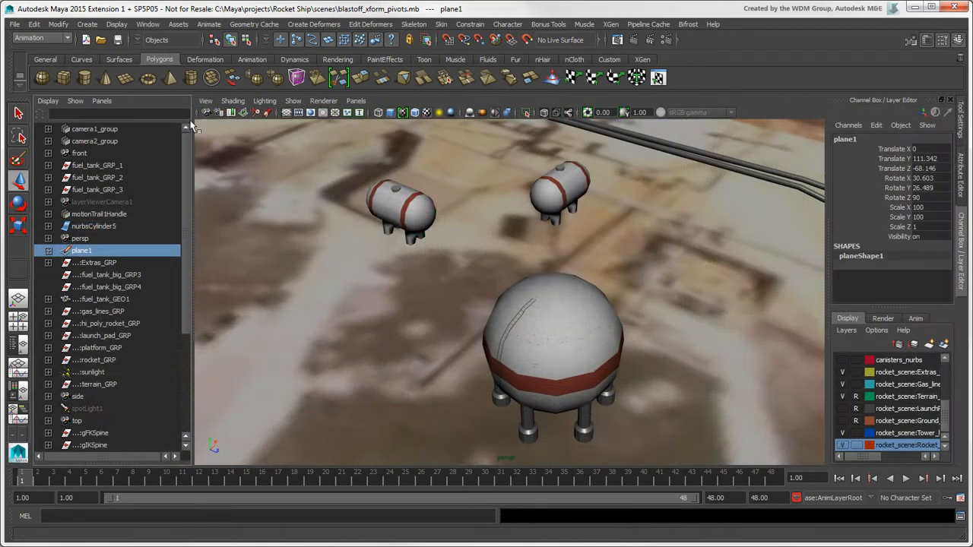
# - Align the selected tanks with Max, World X, Last selected object in Align Objects
pyautogui.click(58, 23)
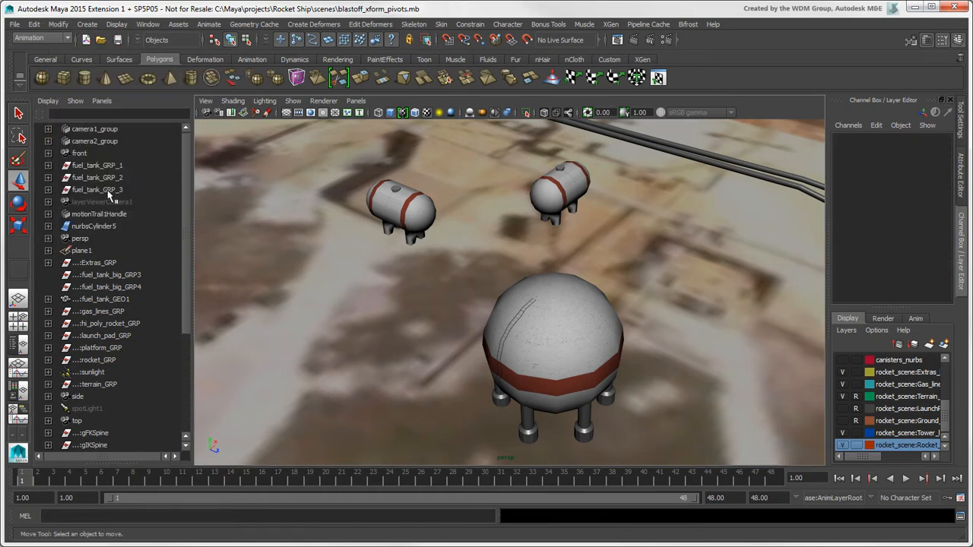
pyautogui.click(97, 165)
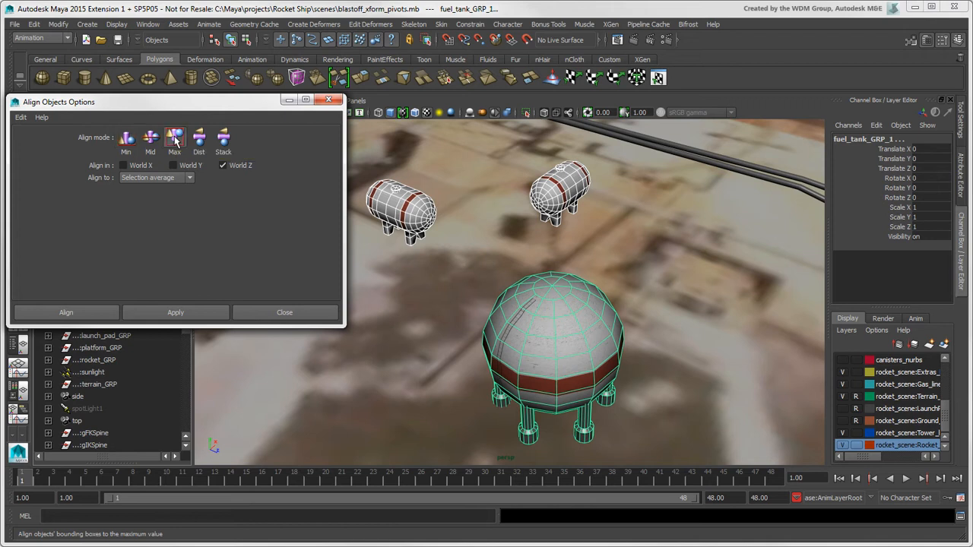
pyautogui.click(123, 165)
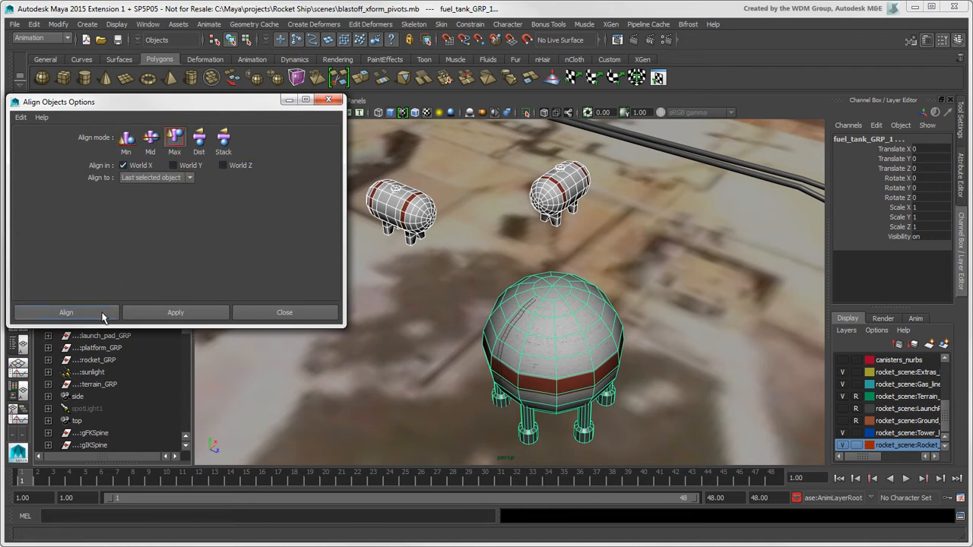
pyautogui.click(66, 312)
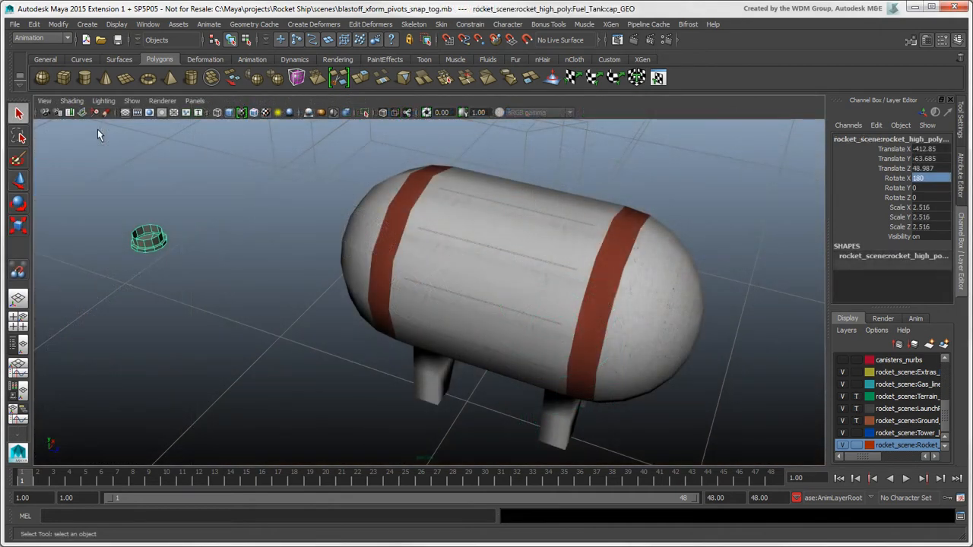
pyautogui.moveTo(95, 141)
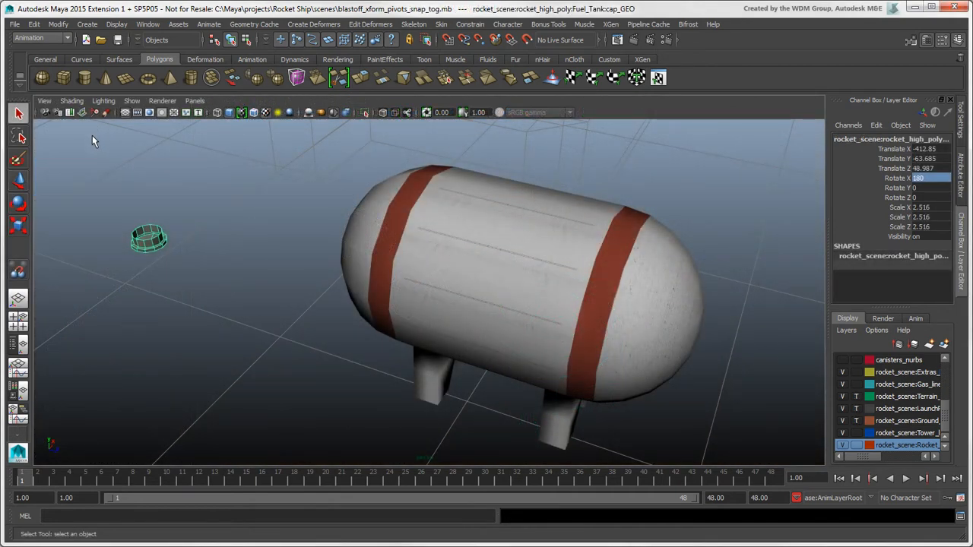
# - With Snap Together (move and rotate), pick the cap's surface then the tank's top and confirm
pyautogui.click(58, 24)
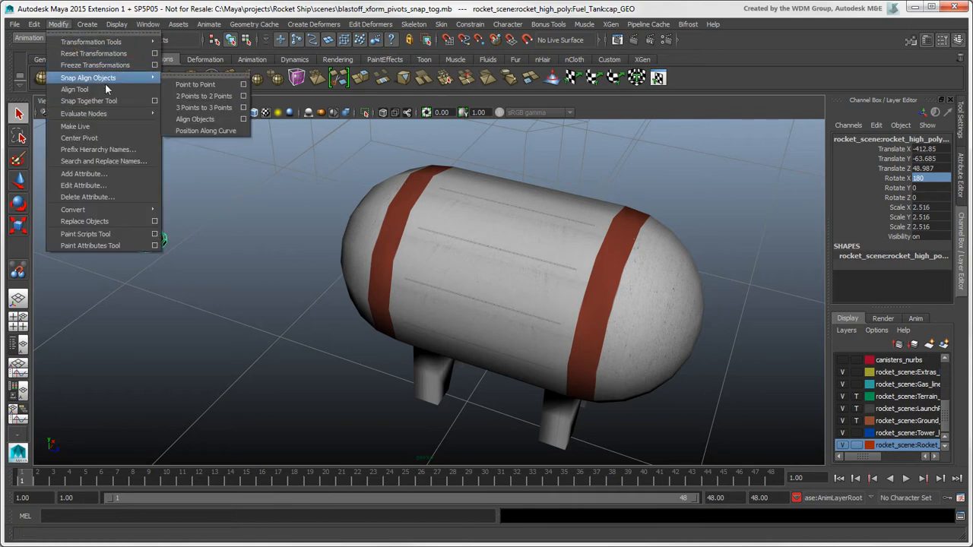
pyautogui.moveTo(89, 101)
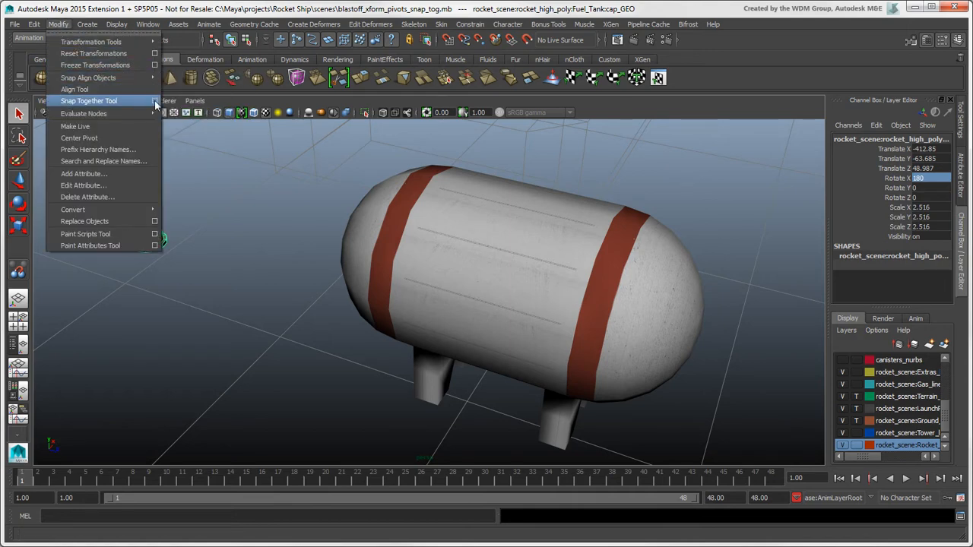
pyautogui.click(89, 101)
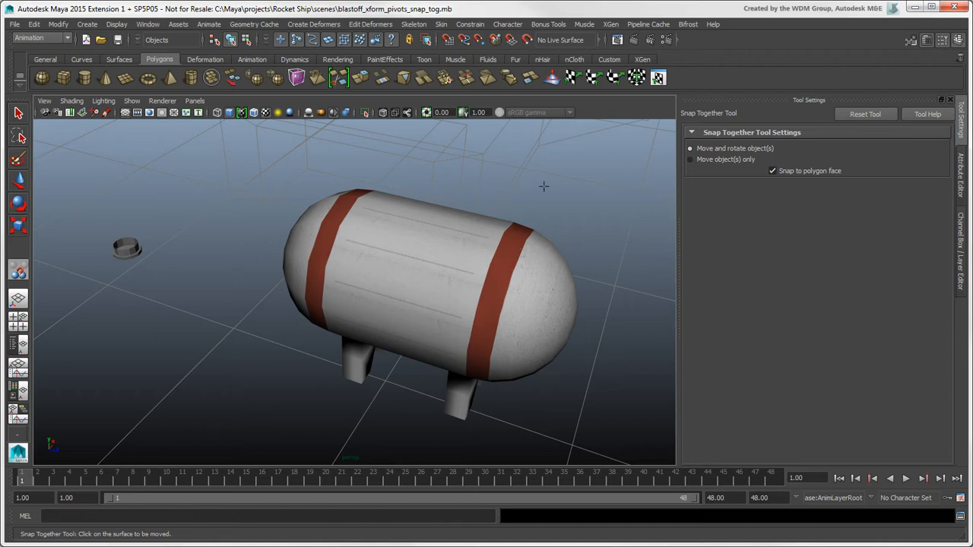
pyautogui.moveTo(559, 186)
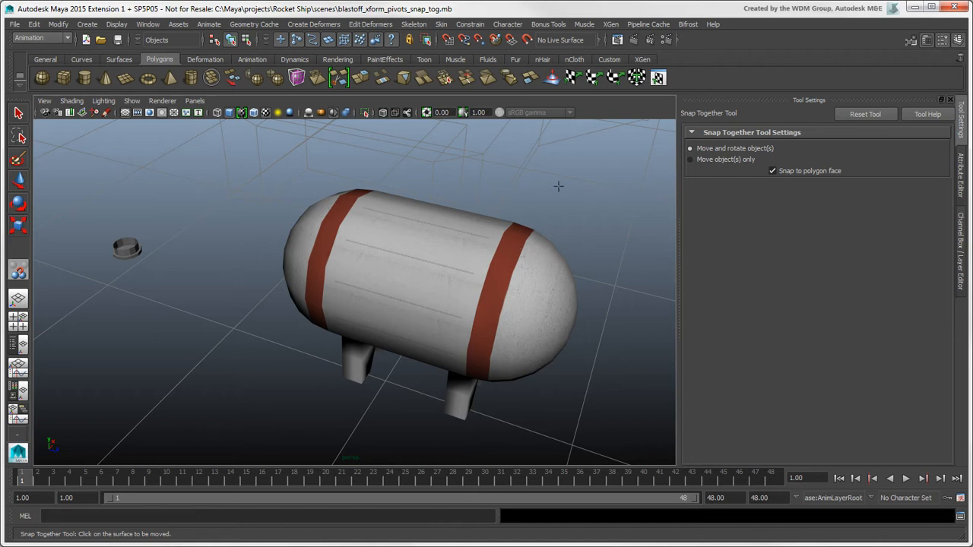
pyautogui.moveTo(691, 150)
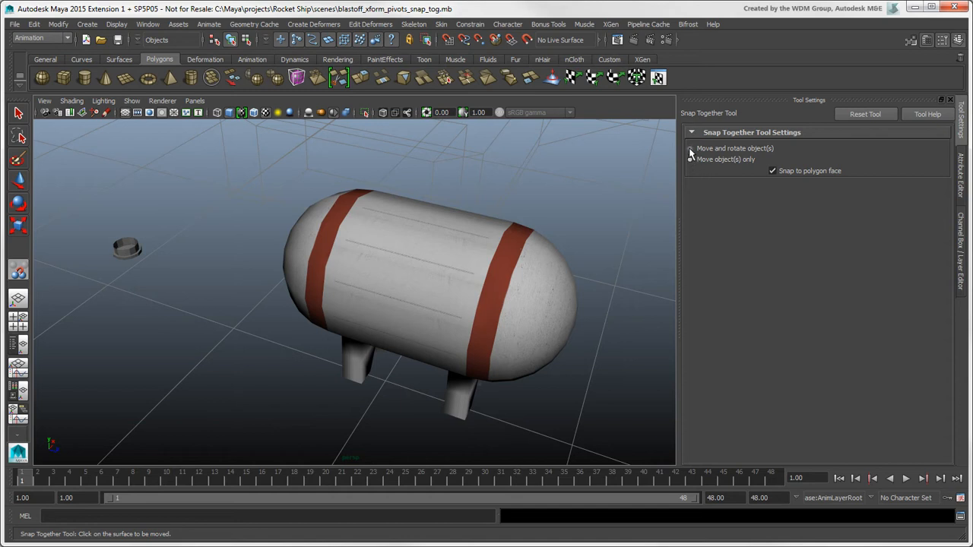
pyautogui.click(691, 148)
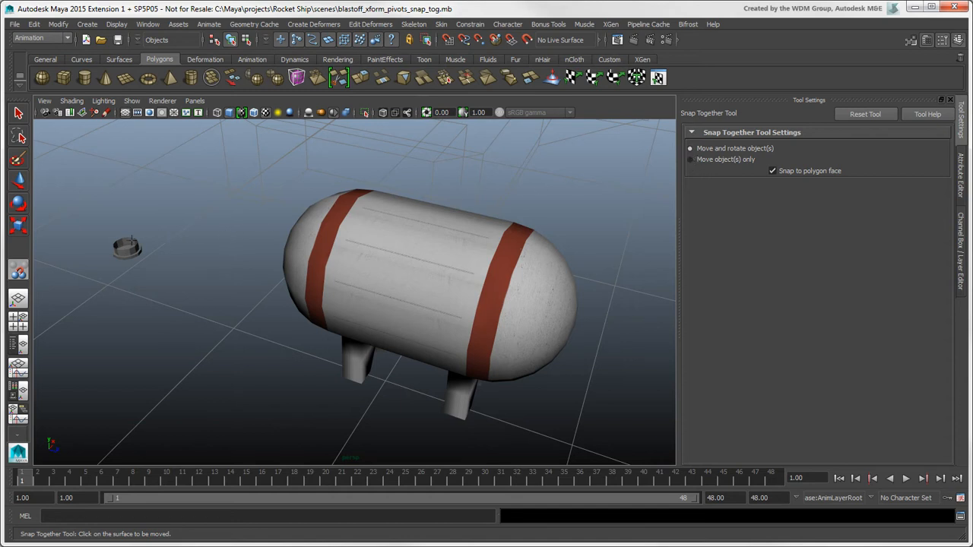
pyautogui.click(128, 247)
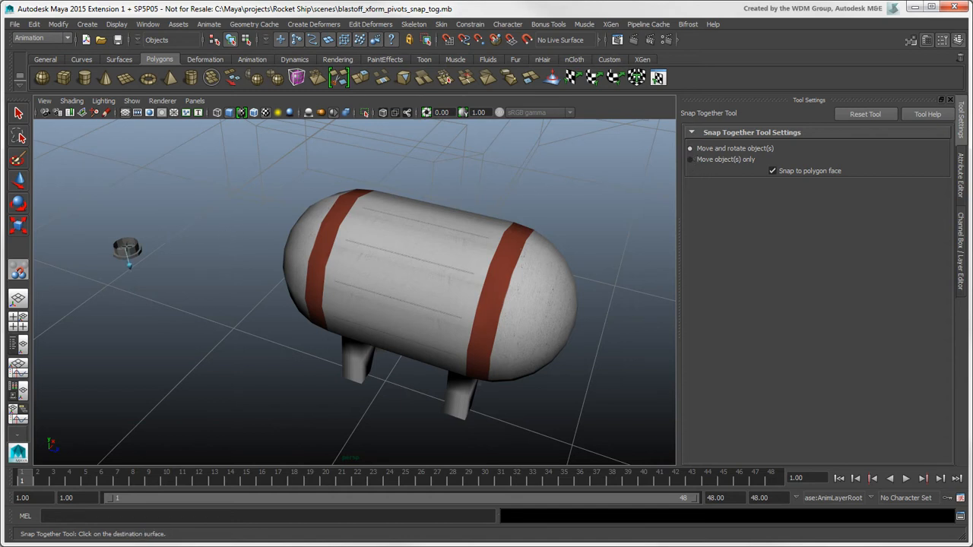
pyautogui.moveTo(416, 225)
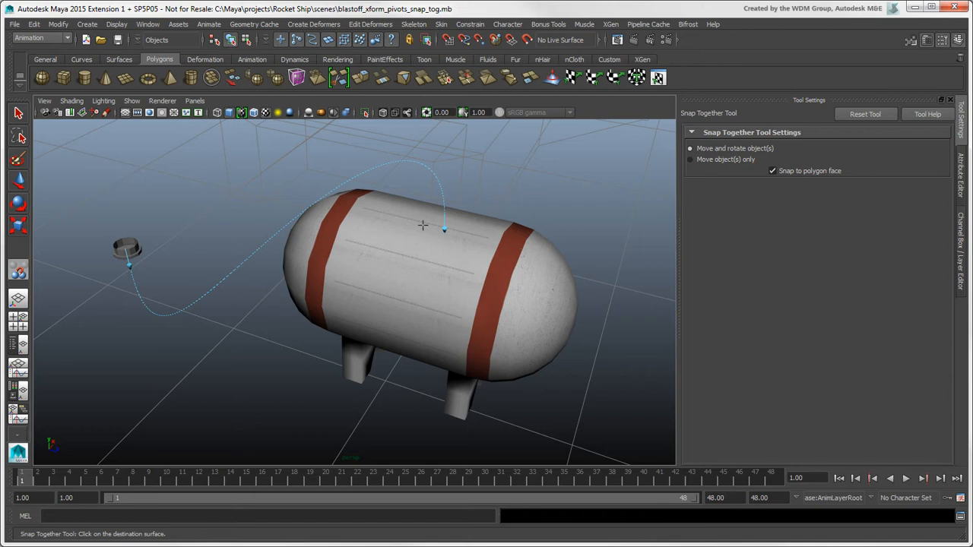
pyautogui.click(444, 228)
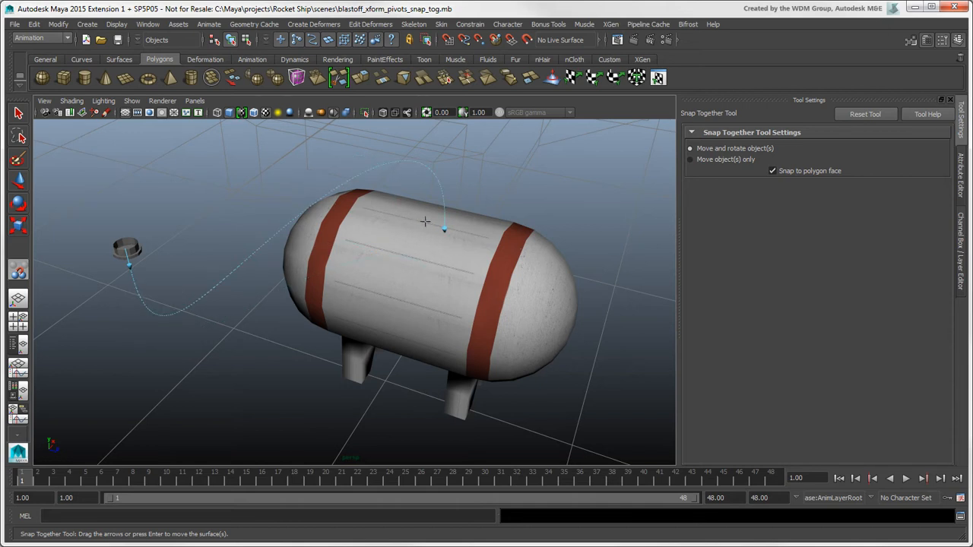
pyautogui.click(18, 112)
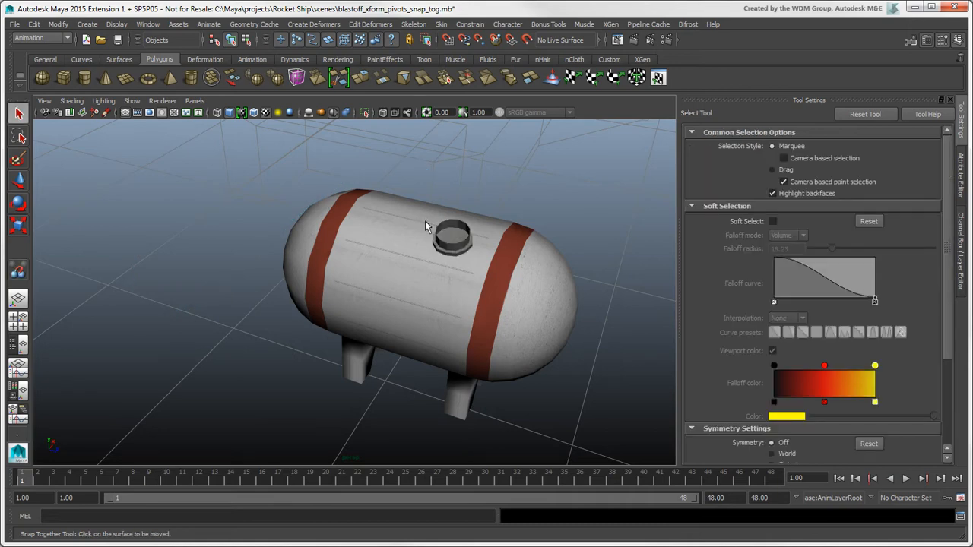
pyautogui.click(58, 23)
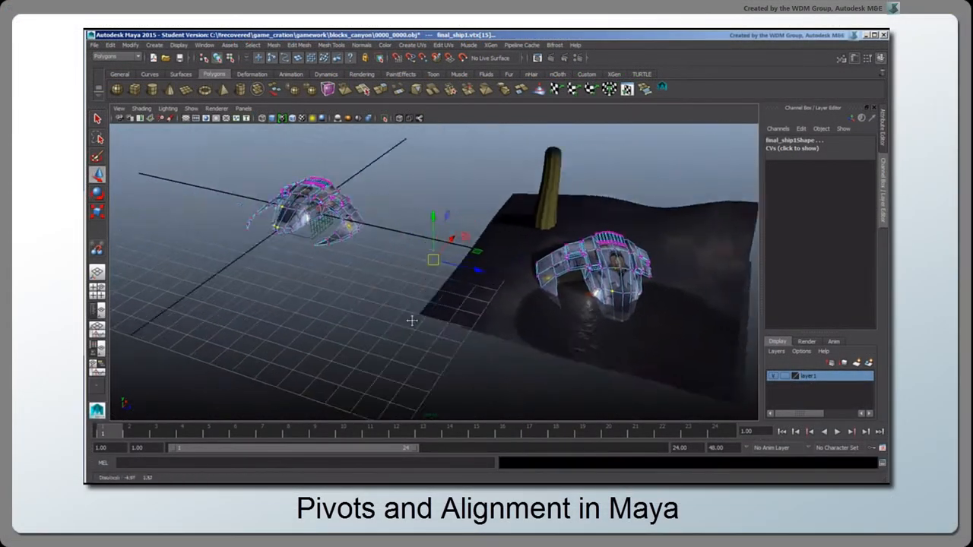
pyautogui.click(130, 45)
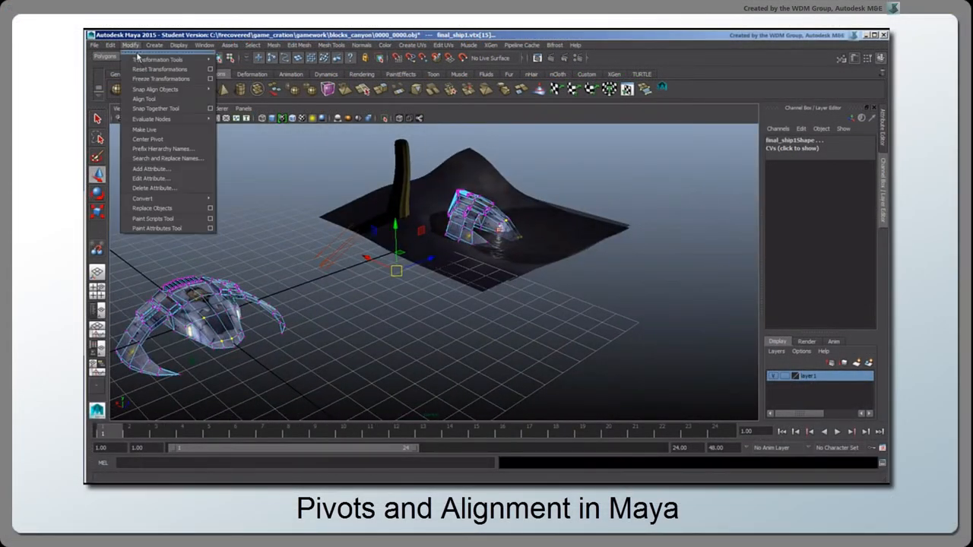
pyautogui.moveTo(156, 89)
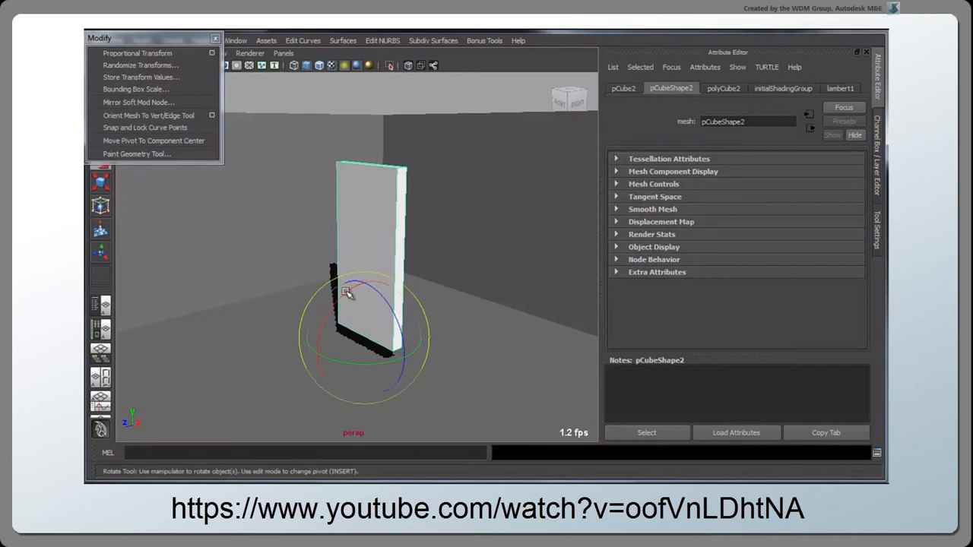
pyautogui.moveTo(346, 293); pyautogui.dragTo(337, 298)
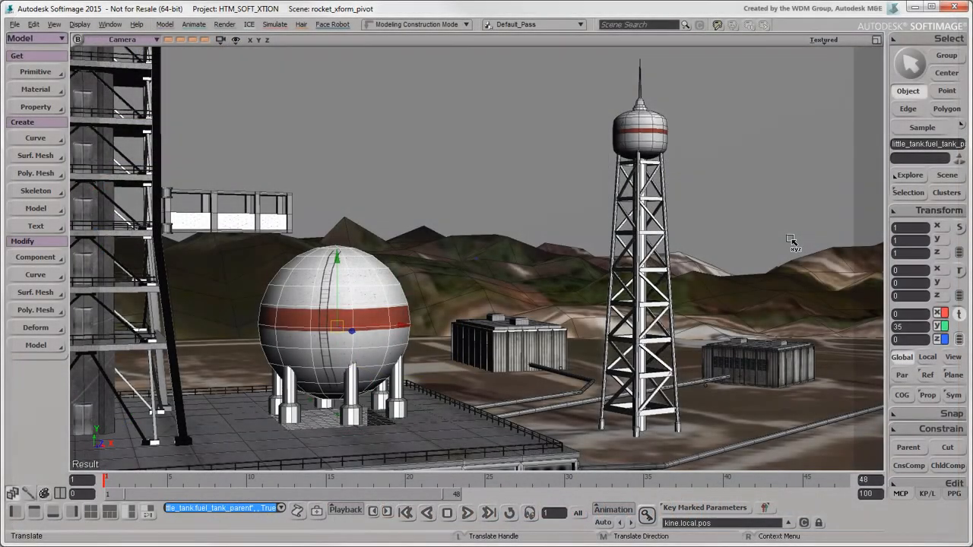
# - Run Match All Transforms on the sphere tank, picking the water tower's tank as target
pyautogui.rightClick(791, 241)
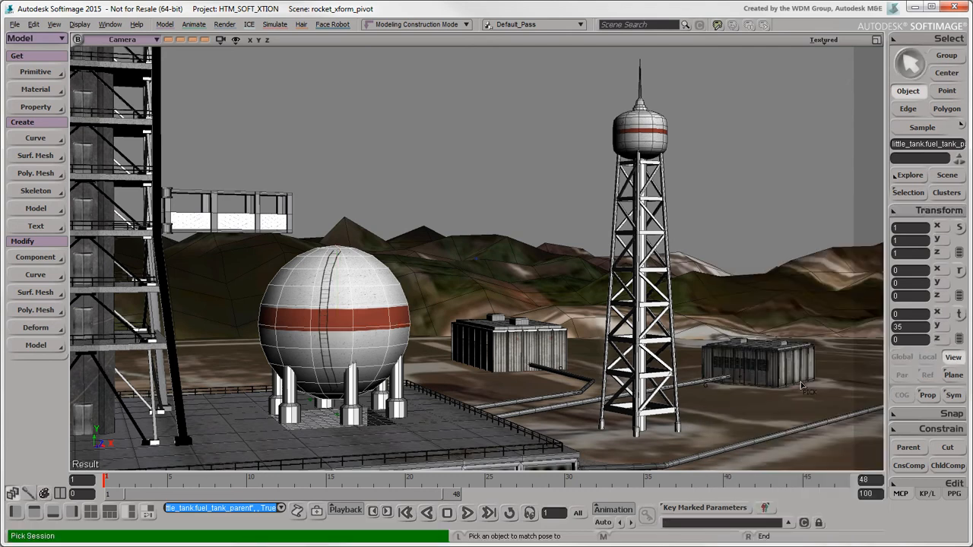
pyautogui.moveTo(641, 131)
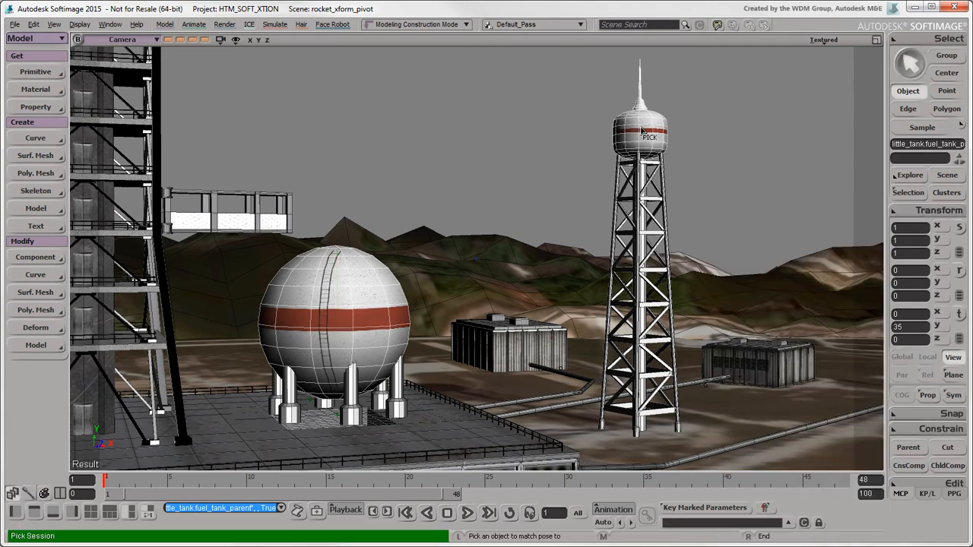
pyautogui.click(643, 133)
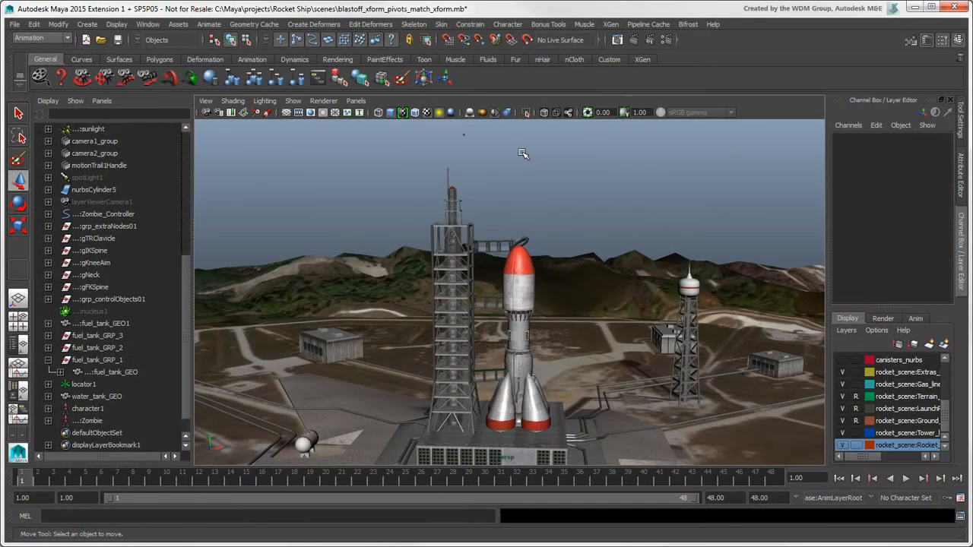
# - Enable Translate All and Rotate All in the Parent Constraint Options
pyautogui.click(469, 24)
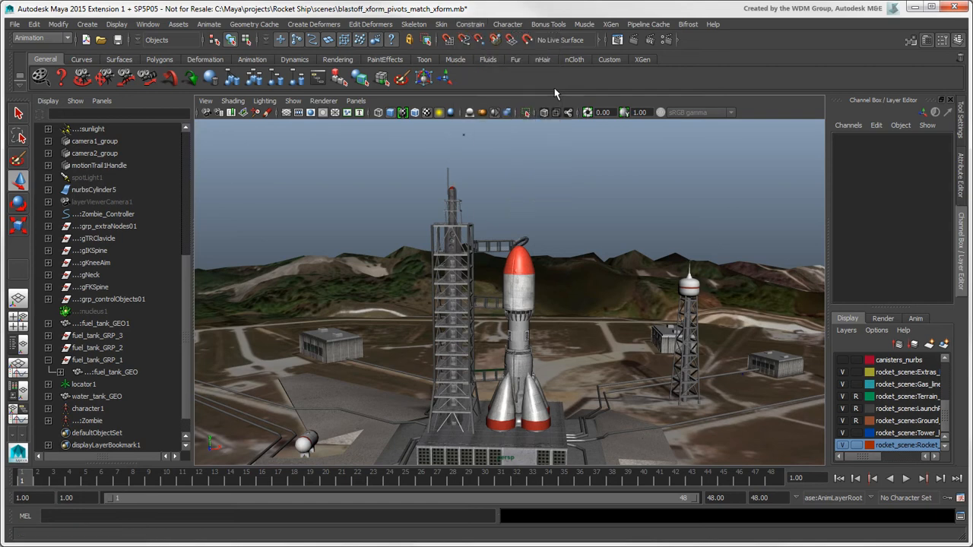
pyautogui.click(470, 23)
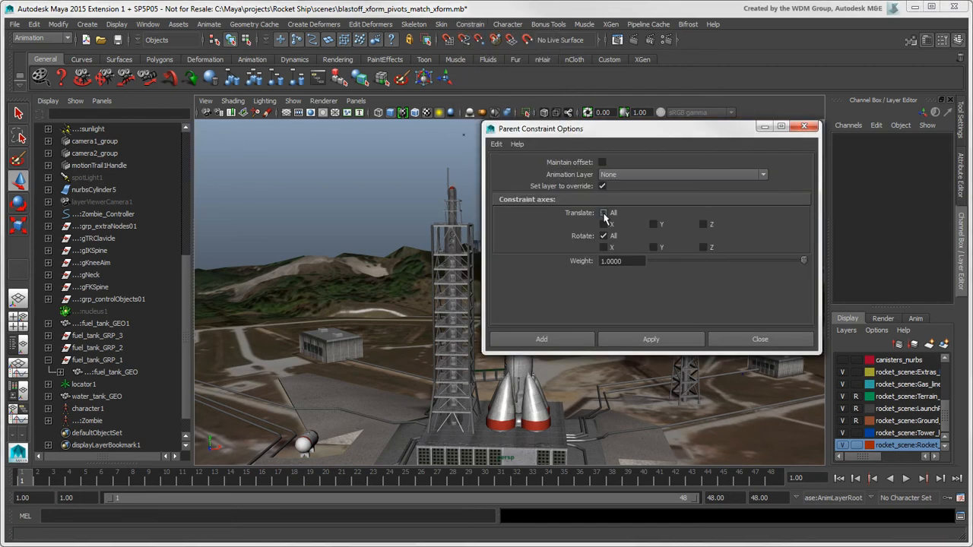
pyautogui.click(604, 213)
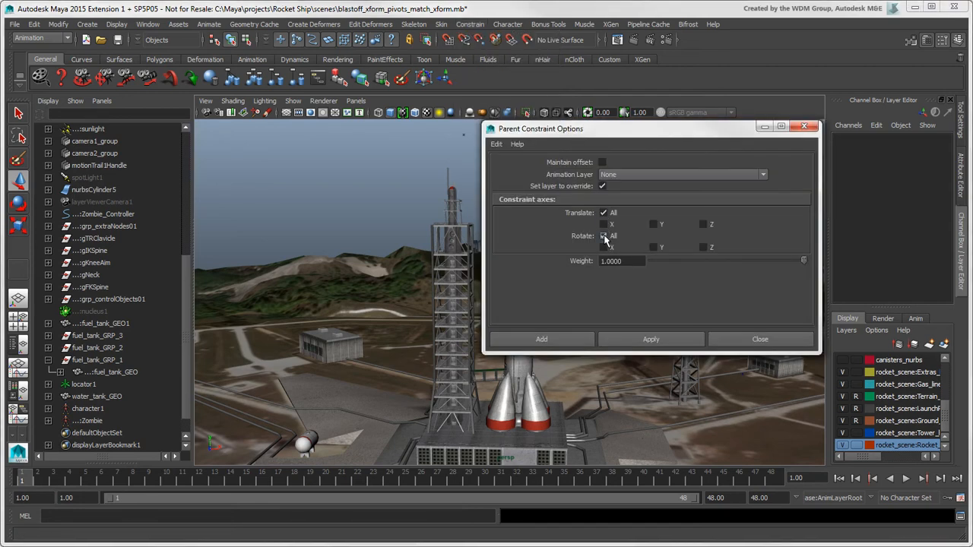
pyautogui.click(603, 236)
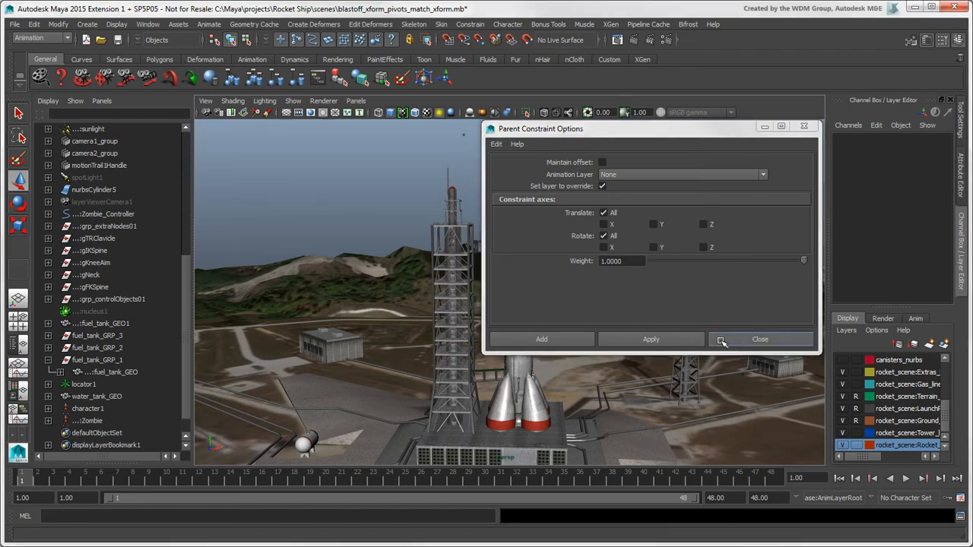
pyautogui.click(759, 339)
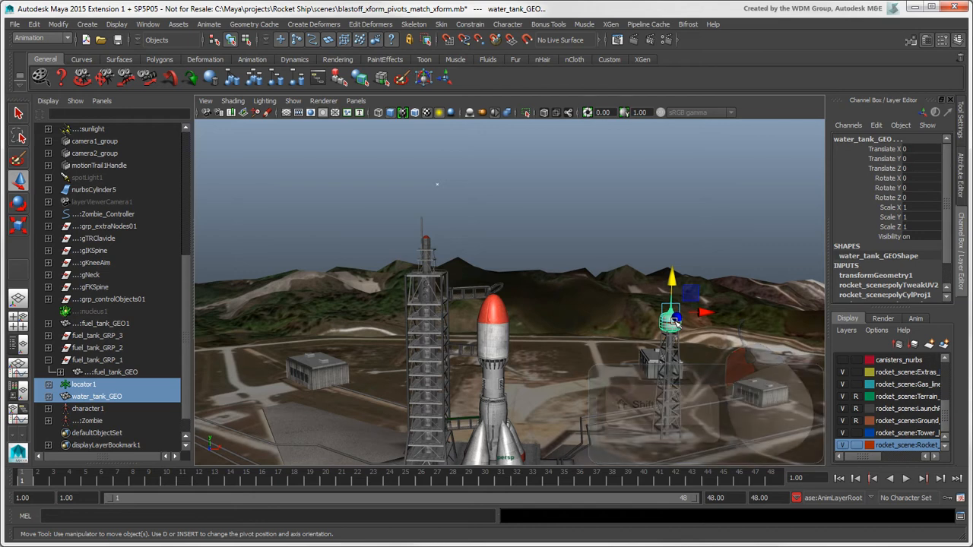
# - Parent-constrain the water tank to locator1 as a test, then remove the locator target
pyautogui.click(470, 23)
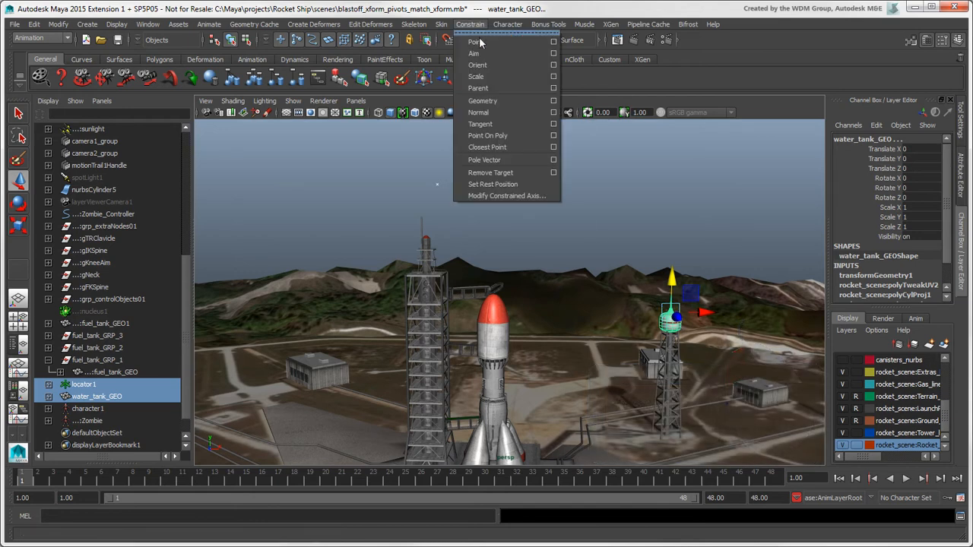
pyautogui.click(478, 88)
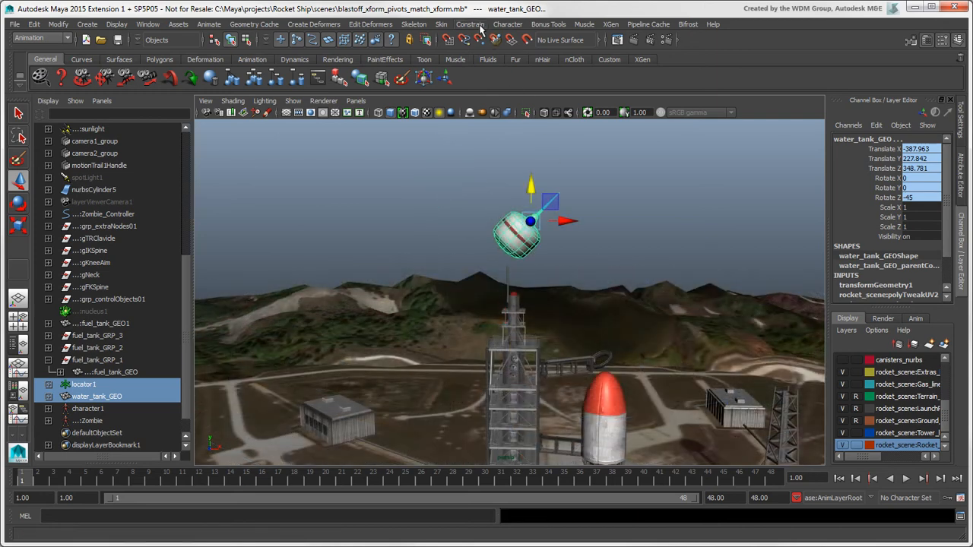
pyautogui.click(470, 23)
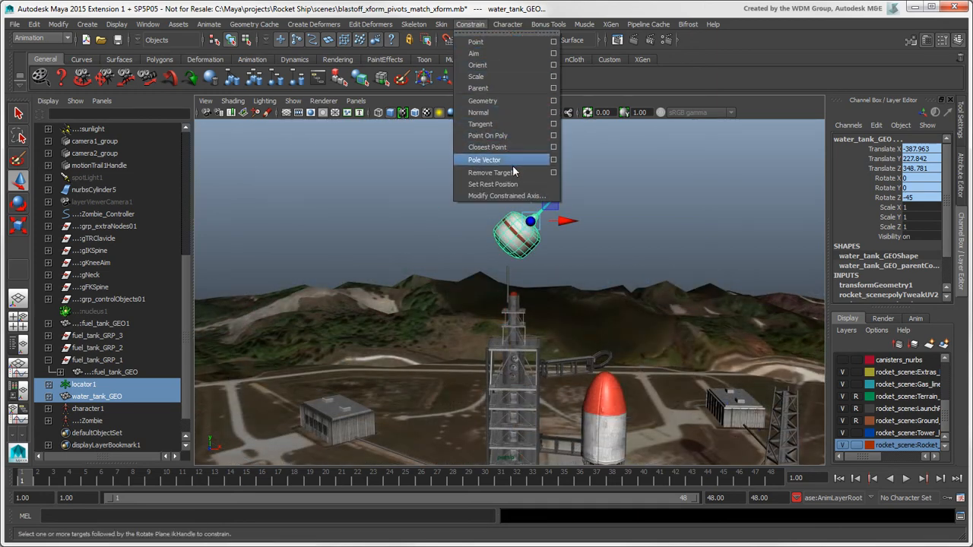
pyautogui.click(490, 173)
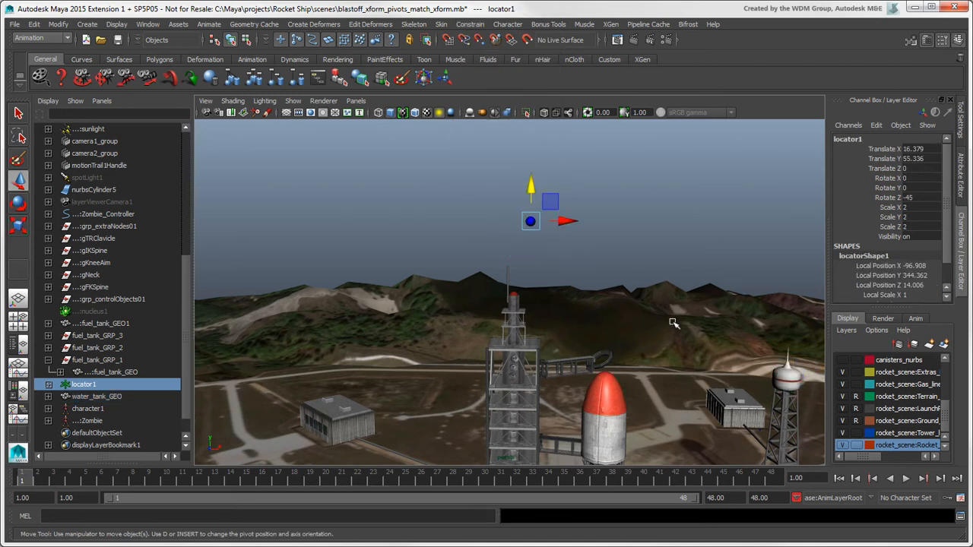
pyautogui.click(96, 397)
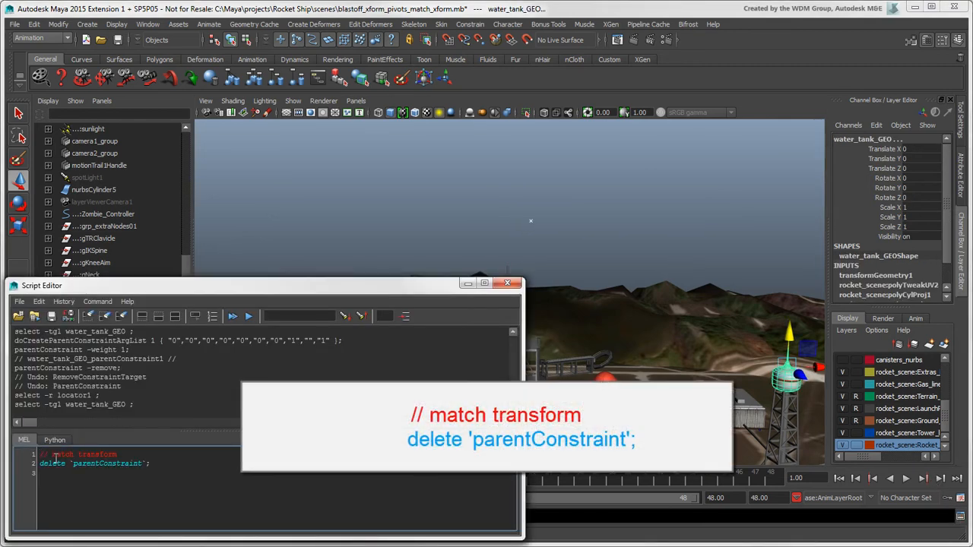
pyautogui.click(248, 316)
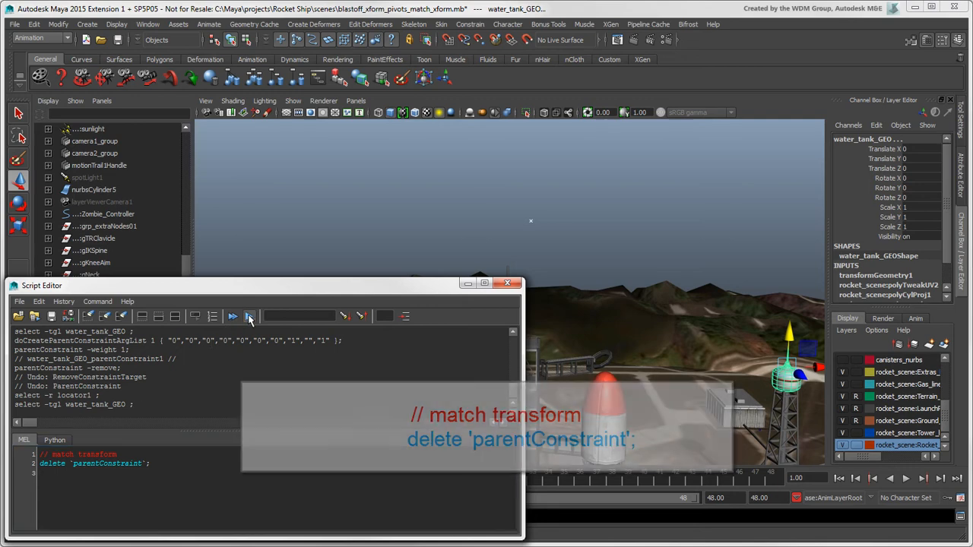
pyautogui.click(248, 316)
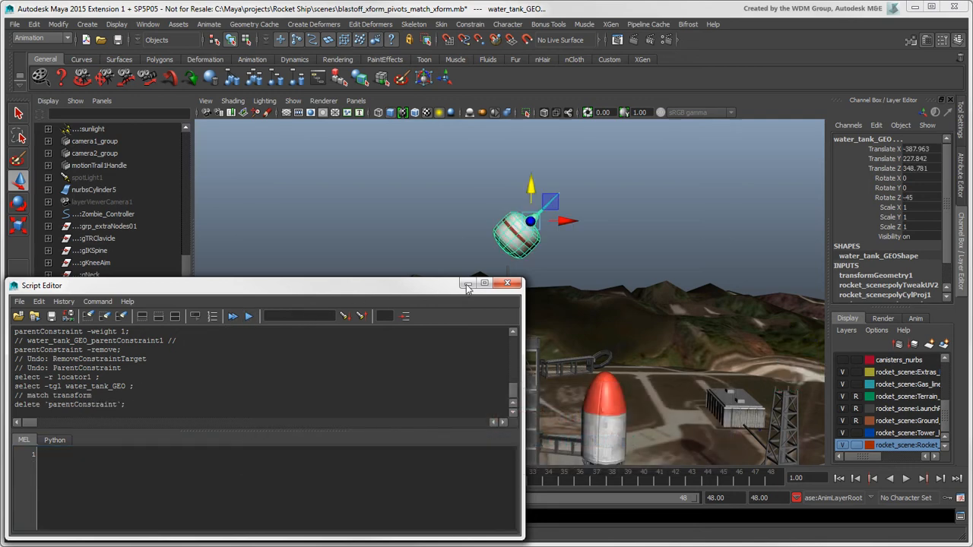
pyautogui.click(507, 283)
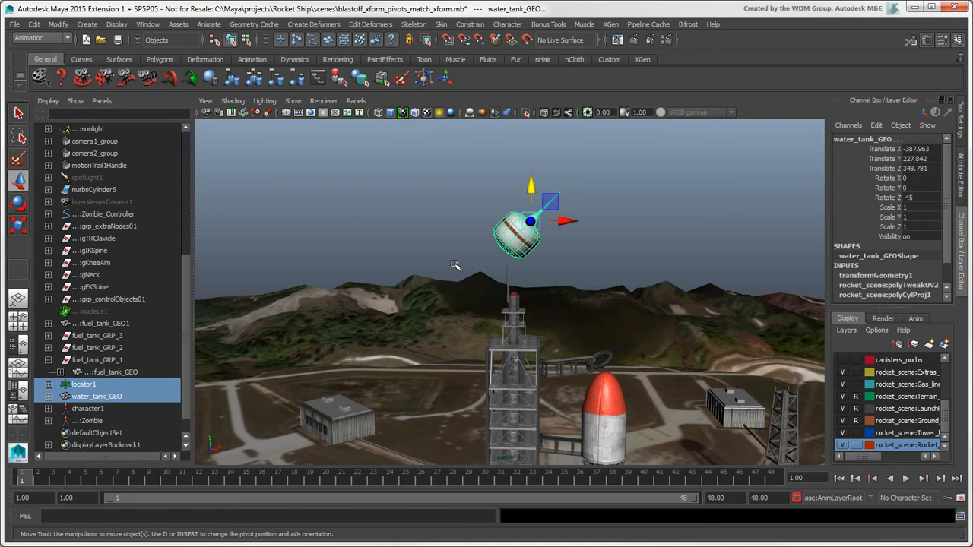
pyautogui.moveTo(519, 235); pyautogui.dragTo(790, 373)
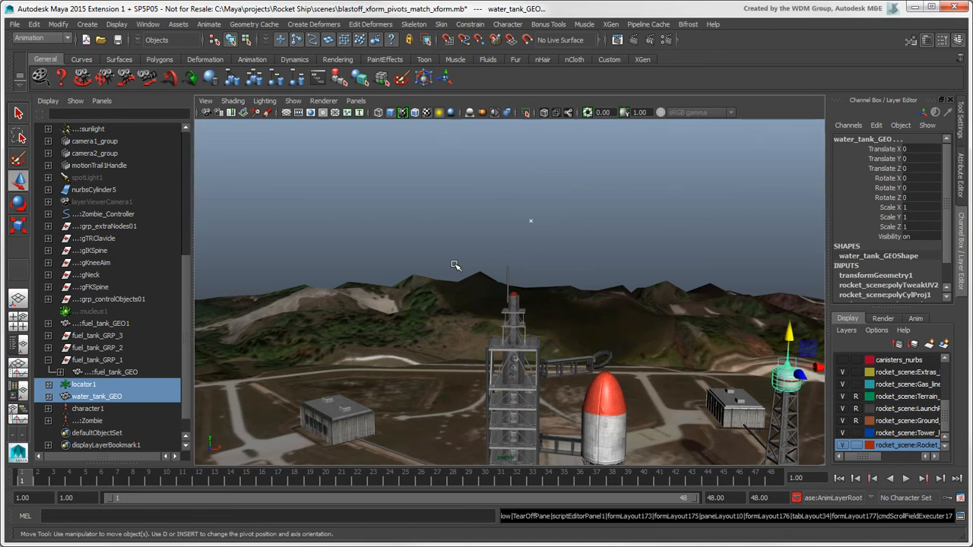
# - Run the match translation and match rotation scripts, then add a match scale block deleting 'scaleConstraint'
pyautogui.click(448, 39)
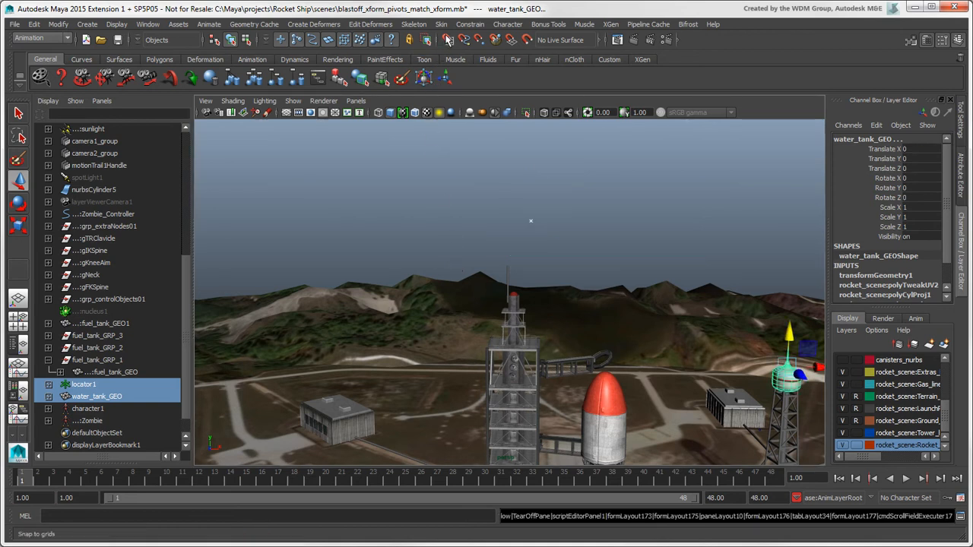
pyautogui.click(470, 23)
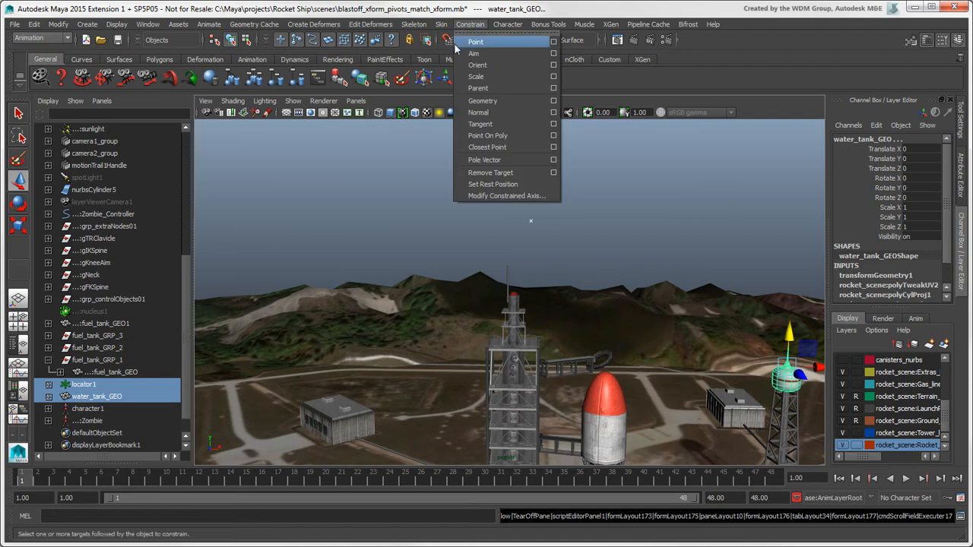
pyautogui.moveTo(475, 76)
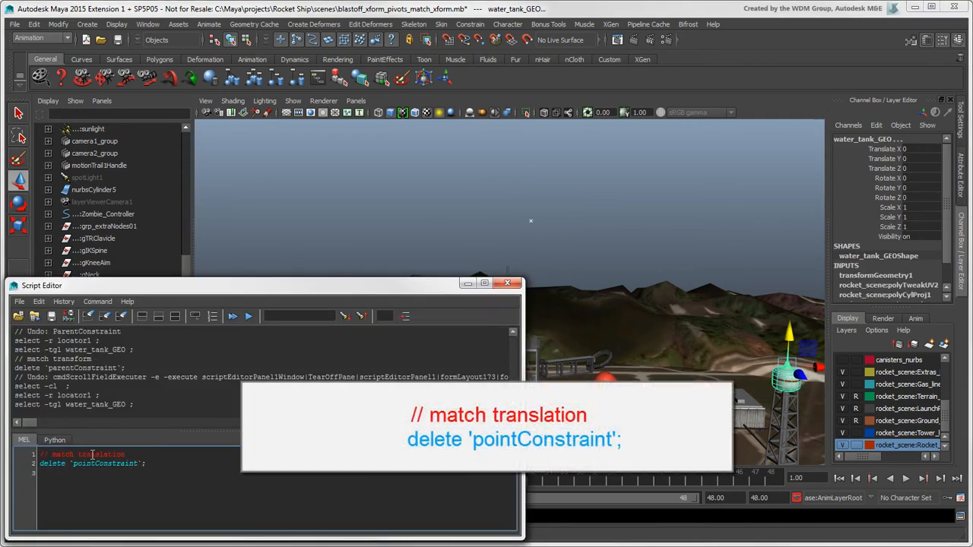
pyautogui.click(233, 317)
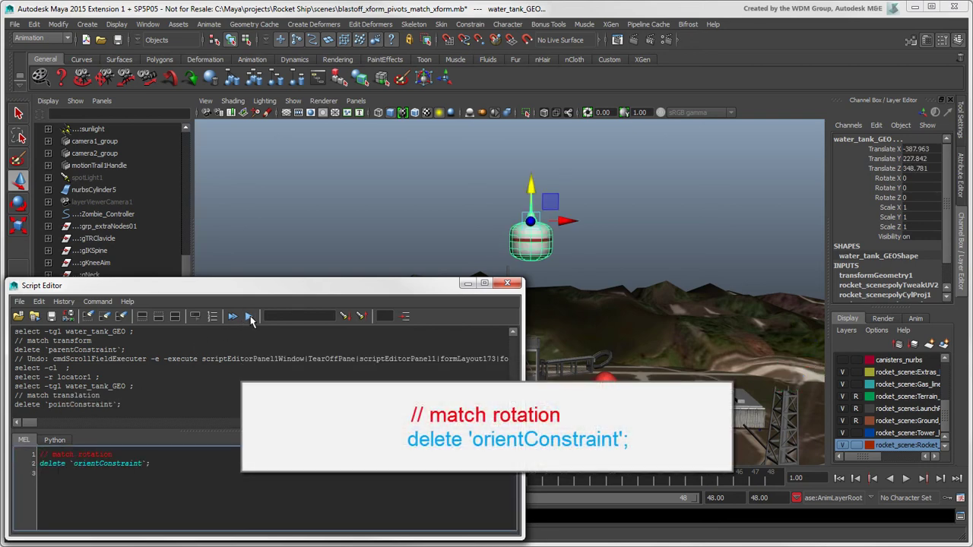
pyautogui.click(232, 317)
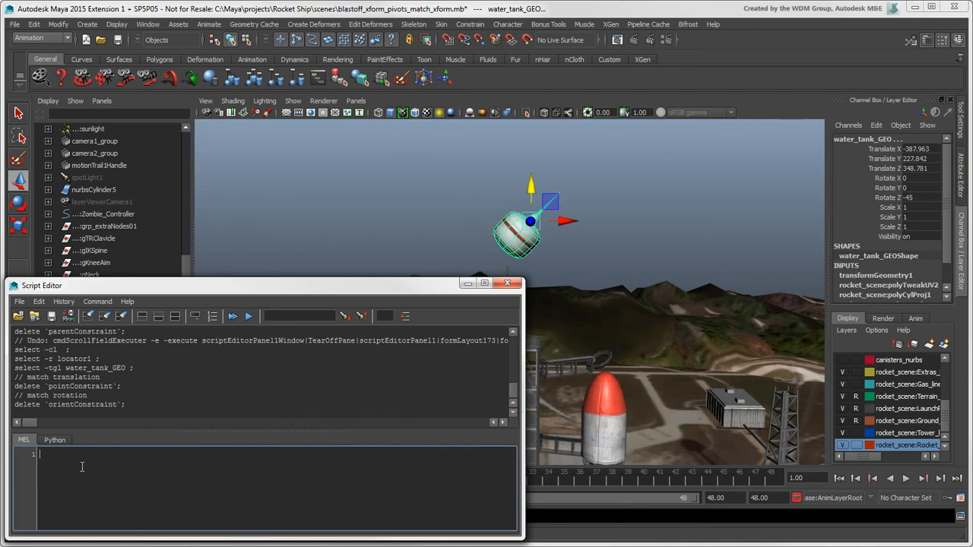
pyautogui.write("// match scale\\ndelete 'scaleConstraint';")
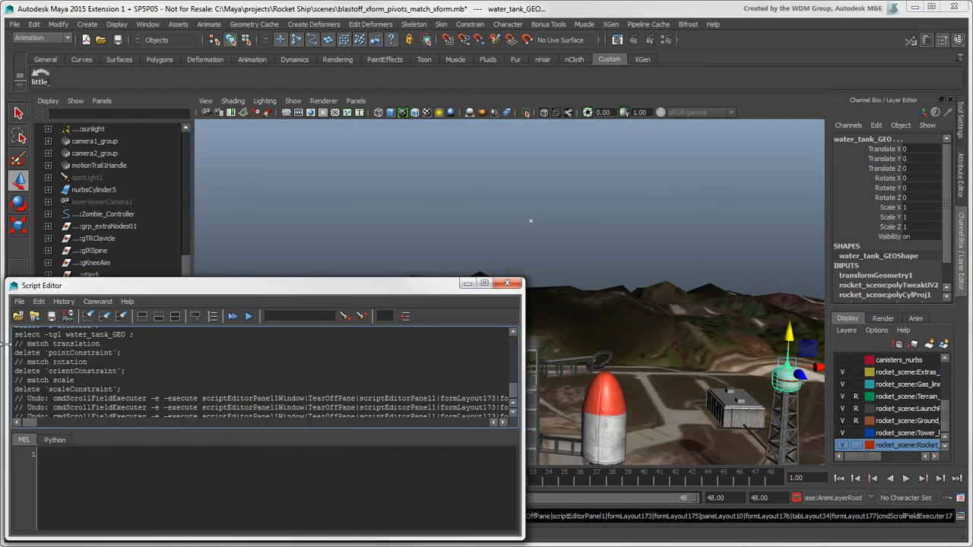
# - Save the three selected match script blocks to the shelf as 'MatchTransform'
pyautogui.moveTo(15, 343); pyautogui.dragTo(122, 389)
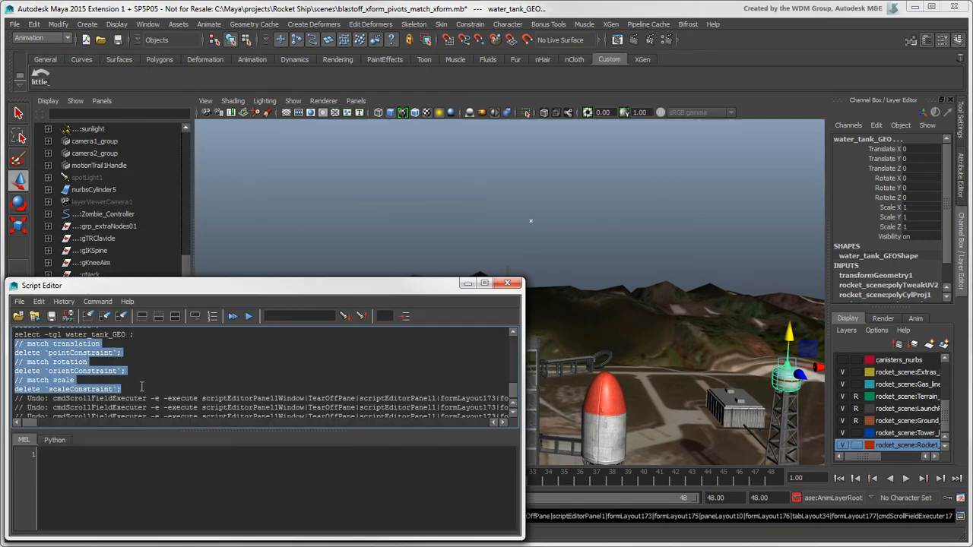
pyautogui.click(19, 301)
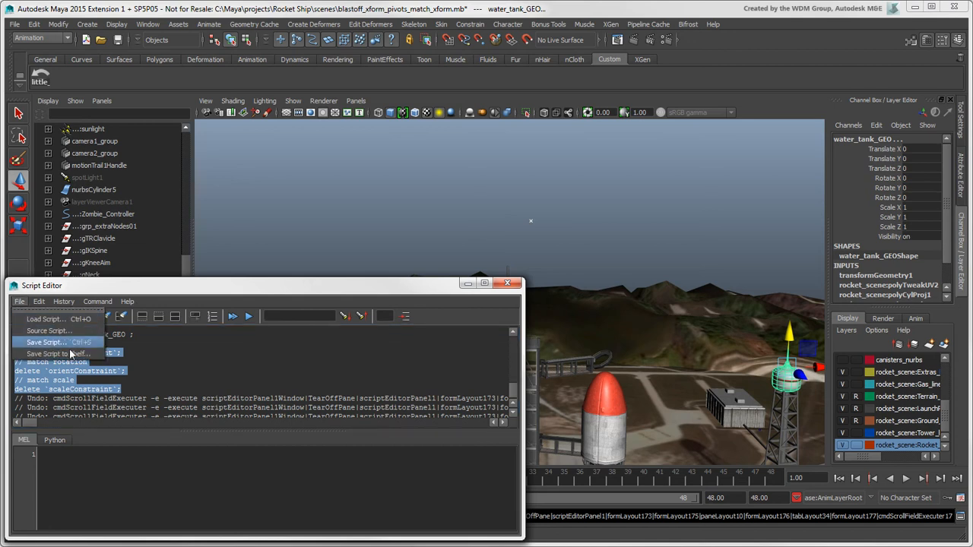
pyautogui.click(58, 354)
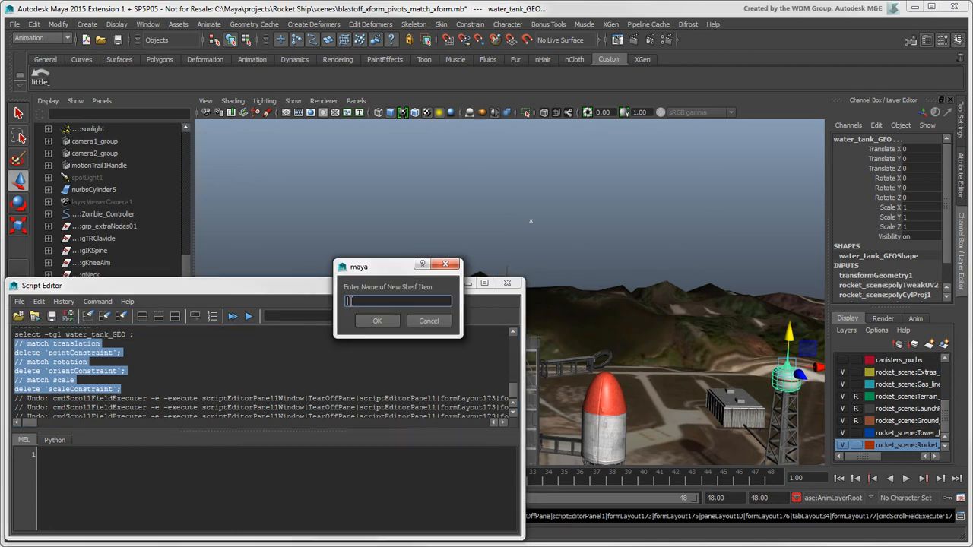
pyautogui.write('MatchTransform')
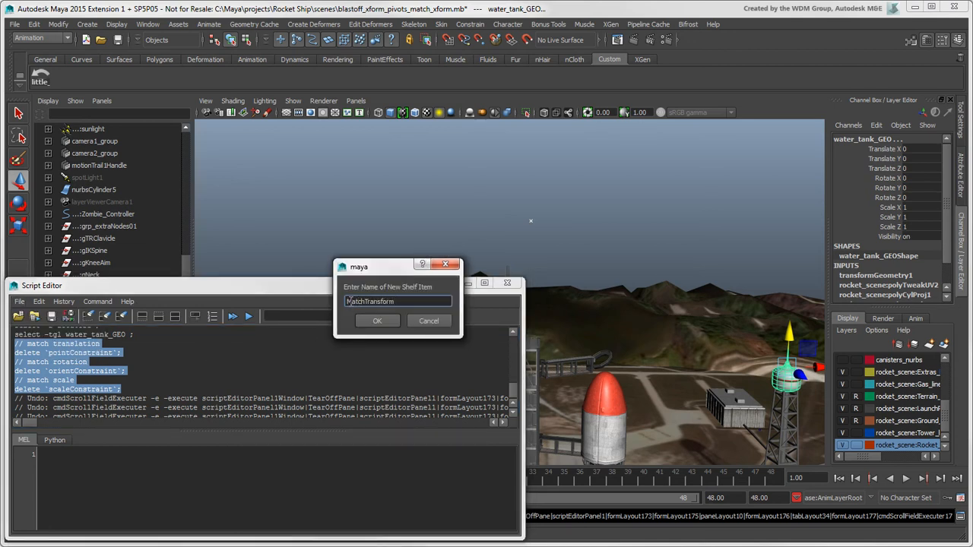
pyautogui.click(377, 320)
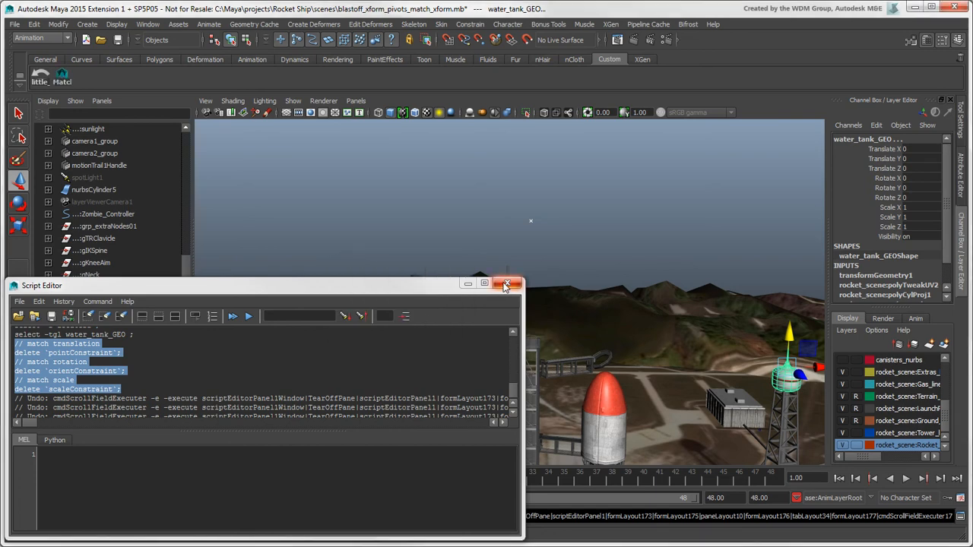
# - Use the new MatchTransform shelf button to snap the fuel tank onto the rocket
pyautogui.click(510, 284)
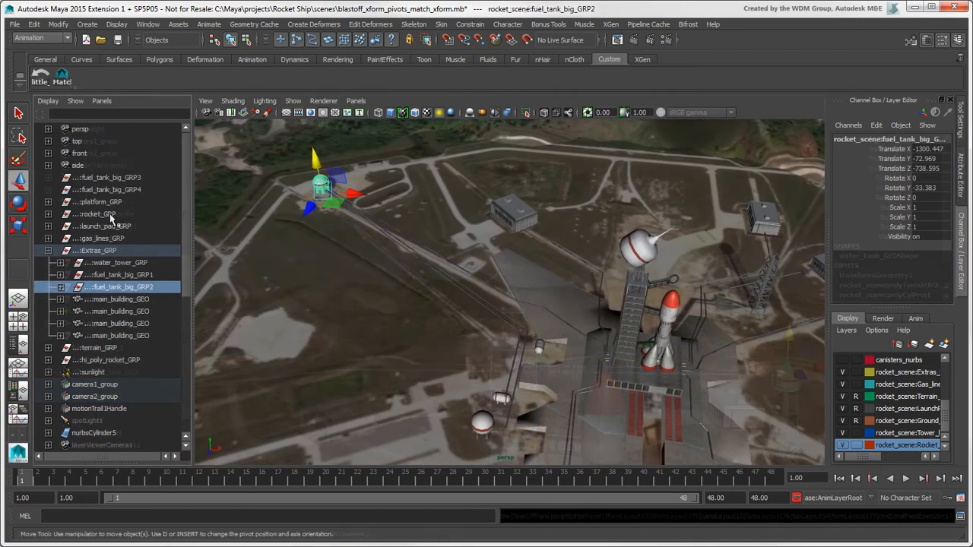
pyautogui.click(95, 214)
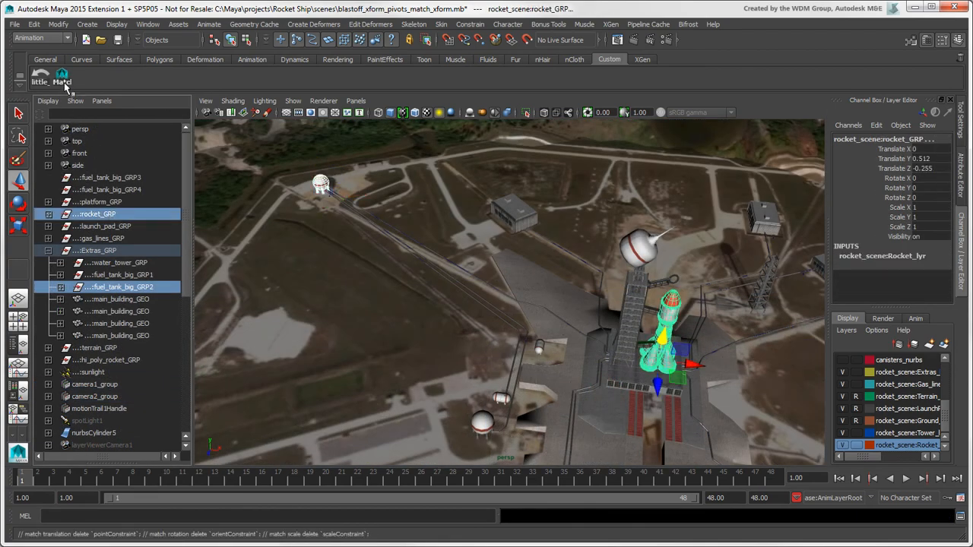